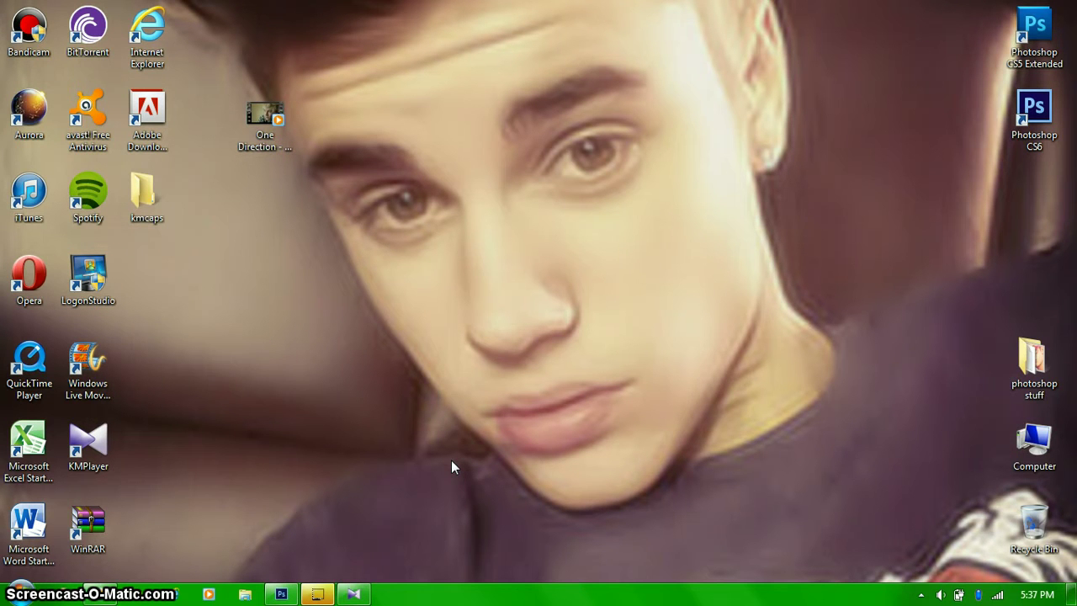
pyautogui.moveTo(318, 555)
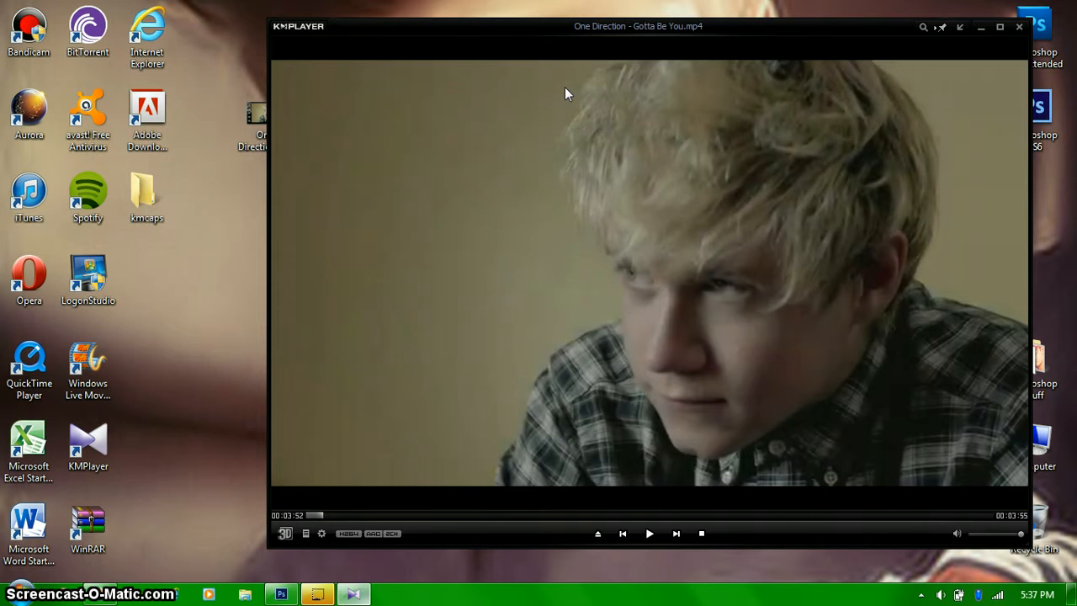
pyautogui.moveTo(357, 478)
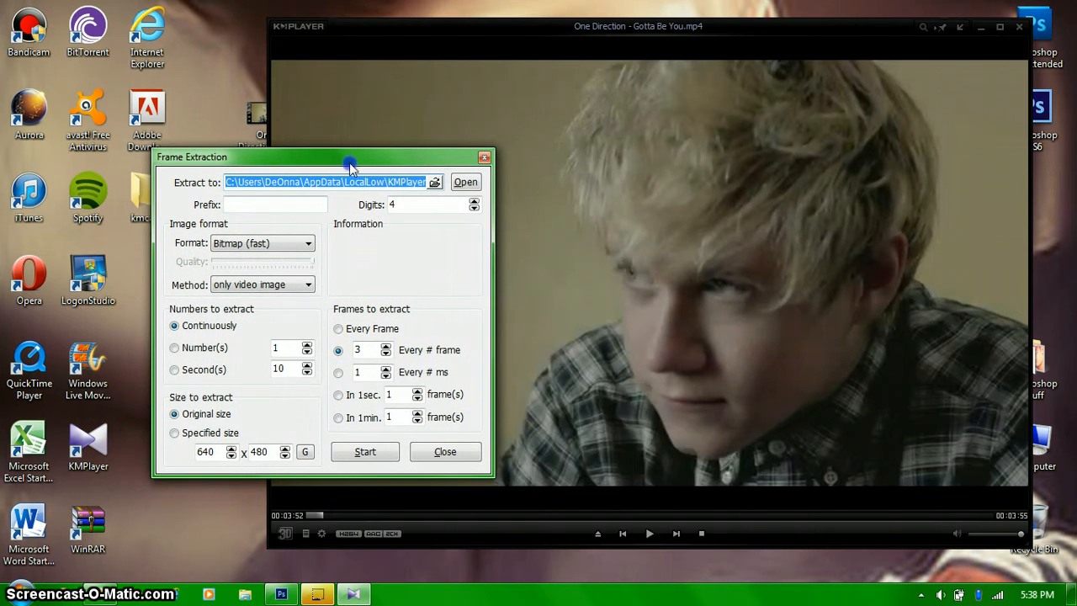
# Browse from Frame Extraction and choose Desktop\kmcaps as the capture destination folder
pyautogui.moveTo(350, 156); pyautogui.dragTo(445, 143)
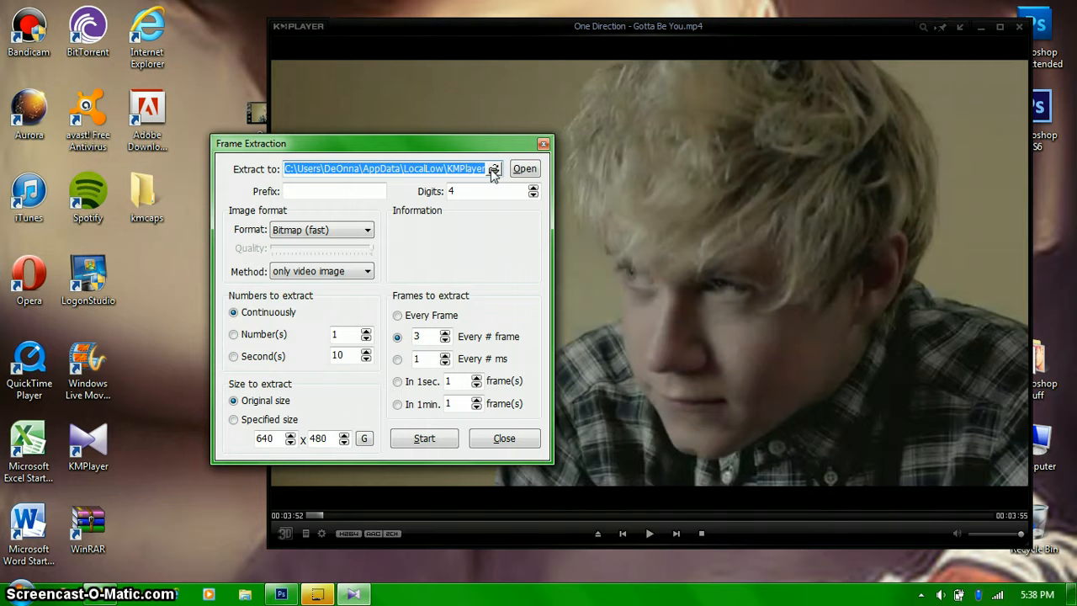
pyautogui.click(495, 168)
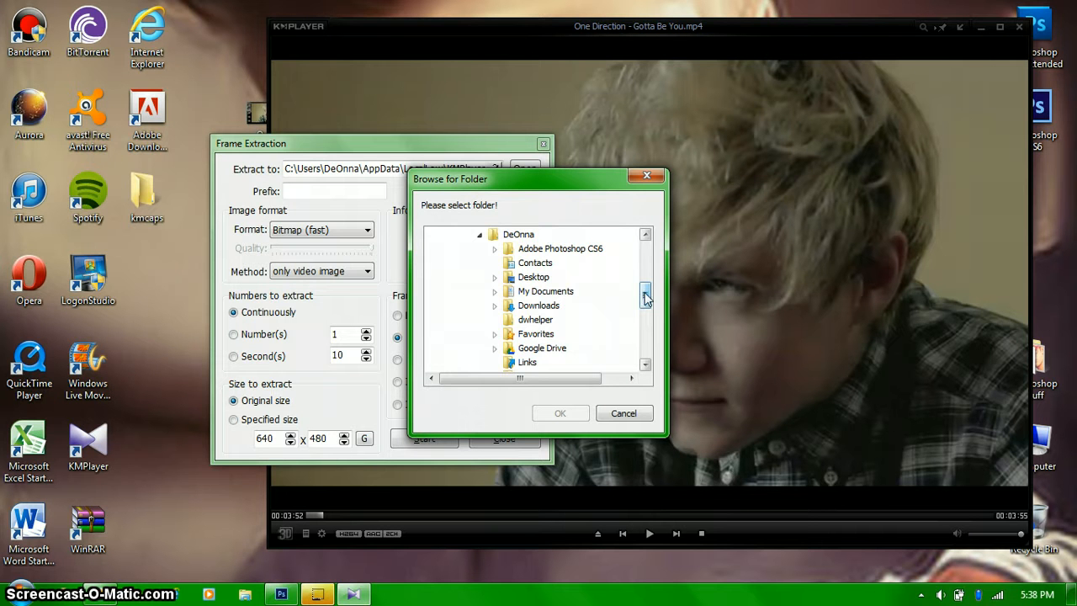
pyautogui.scroll(-3)
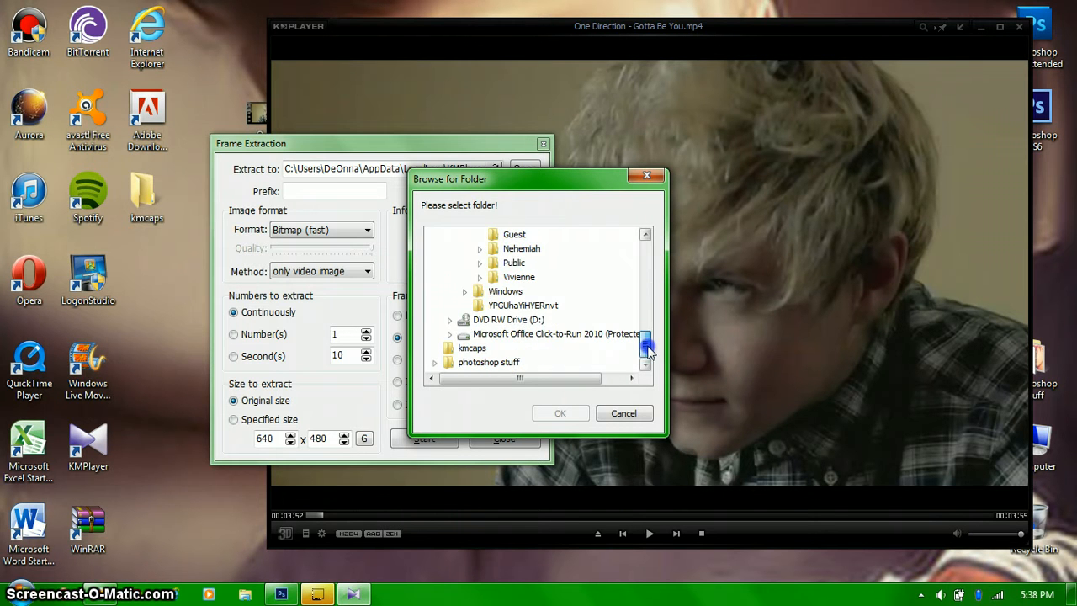
pyautogui.click(471, 347)
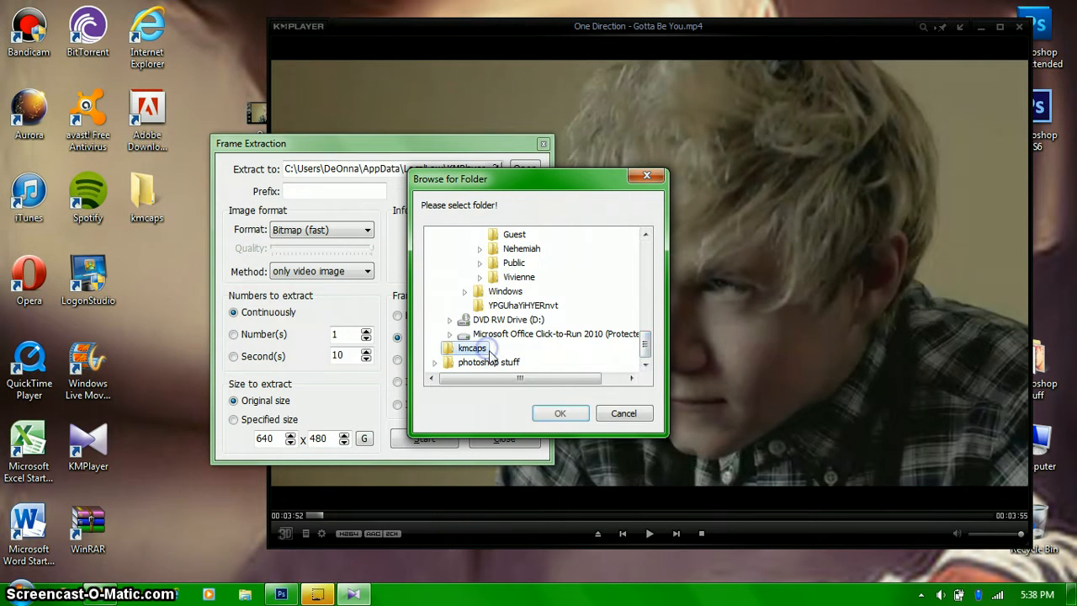
pyautogui.click(559, 414)
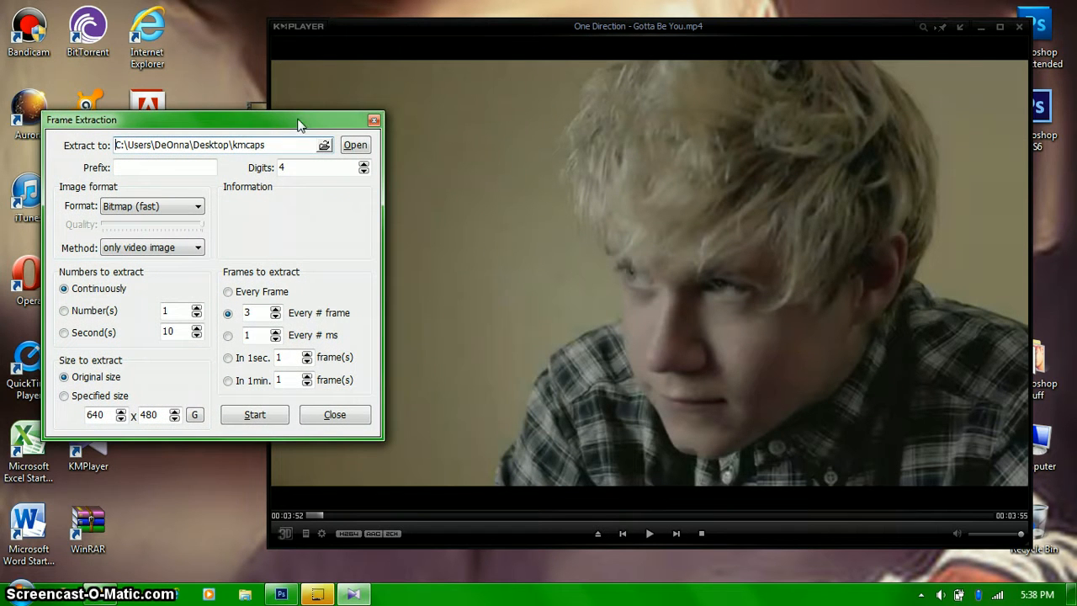
pyautogui.moveTo(283, 198)
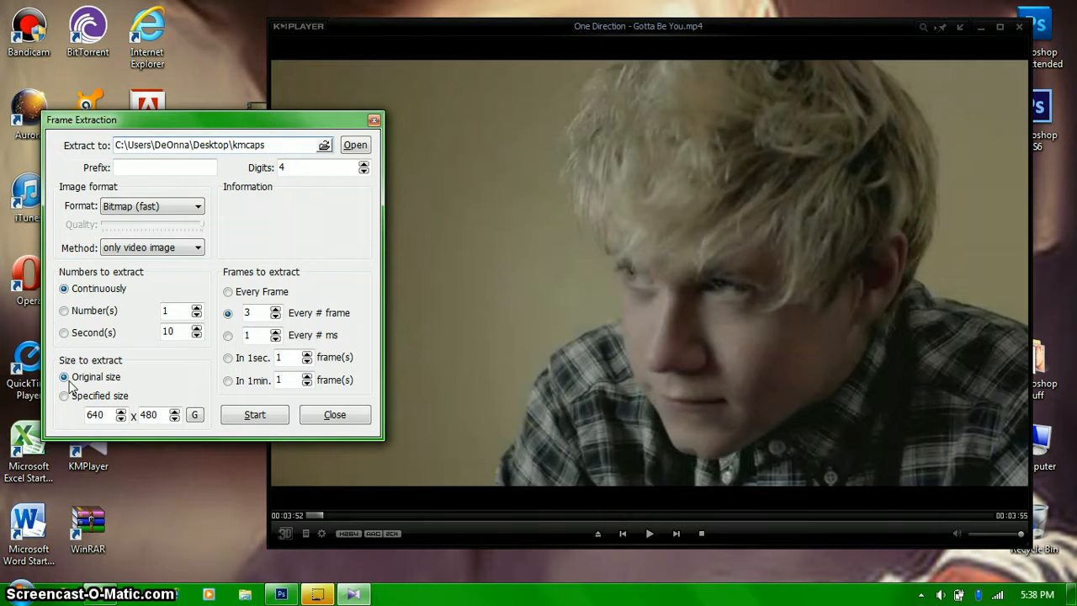
pyautogui.moveTo(267, 78)
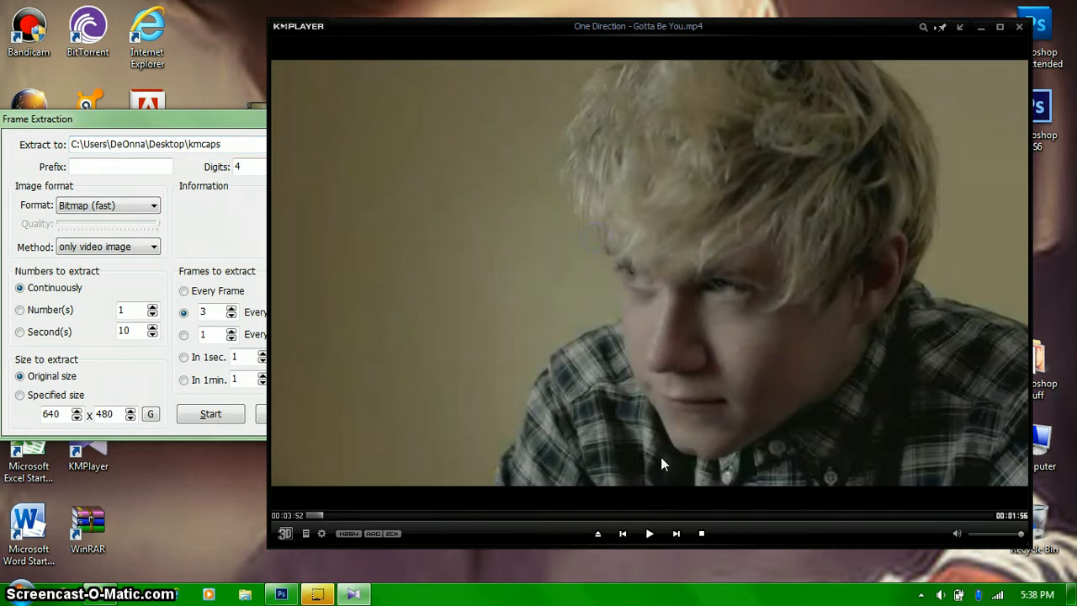
# Play the video and seek ahead to the sunset silhouette scene
pyautogui.click(649, 533)
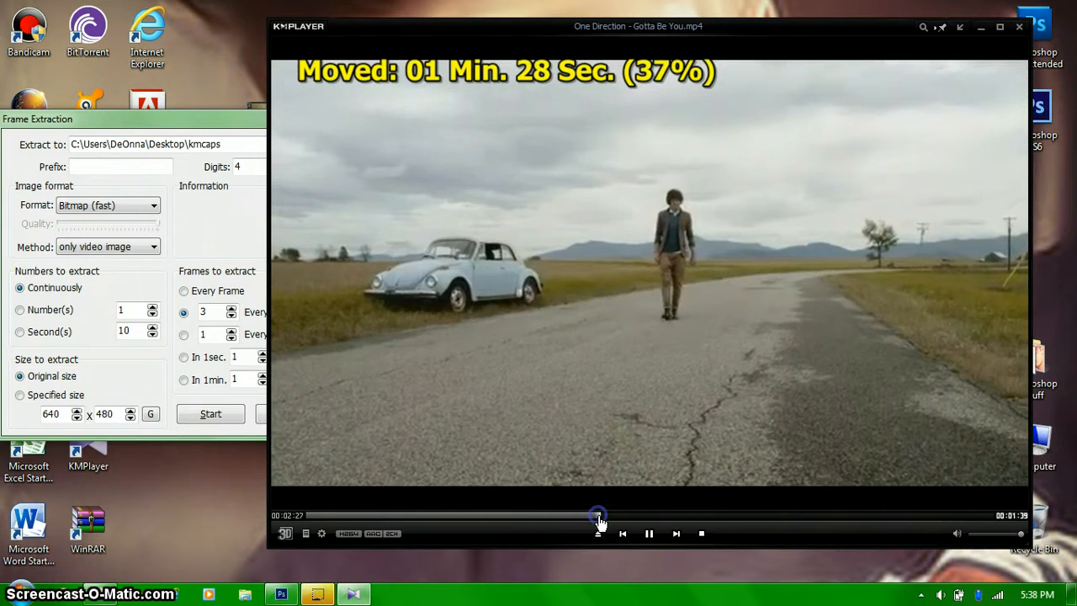
pyautogui.moveTo(597, 515); pyautogui.dragTo(642, 515)
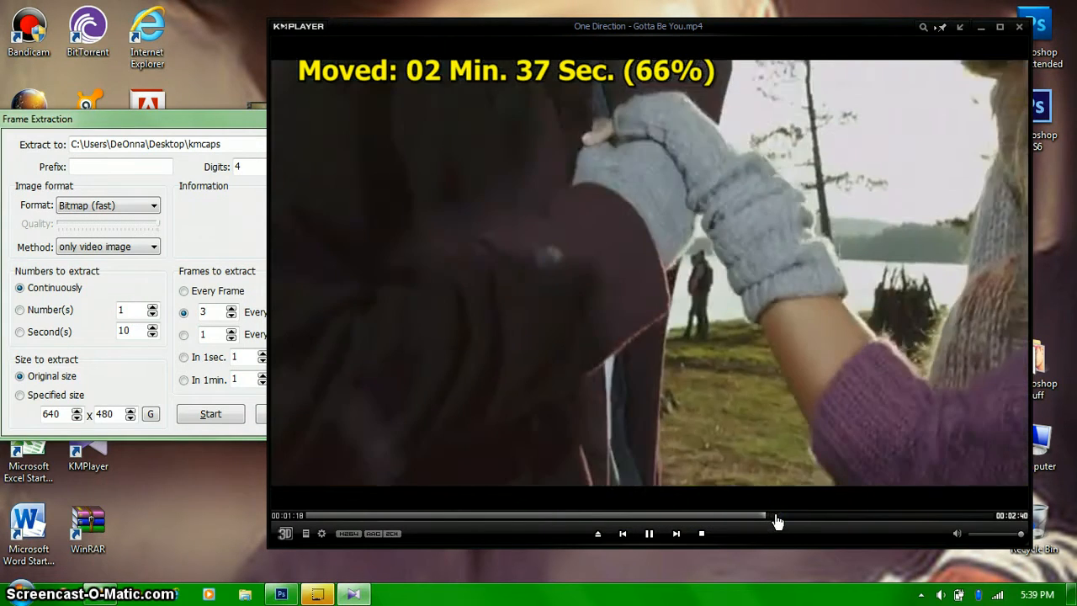
pyautogui.moveTo(764, 515); pyautogui.dragTo(797, 515)
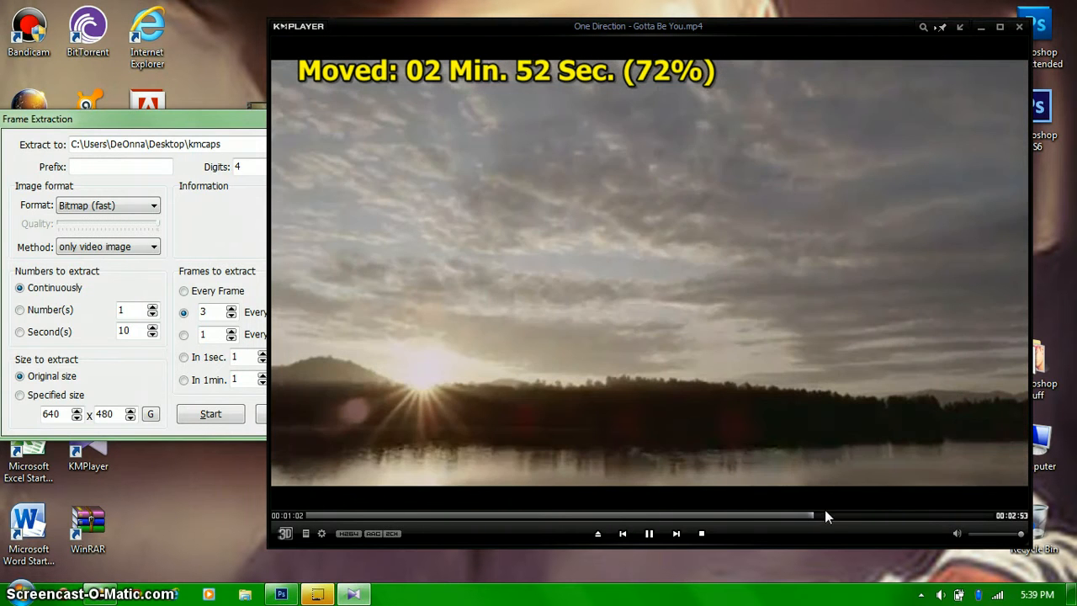
pyautogui.click(211, 414)
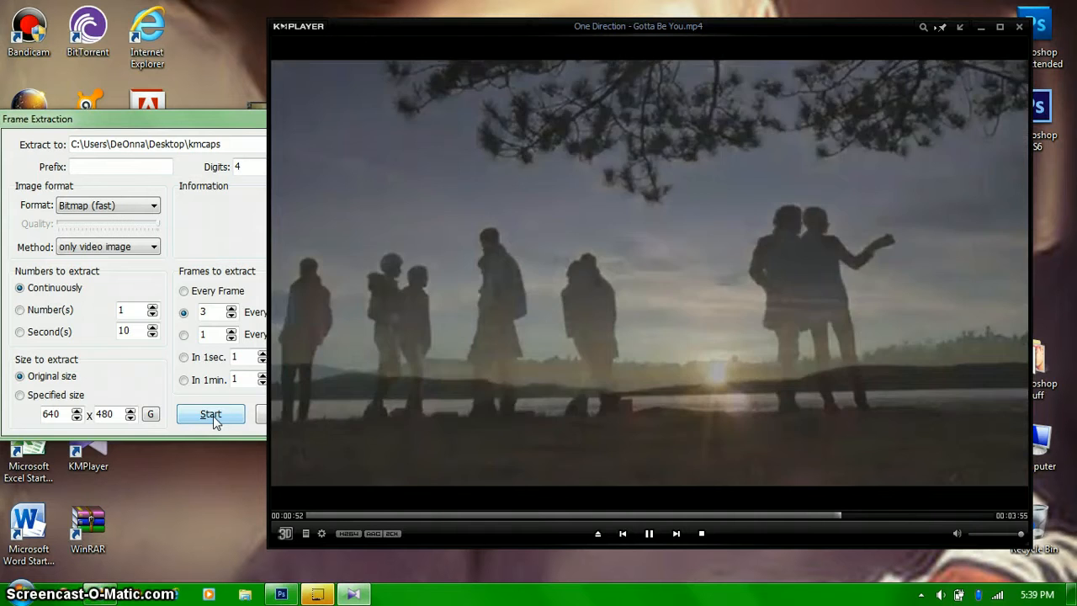
# Start extracting frames from the playing scene, then close the Frame Extraction window
pyautogui.click(210, 414)
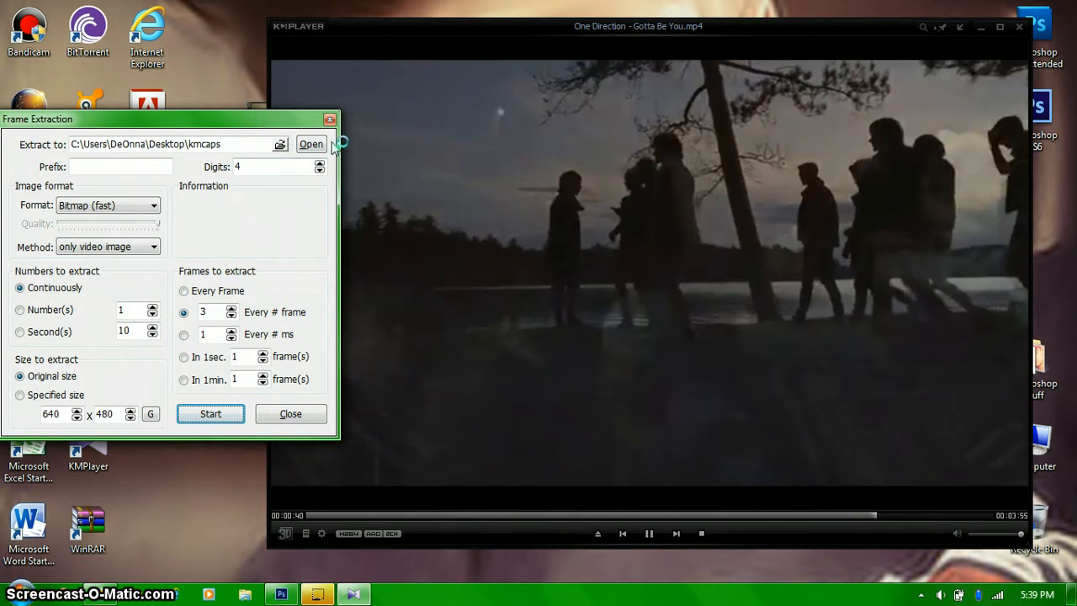
pyautogui.click(289, 413)
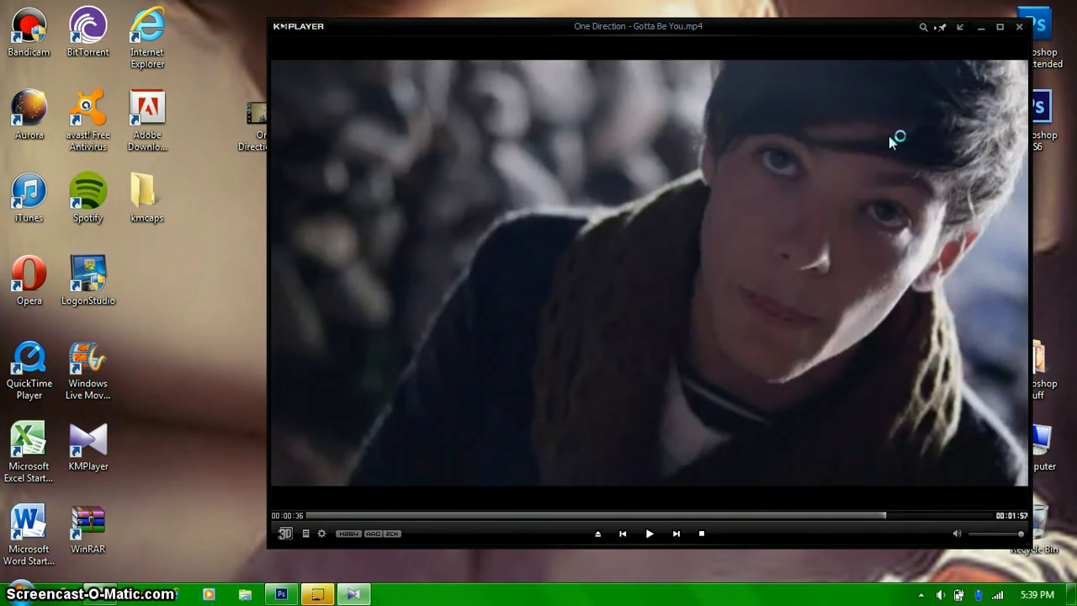
# Close KMPlayer and bring Photoshop to the front from the taskbar
pyautogui.click(1020, 27)
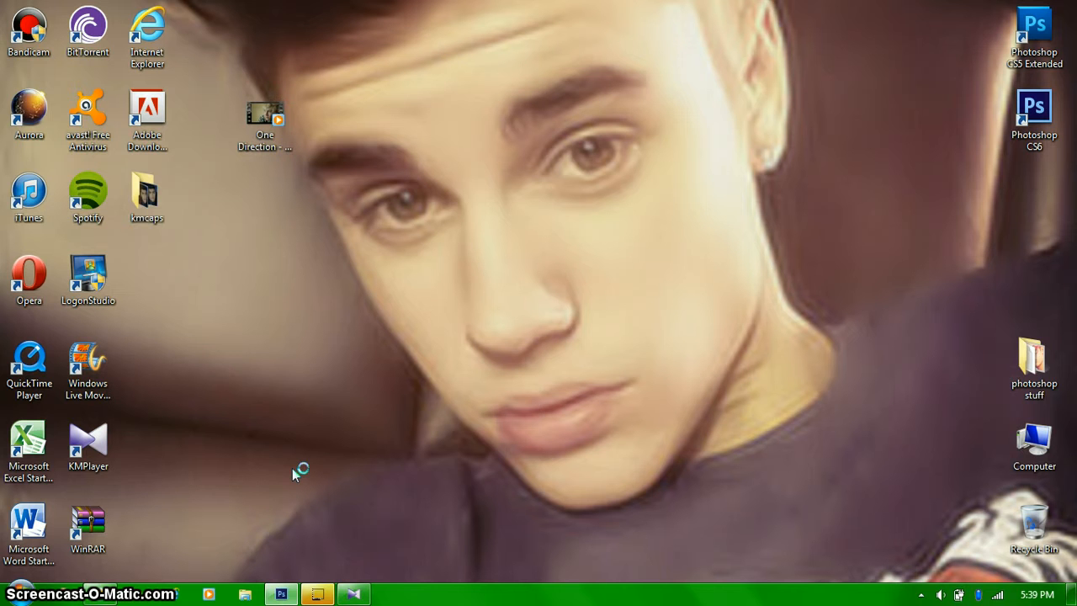
pyautogui.moveTo(266, 555)
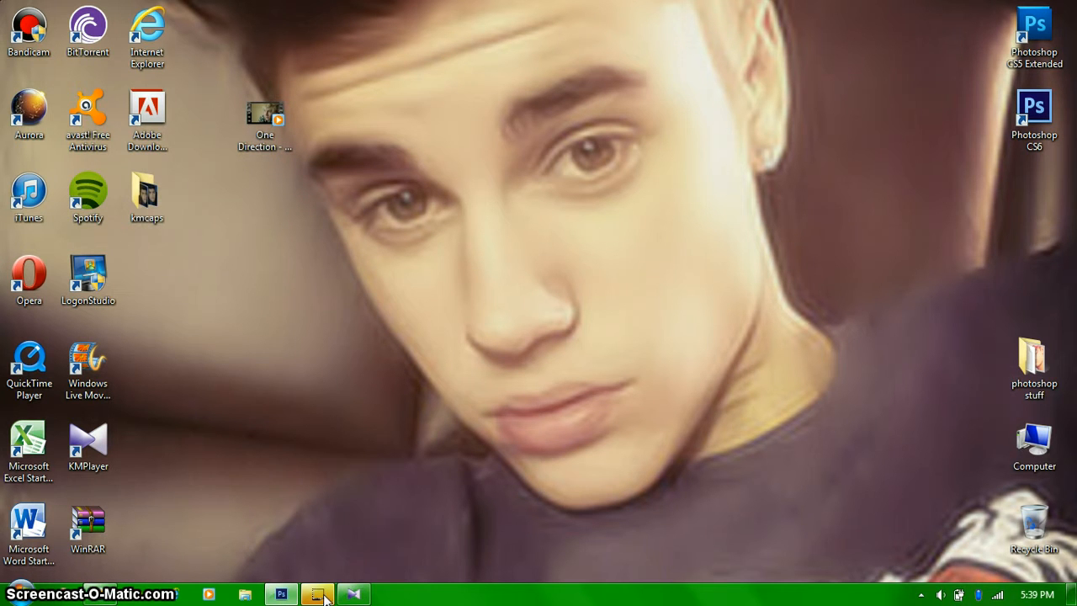
pyautogui.click(281, 594)
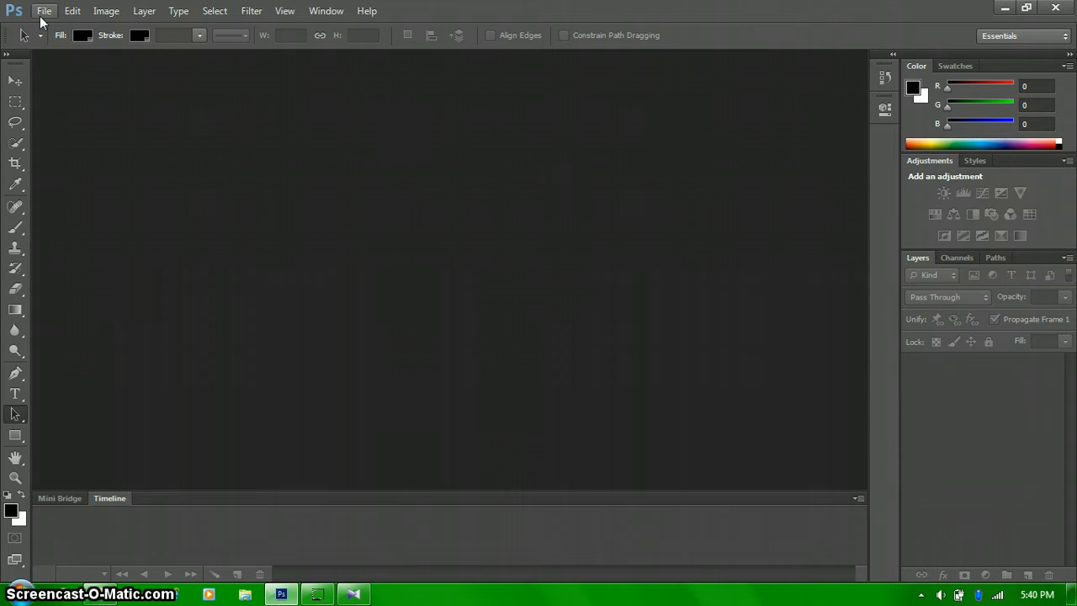
# Open Photoshop's File menu to reach Scripts > Load Files into Stack
pyautogui.click(43, 10)
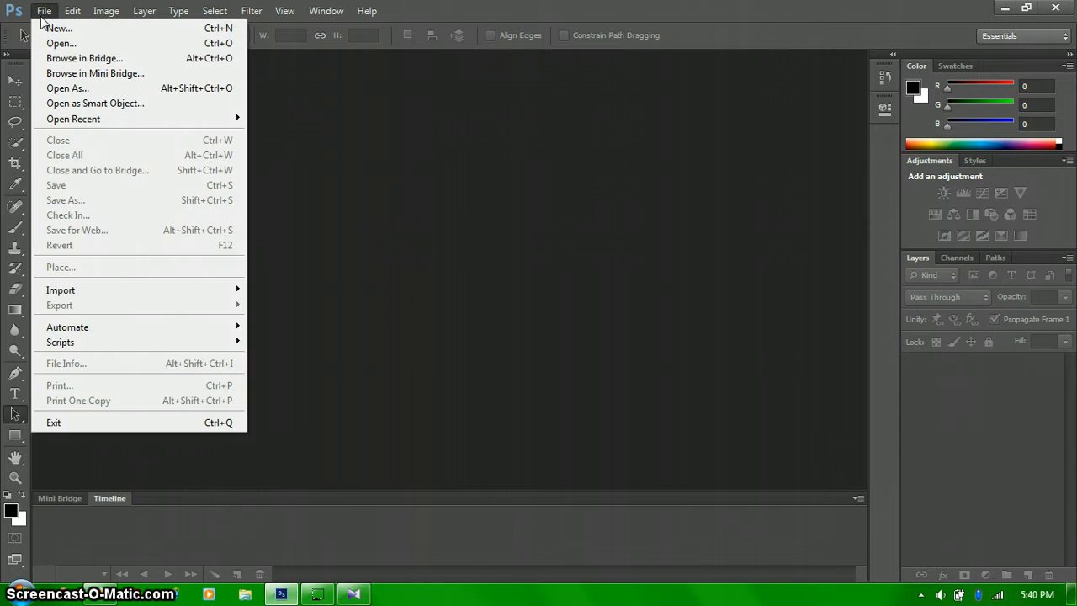
pyautogui.moveTo(115, 289)
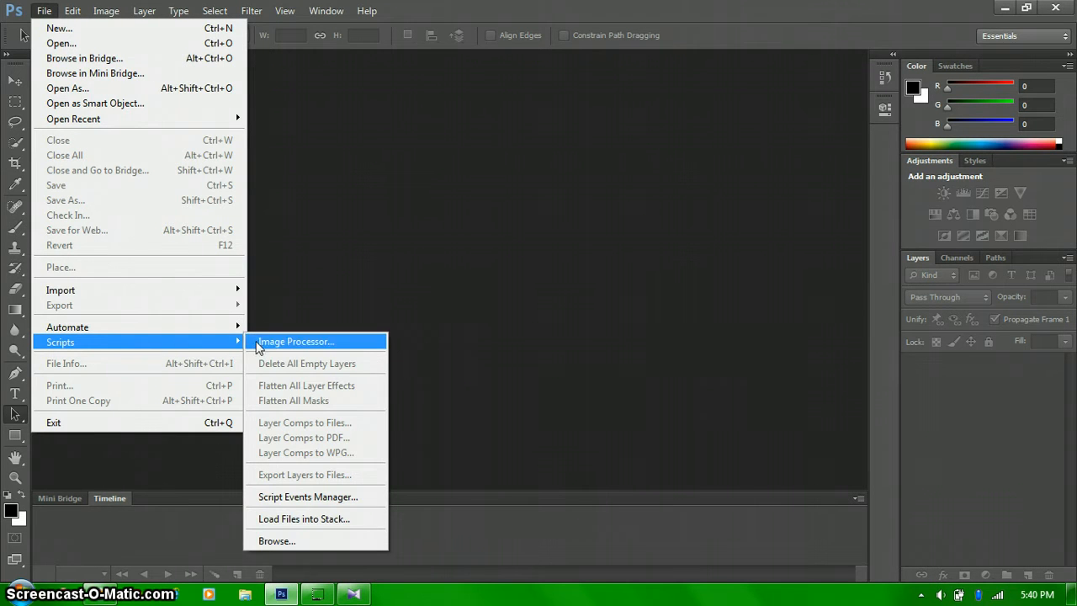
pyautogui.moveTo(340, 518)
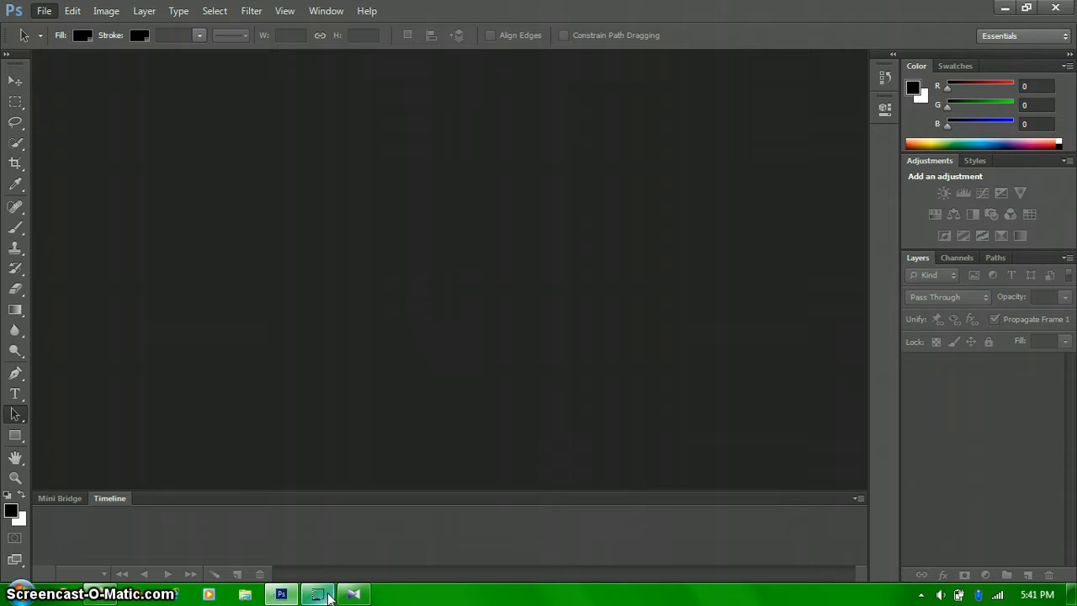
pyautogui.moveTo(317, 594)
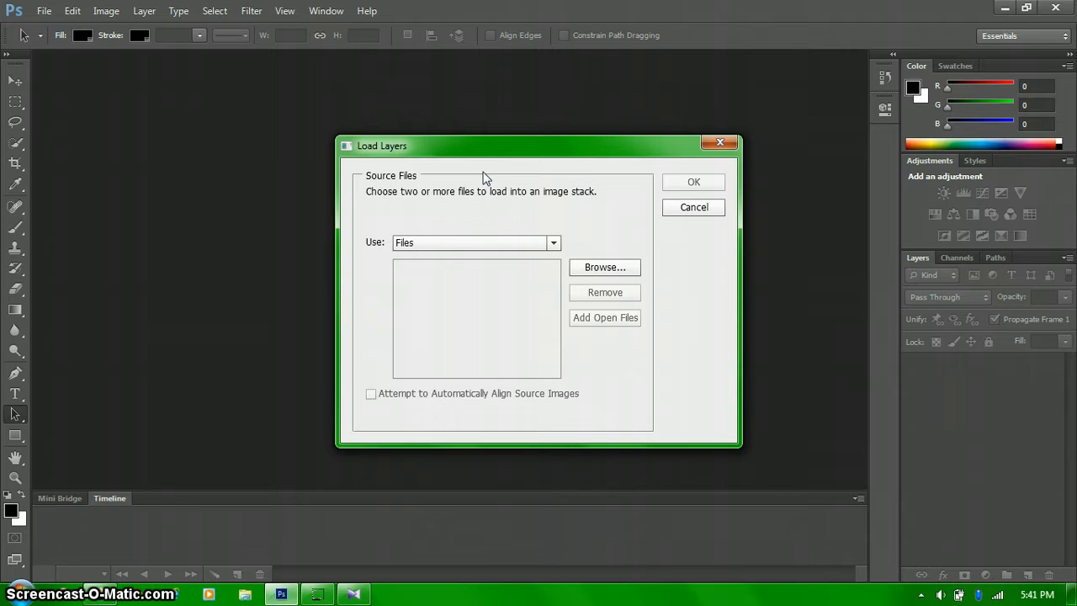
pyautogui.moveTo(604, 266)
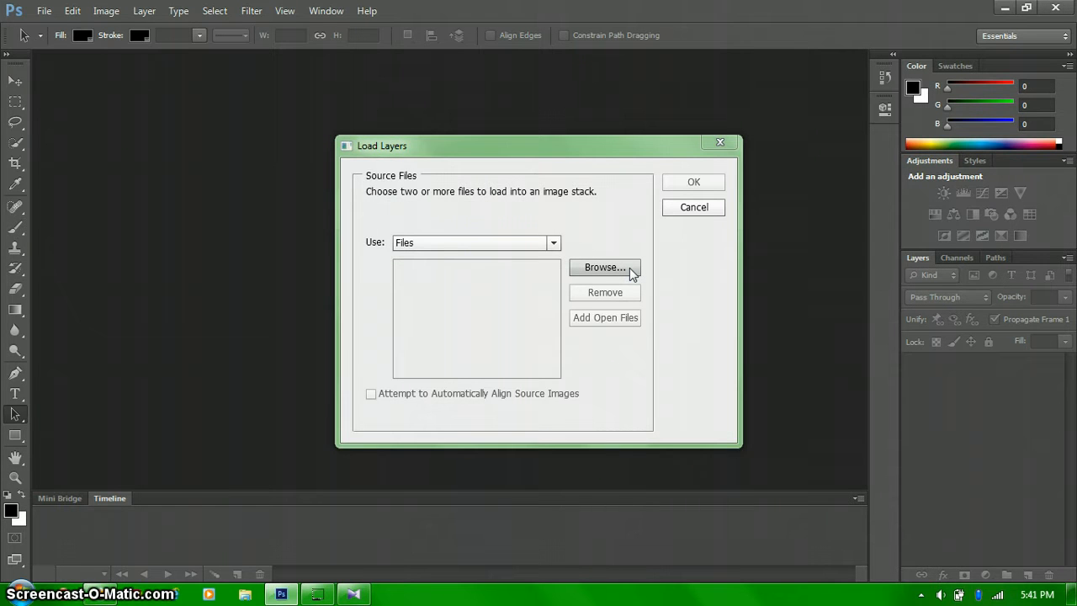
pyautogui.moveTo(632, 374)
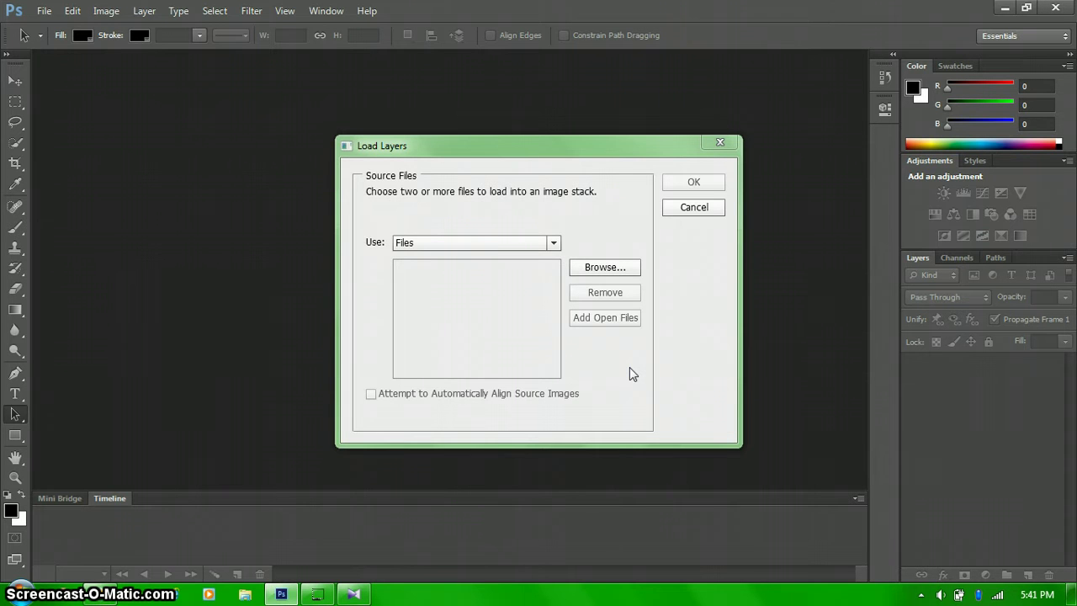
# Browse to Desktop\kmcaps and select all the captured One Direction frames
pyautogui.click(603, 266)
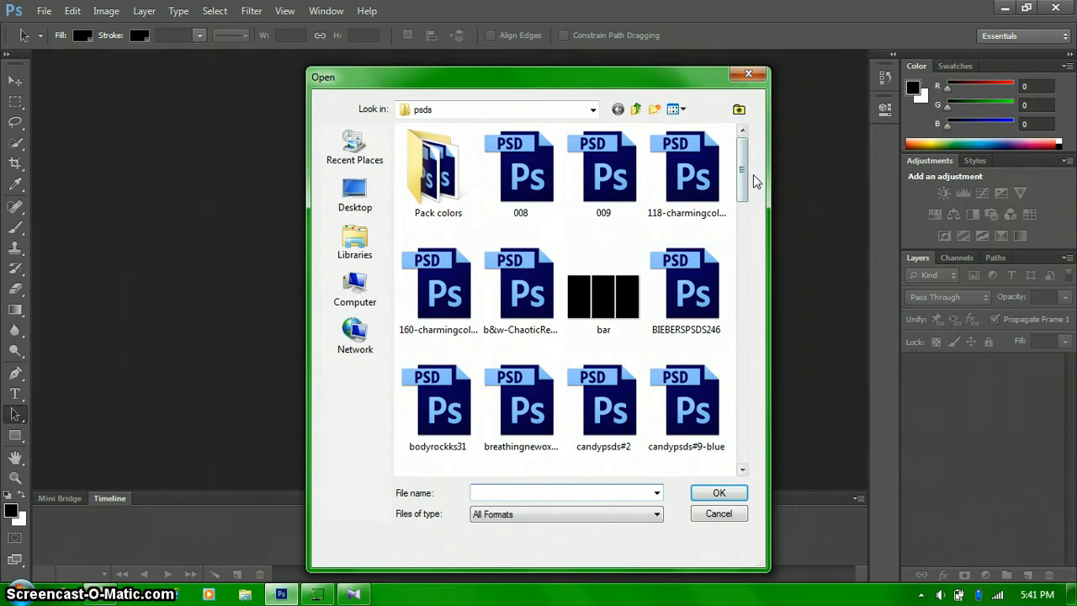
pyautogui.scroll(-3)
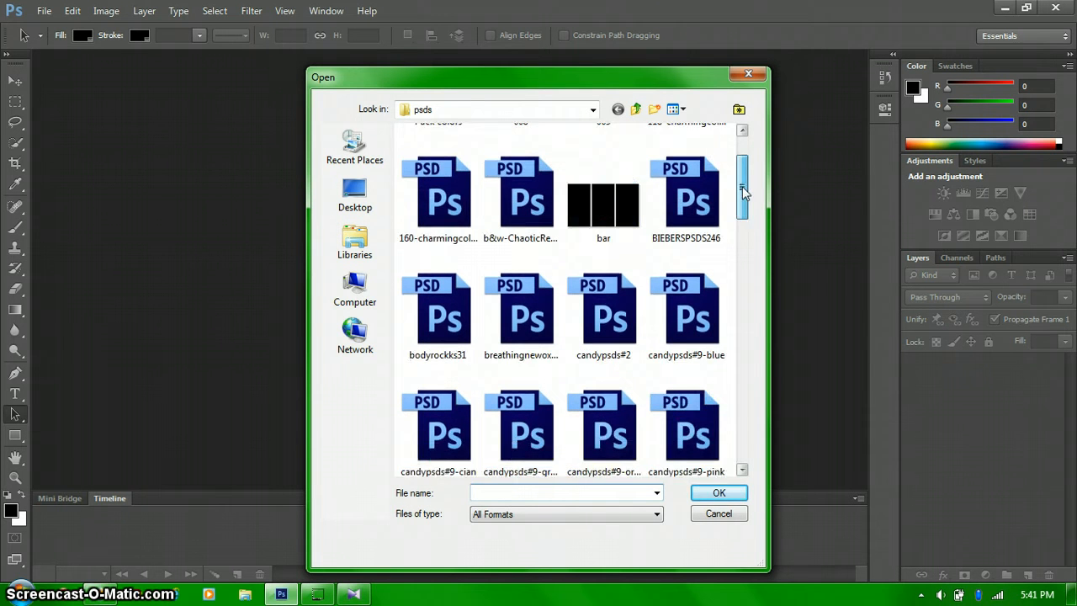
pyautogui.scroll(3)
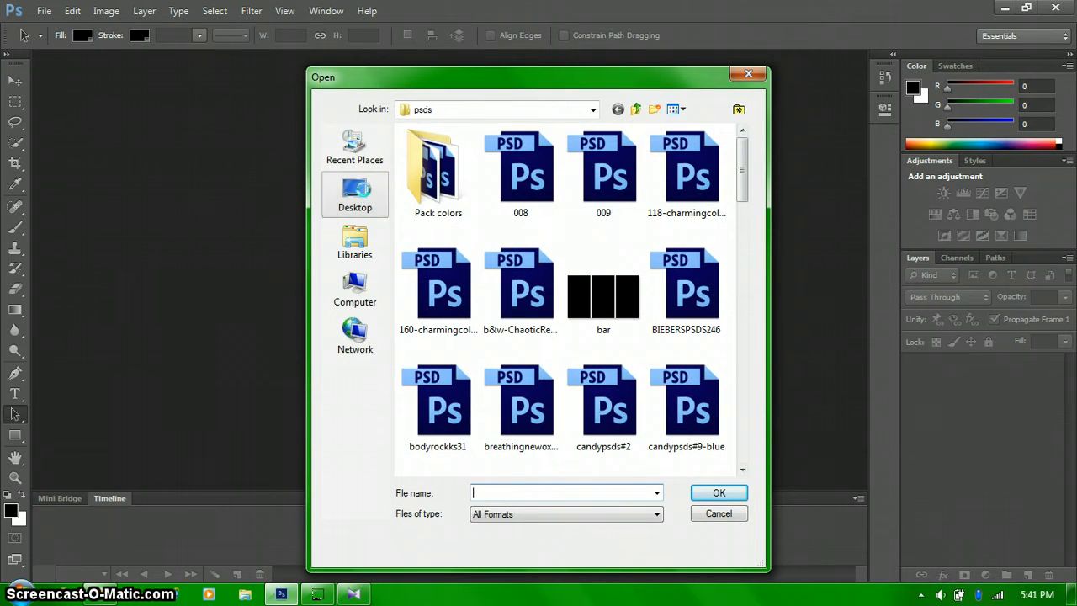
pyautogui.click(353, 195)
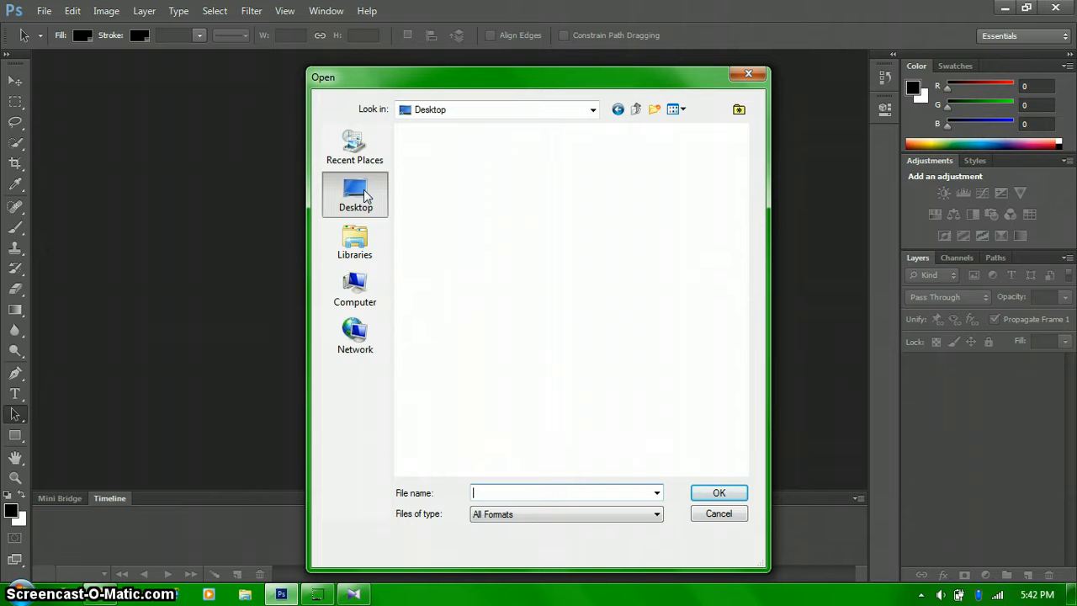
pyautogui.click(353, 195)
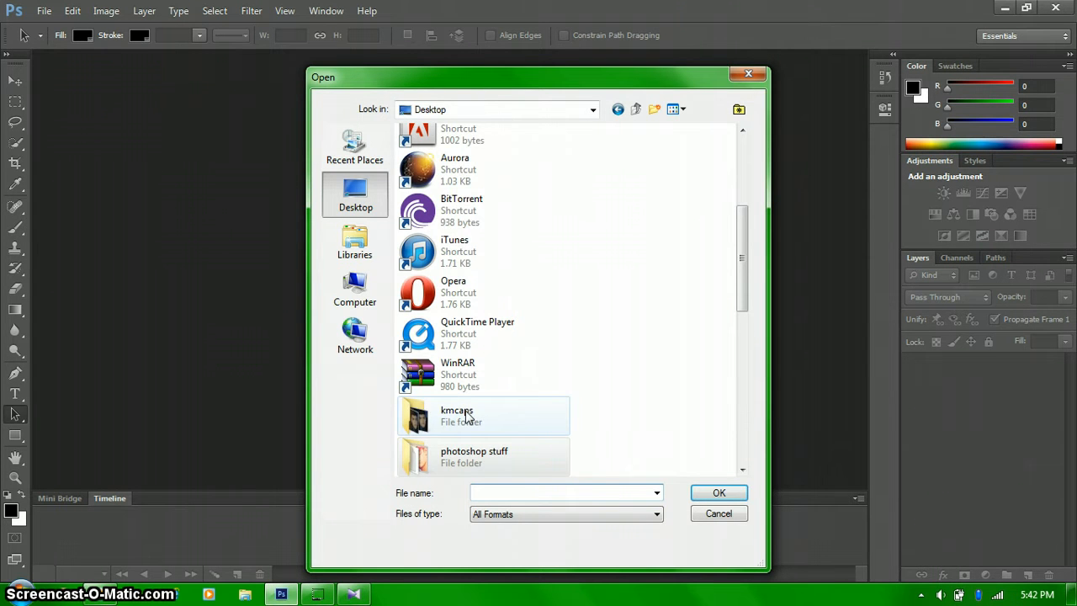
pyautogui.doubleClick(458, 414)
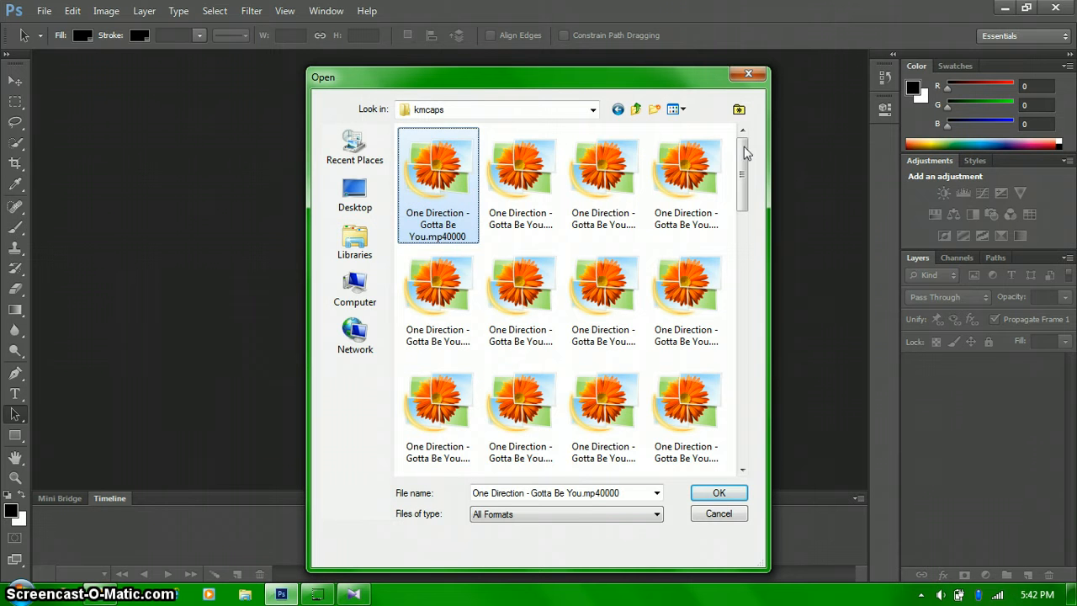
pyautogui.scroll(-3)
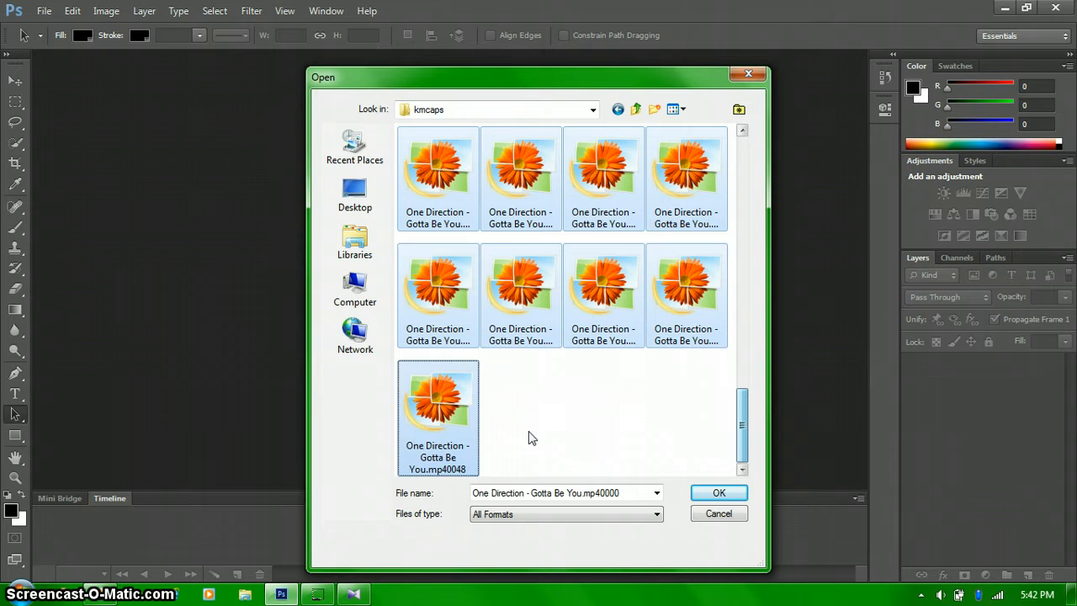
pyautogui.click(719, 491)
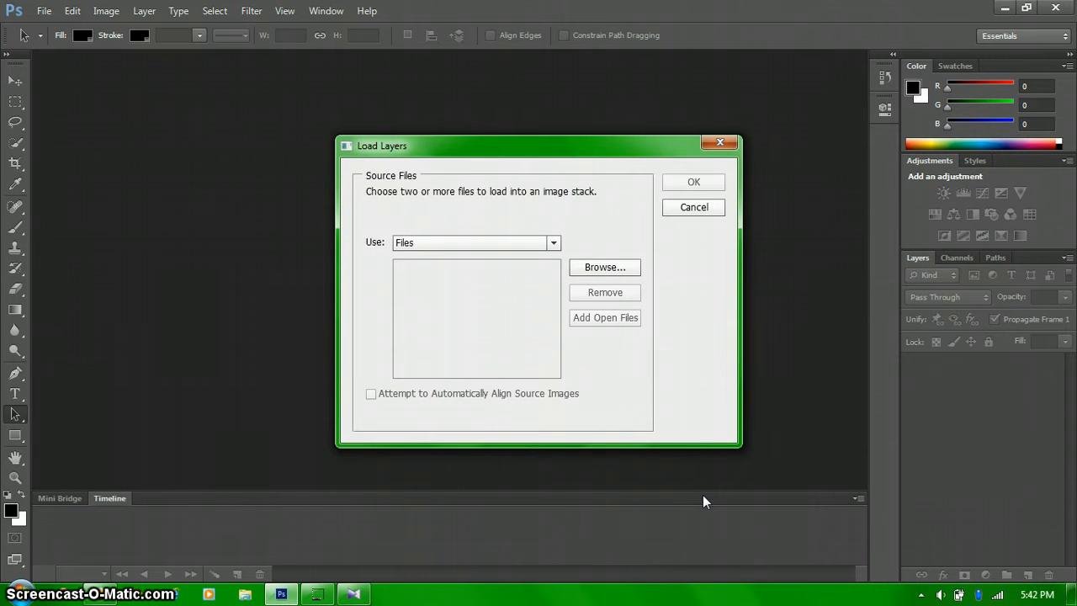
pyautogui.moveTo(563, 434)
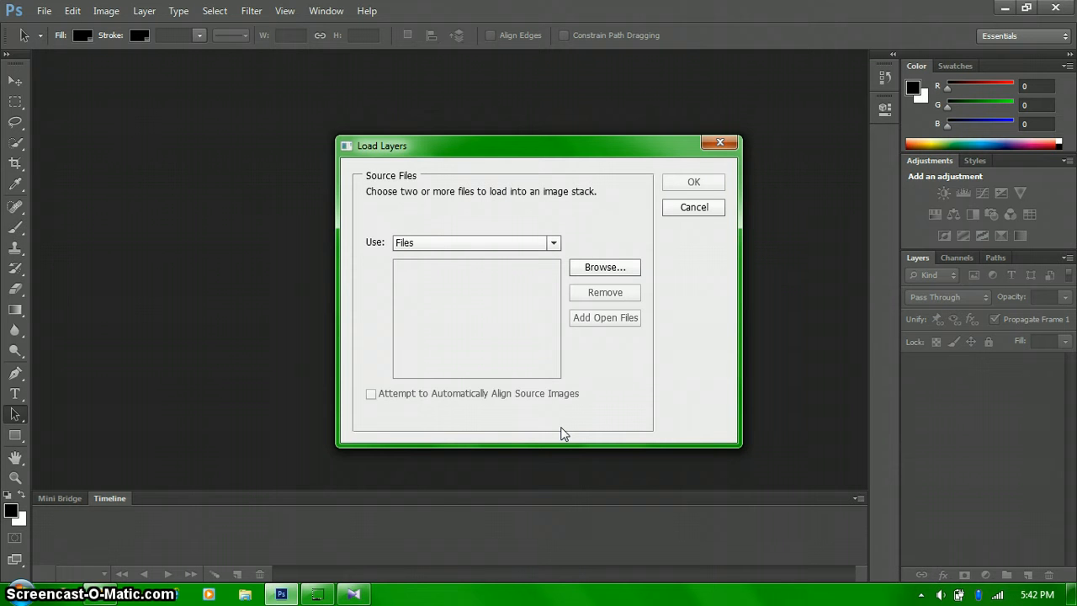
# Confirm the chosen screencaps and load them as layers of one stack
pyautogui.click(604, 266)
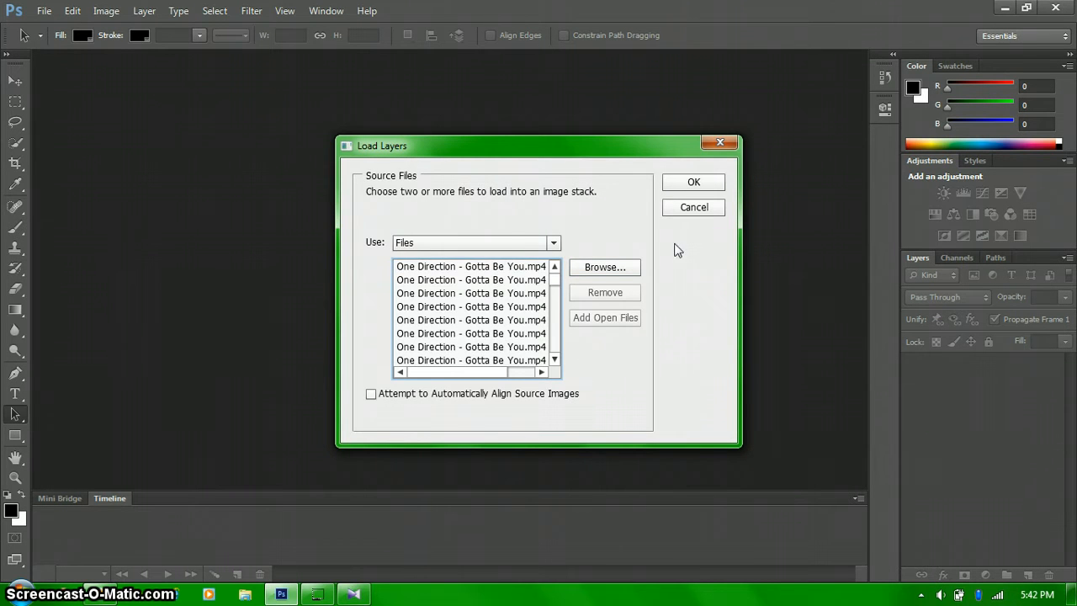
pyautogui.click(693, 207)
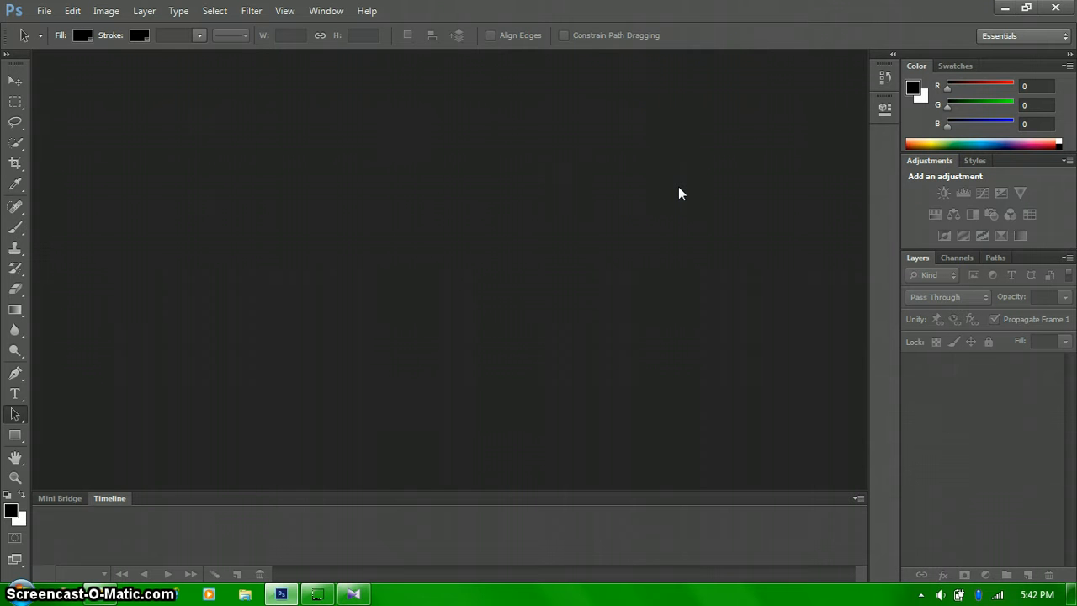
pyautogui.moveTo(380, 498)
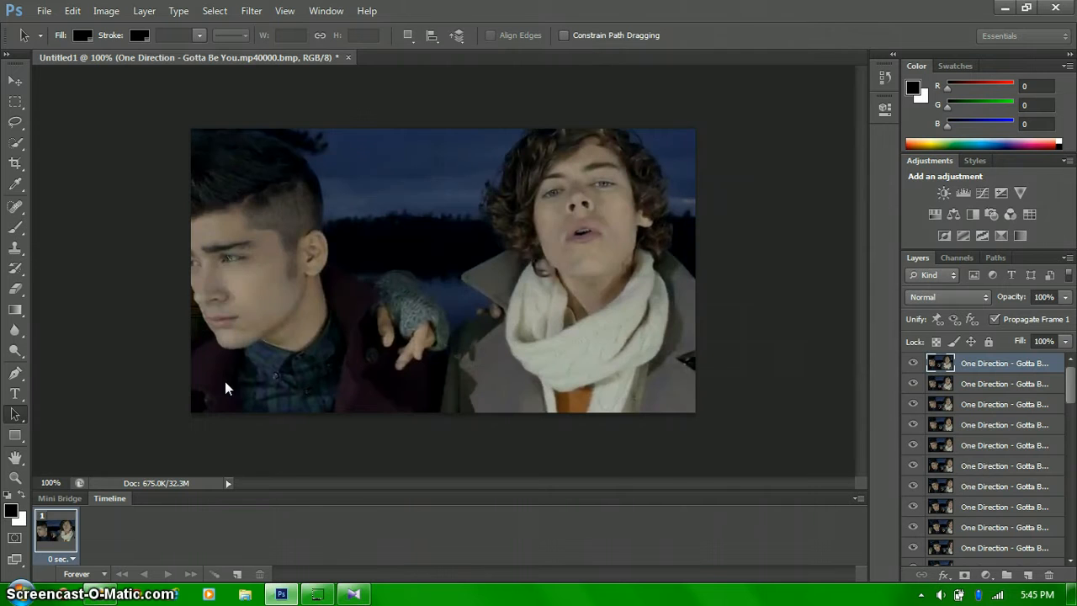
pyautogui.moveTo(895, 420)
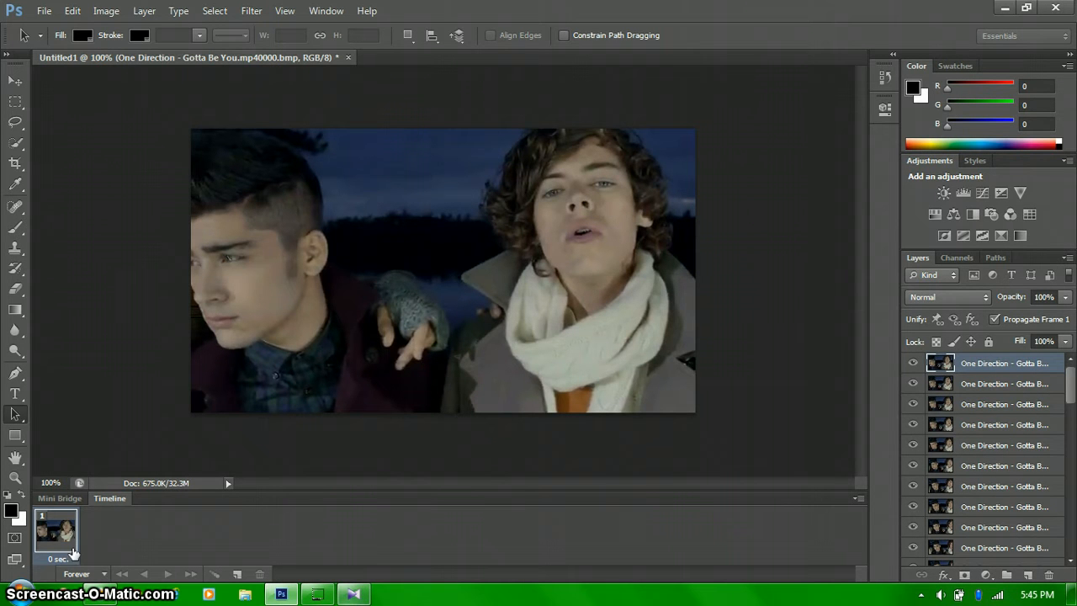
# Select the single frame in the Timeline of the newly loaded layered document
pyautogui.click(79, 535)
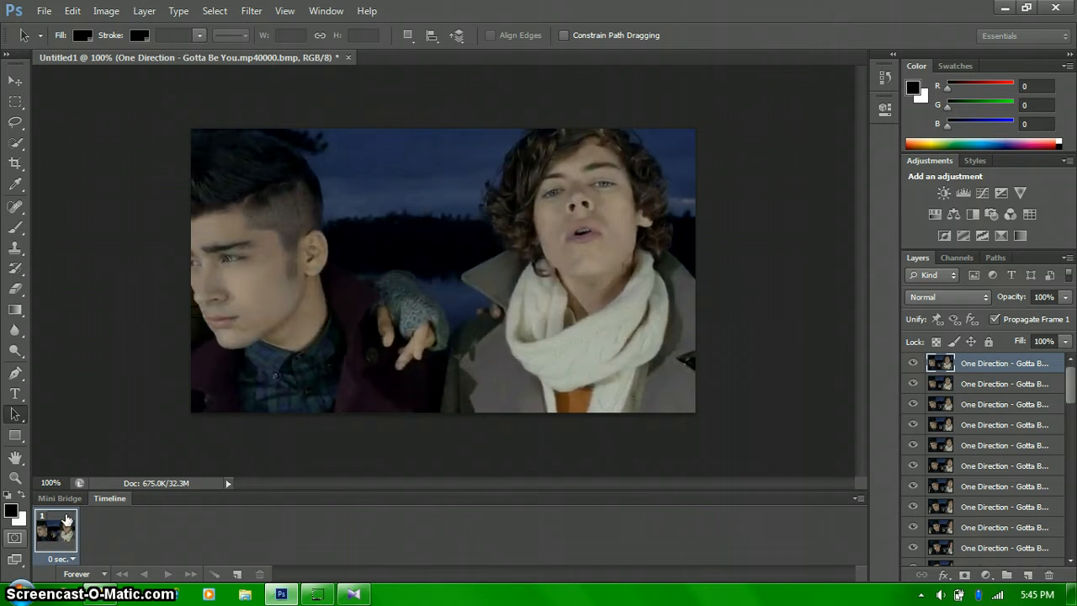
pyautogui.moveTo(861, 503)
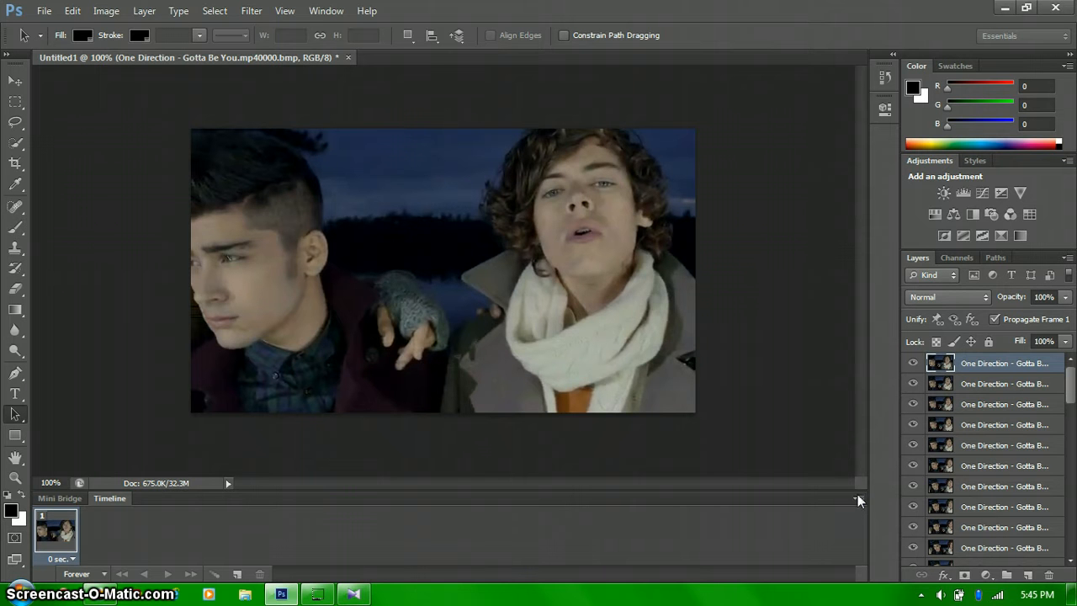
pyautogui.moveTo(861, 501)
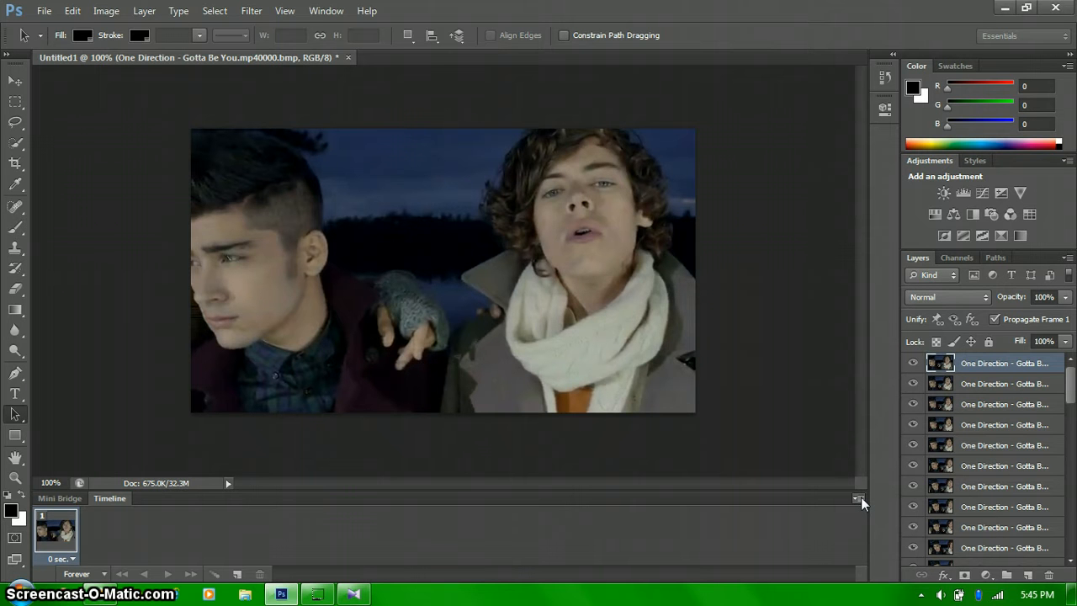
pyautogui.moveTo(860, 513)
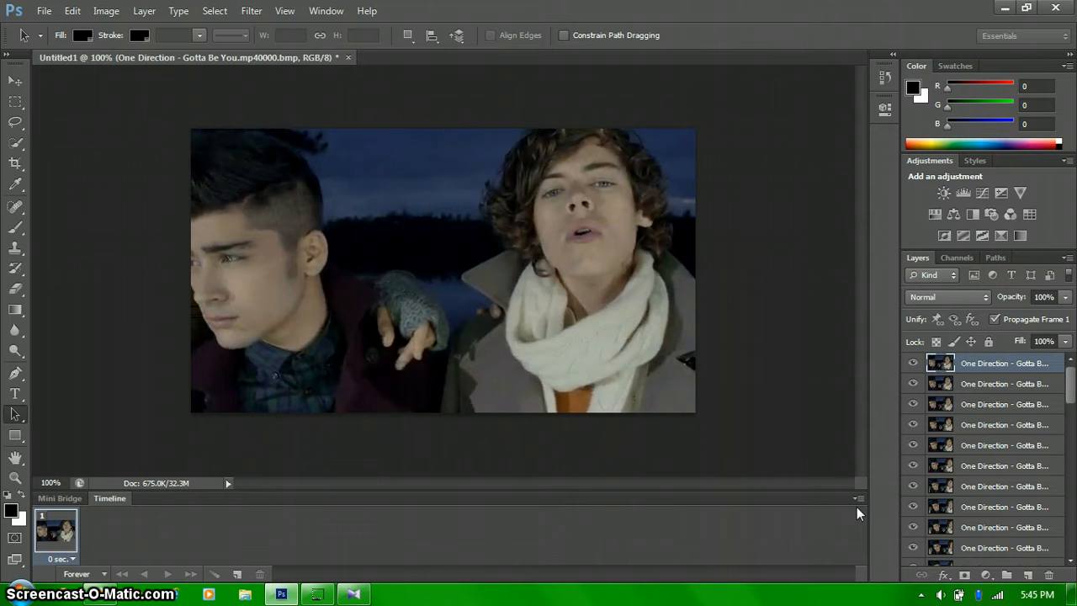
pyautogui.moveTo(866, 519)
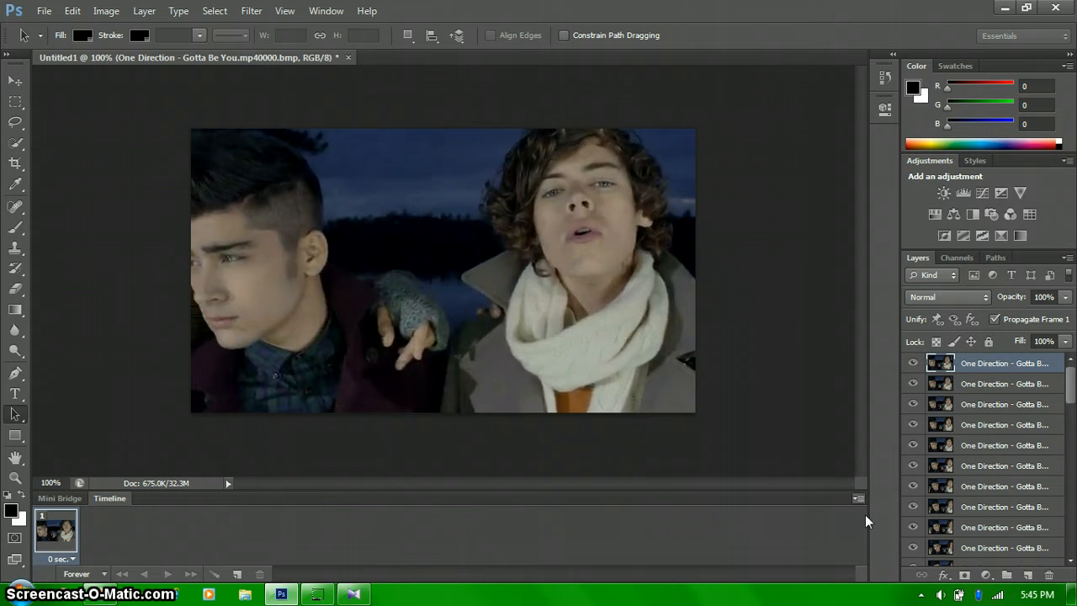
# Use the Timeline menu's Make Frames From Layers so each screencap layer becomes a frame
pyautogui.click(857, 498)
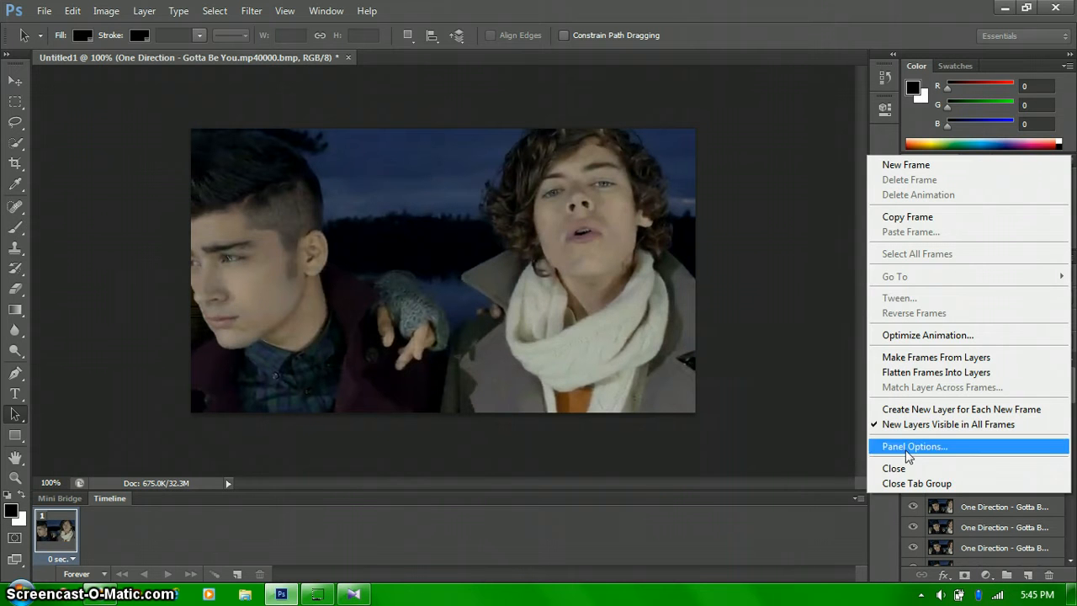
pyautogui.moveTo(935, 356)
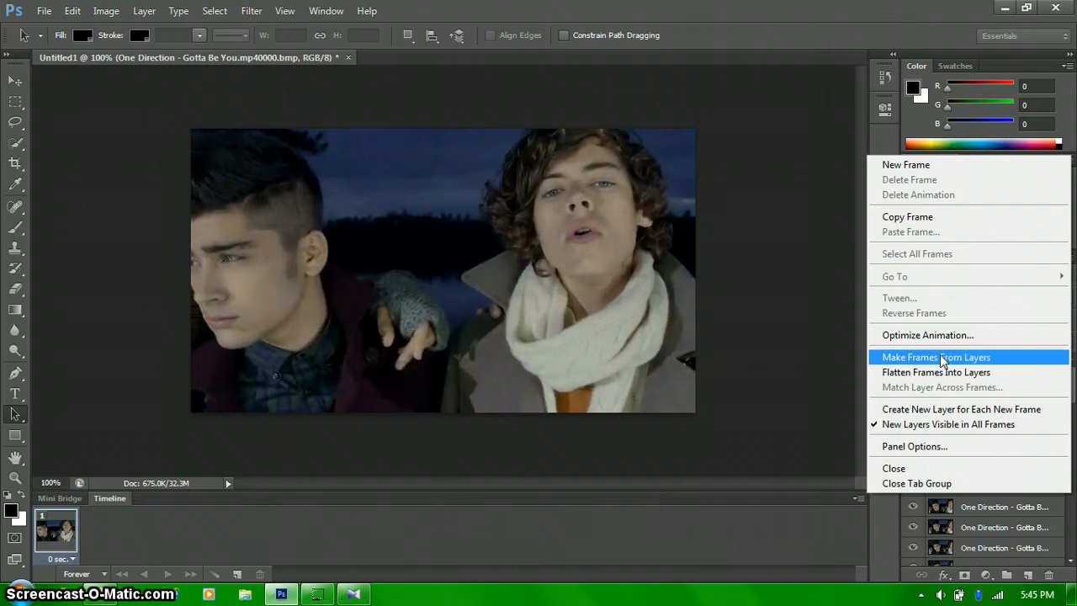
pyautogui.click(935, 356)
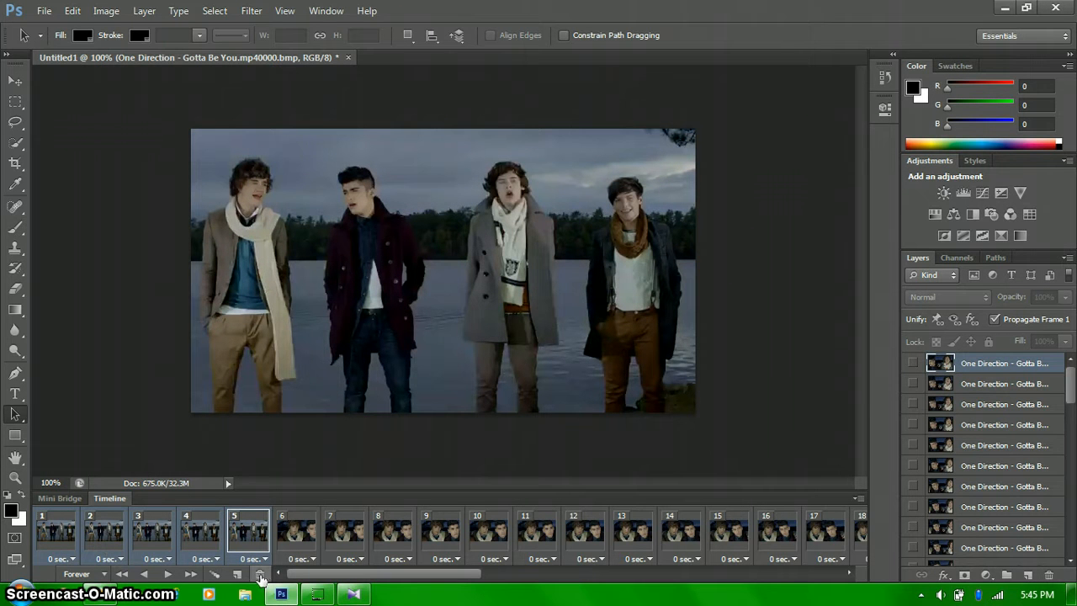
# Delete the selected opening frames and confirm, leaving the animation starting at a new scene
pyautogui.click(260, 573)
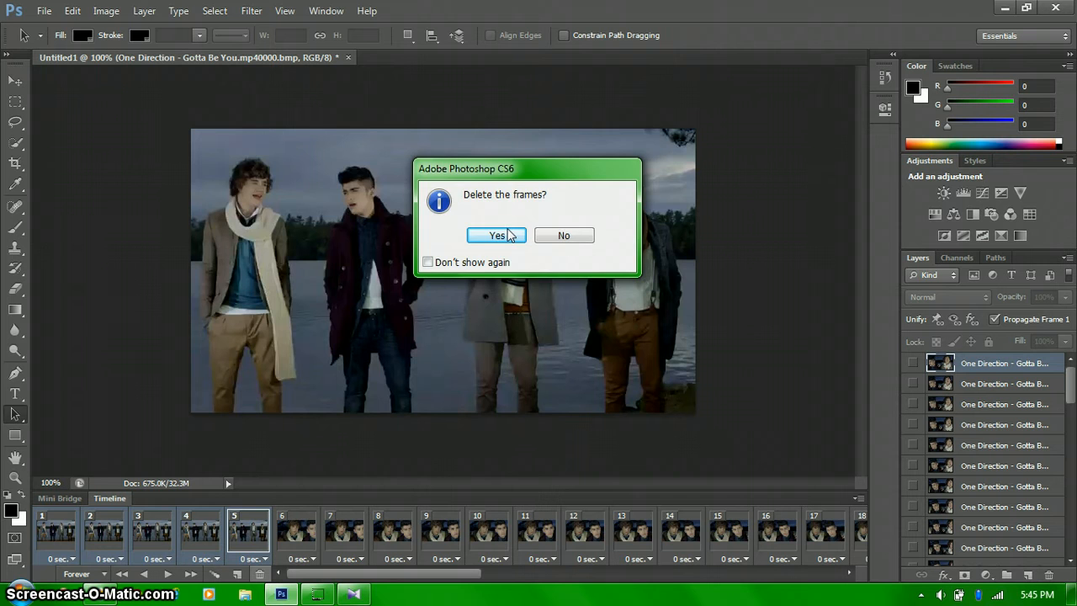
pyautogui.click(496, 236)
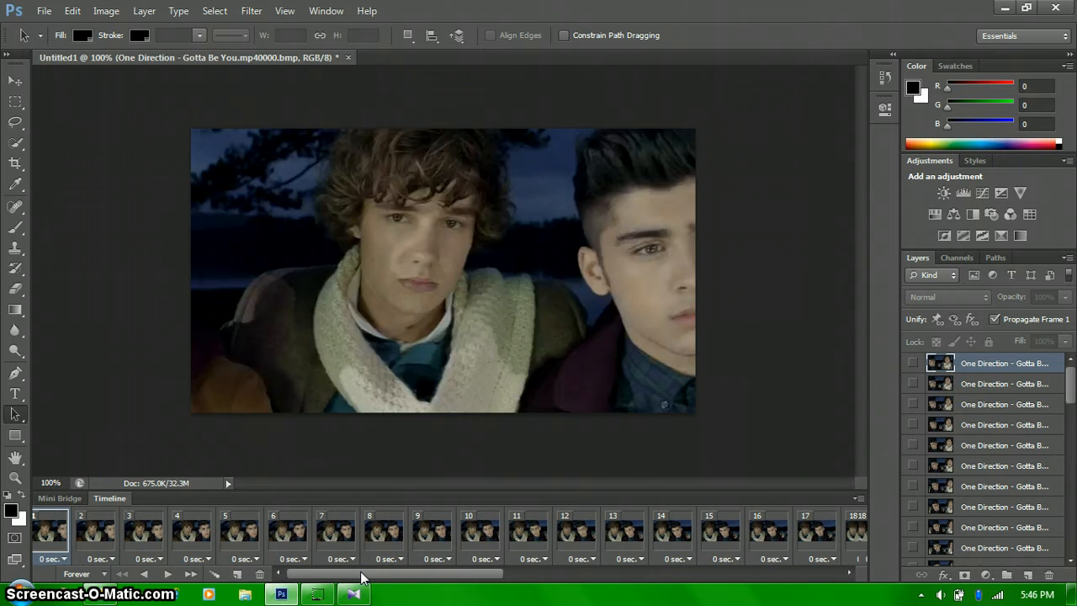
pyautogui.hscroll(3)
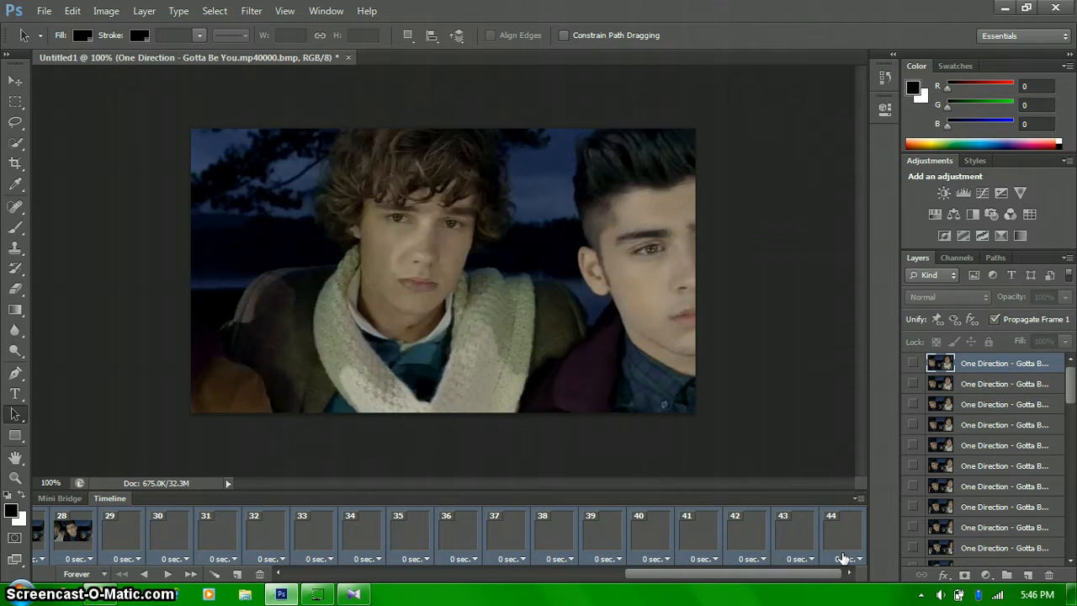
# Select all frames through the last and set their delay to 0.1 seconds
pyautogui.click(848, 559)
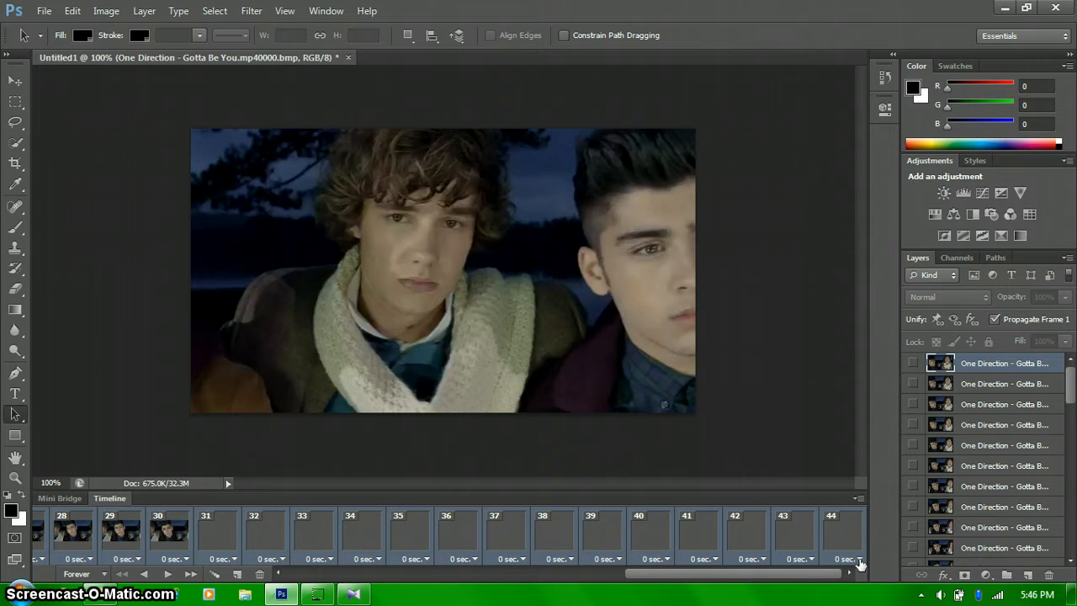
pyautogui.click(851, 558)
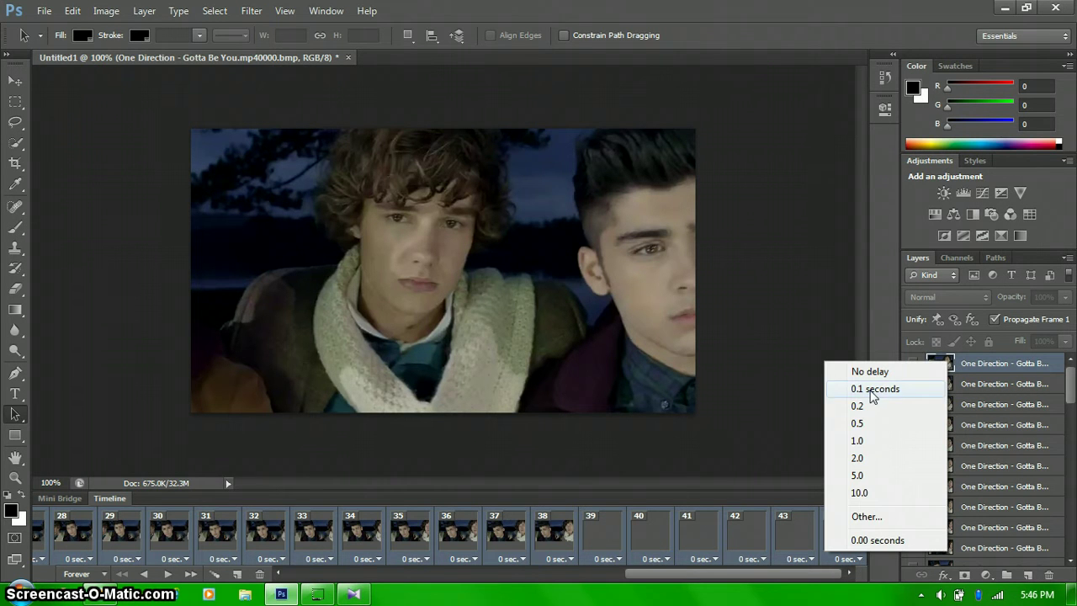
pyautogui.click(875, 389)
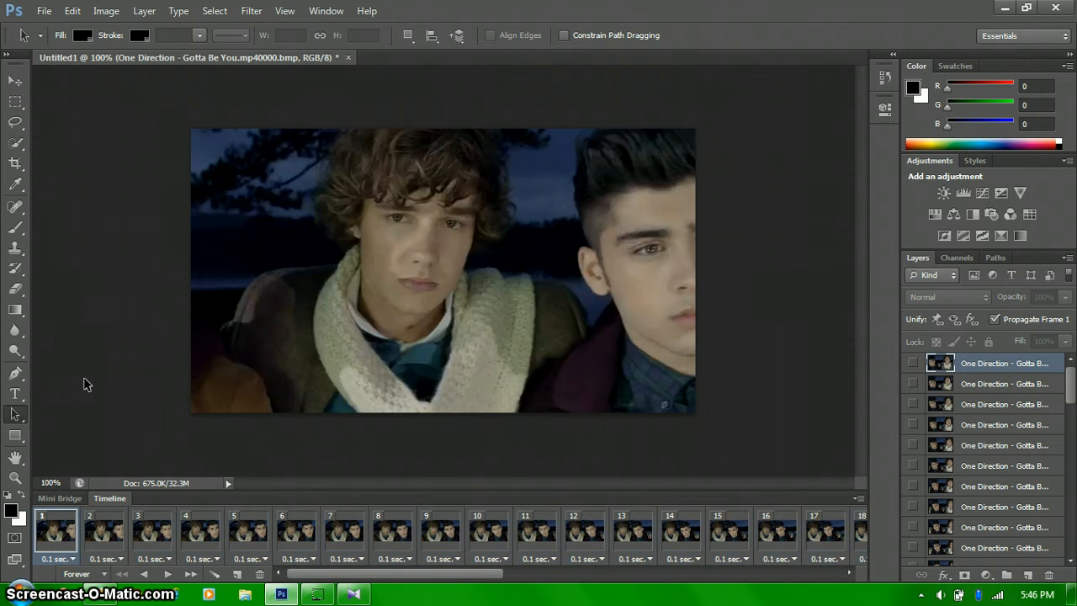
# Resize the image via Image Size to 400 pixels wide with proportions constrained (400×225)
pyautogui.click(106, 10)
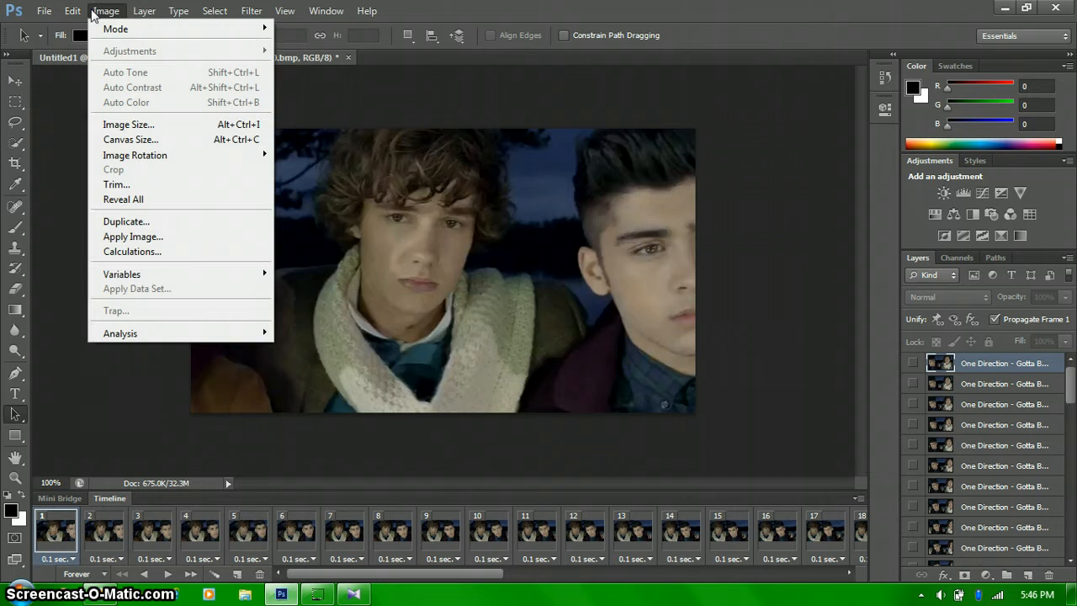
pyautogui.moveTo(132, 87)
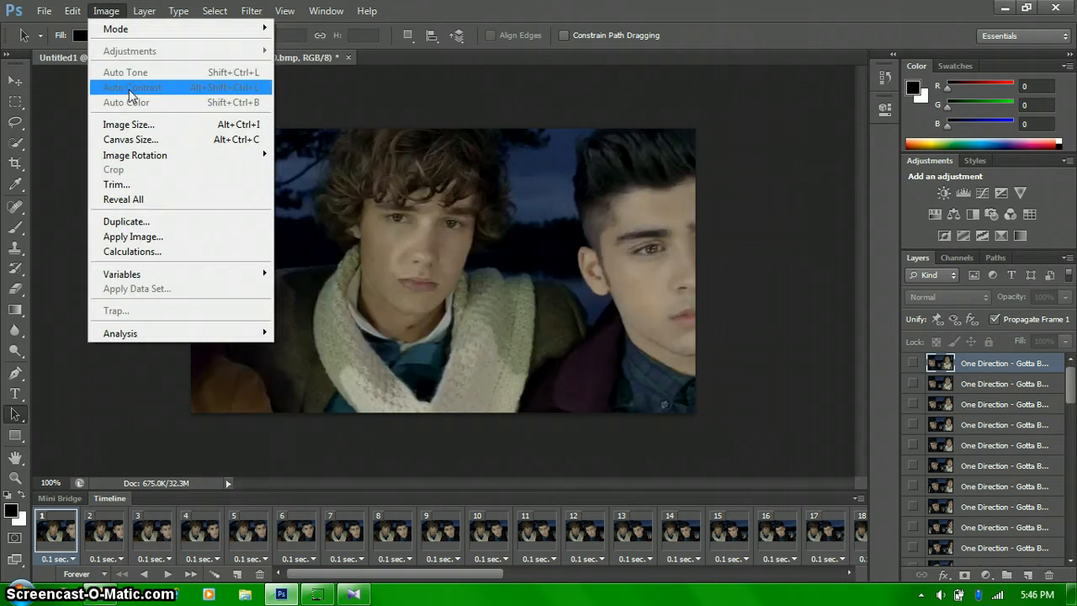
pyautogui.click(128, 125)
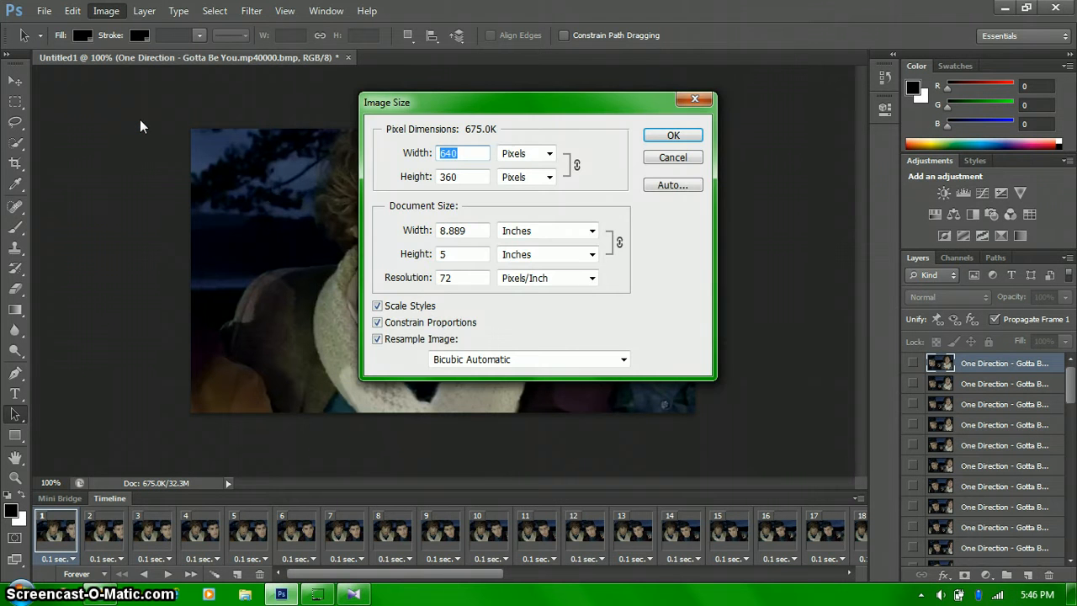
pyautogui.write('400')
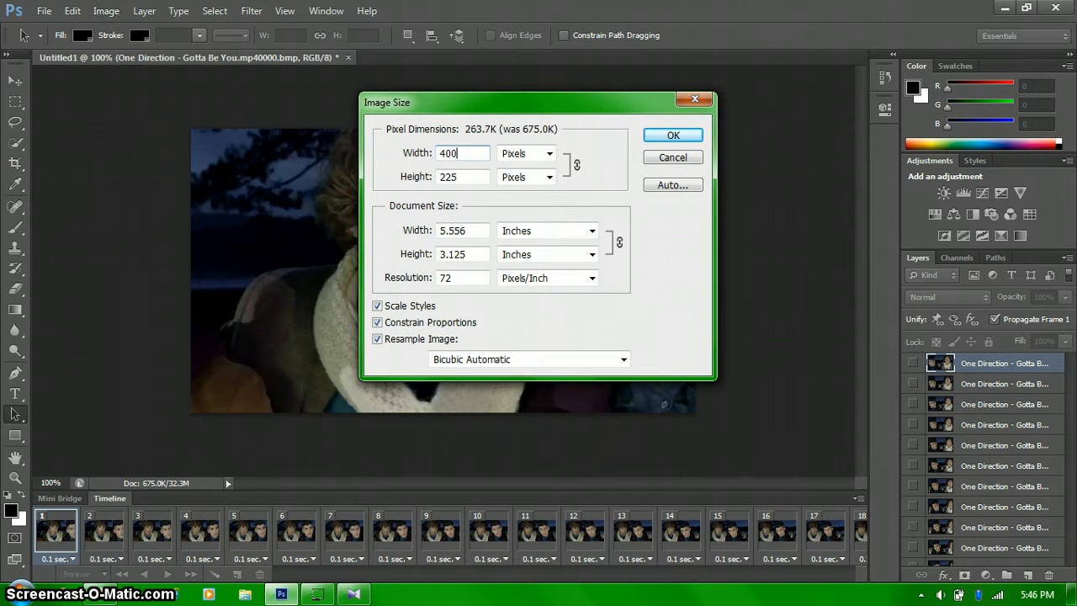
pyautogui.click(673, 135)
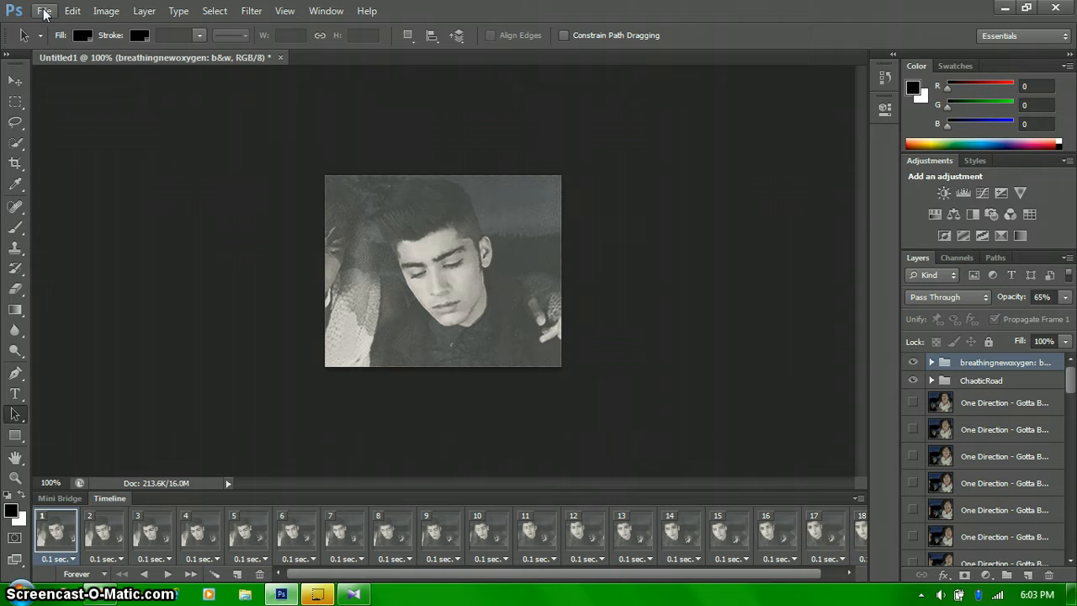
pyautogui.click(44, 10)
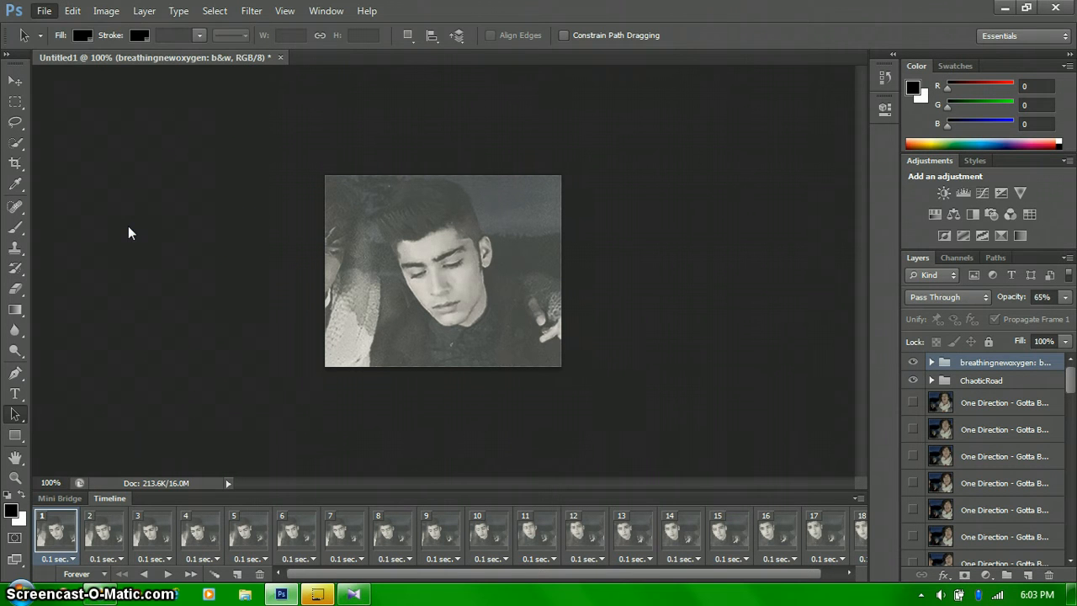
pyautogui.moveTo(200, 254)
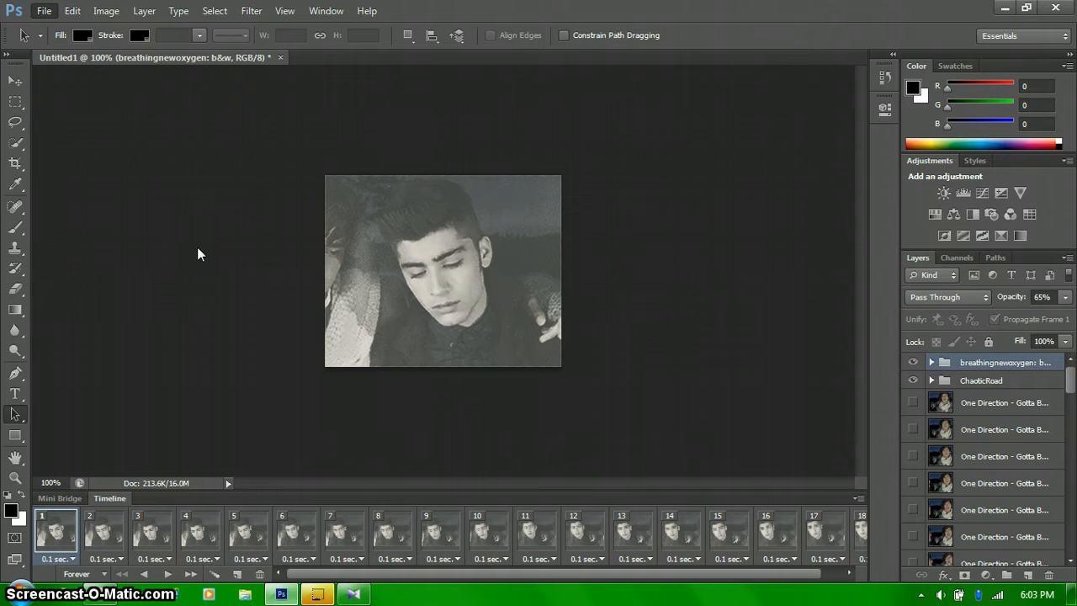
pyautogui.moveTo(289, 282)
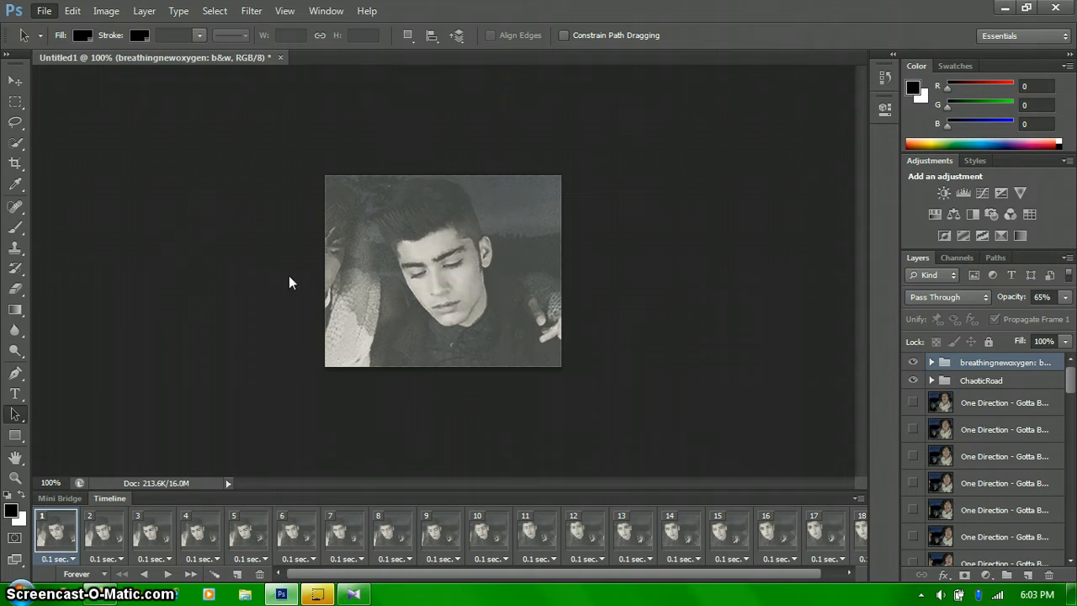
pyautogui.moveTo(284, 542)
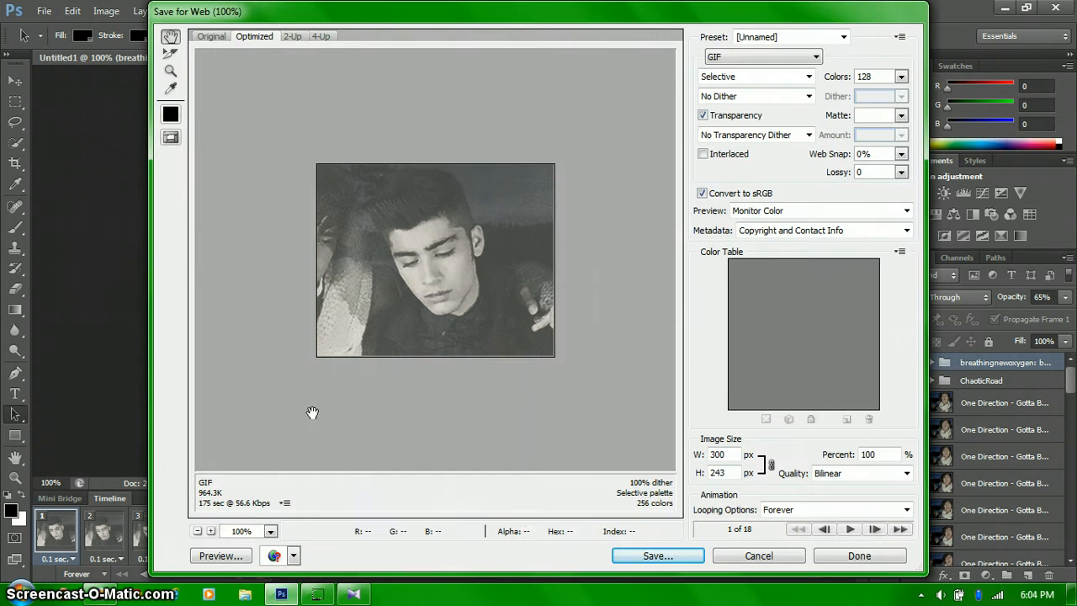
pyautogui.moveTo(360, 496)
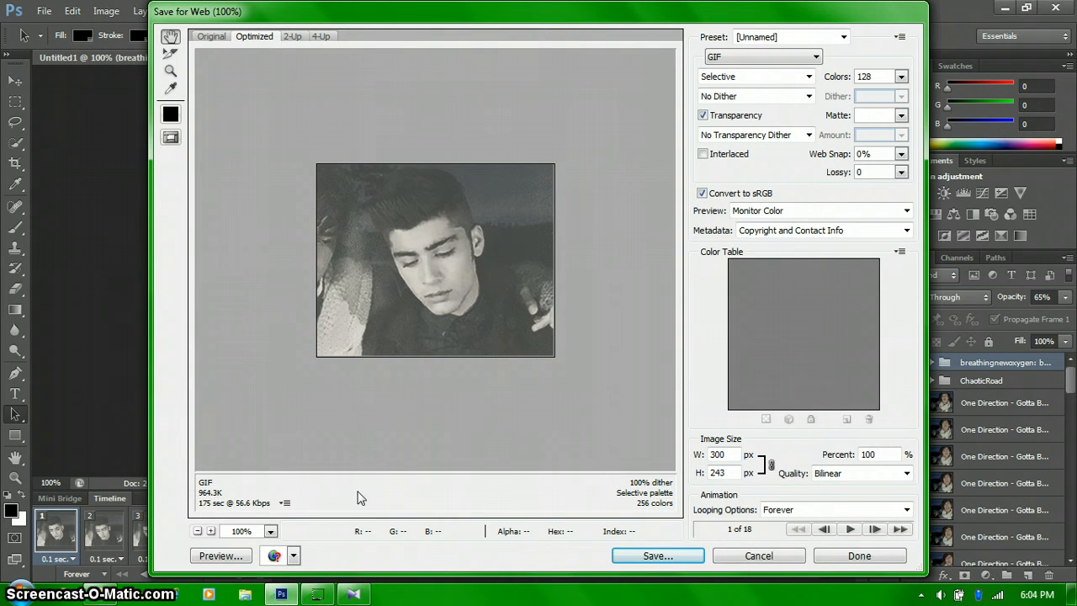
pyautogui.moveTo(277, 457)
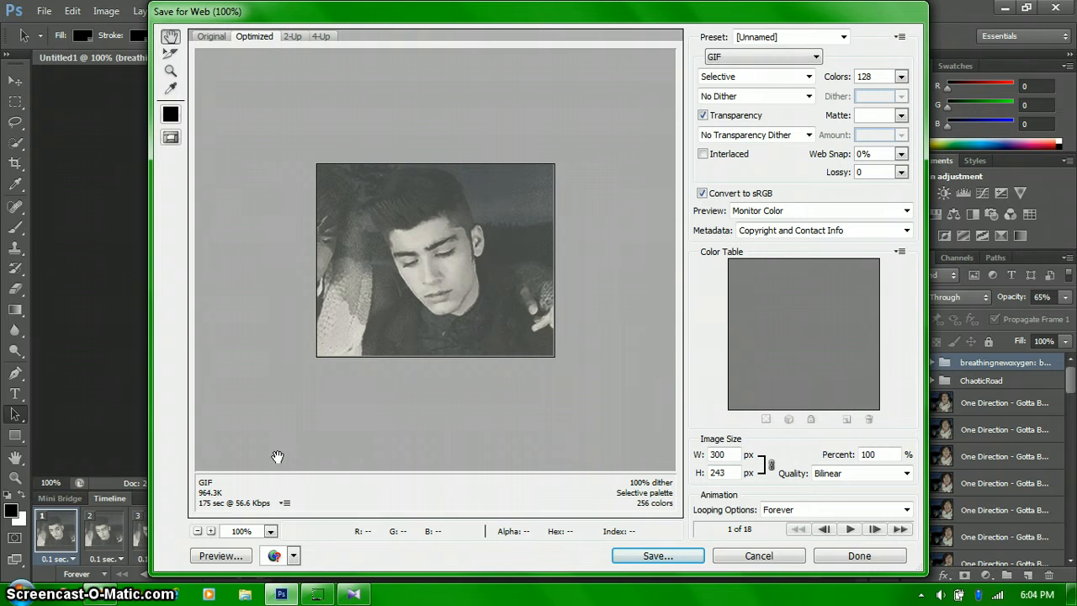
pyautogui.moveTo(225, 501)
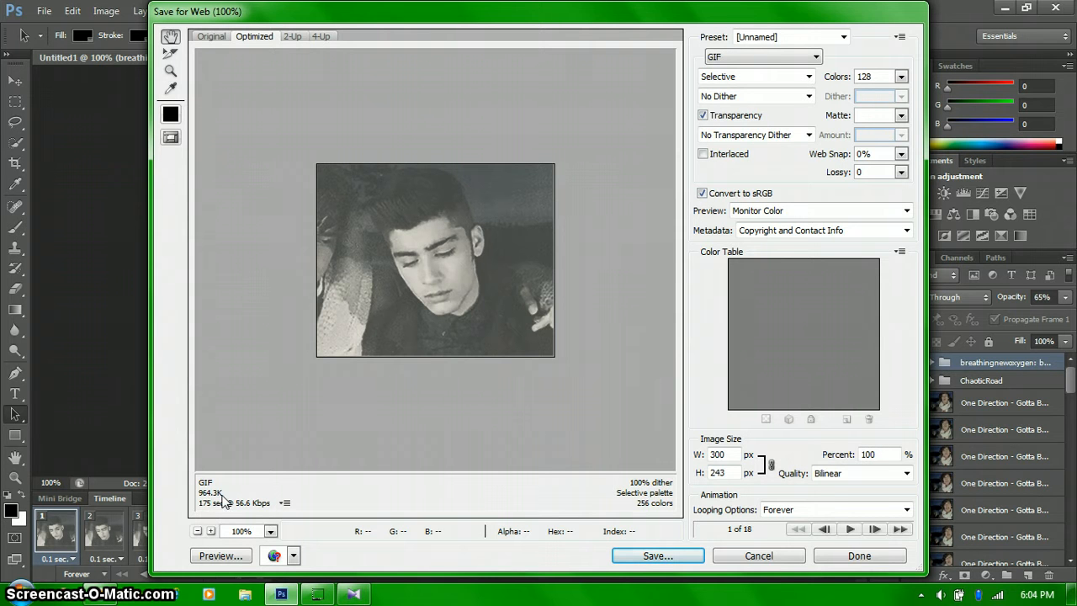
pyautogui.moveTo(284, 316)
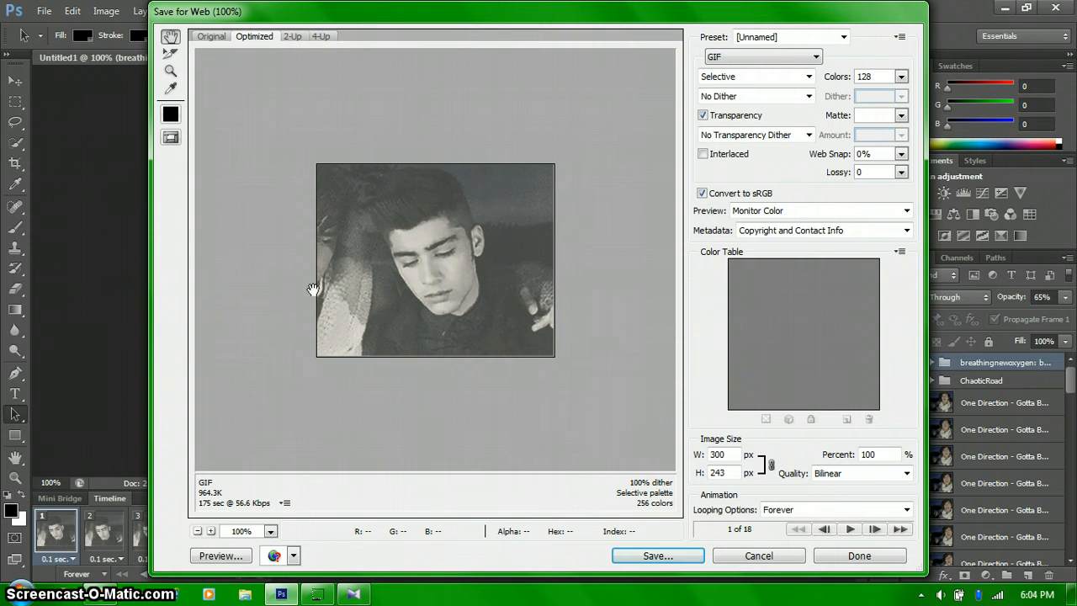
pyautogui.moveTo(773, 249)
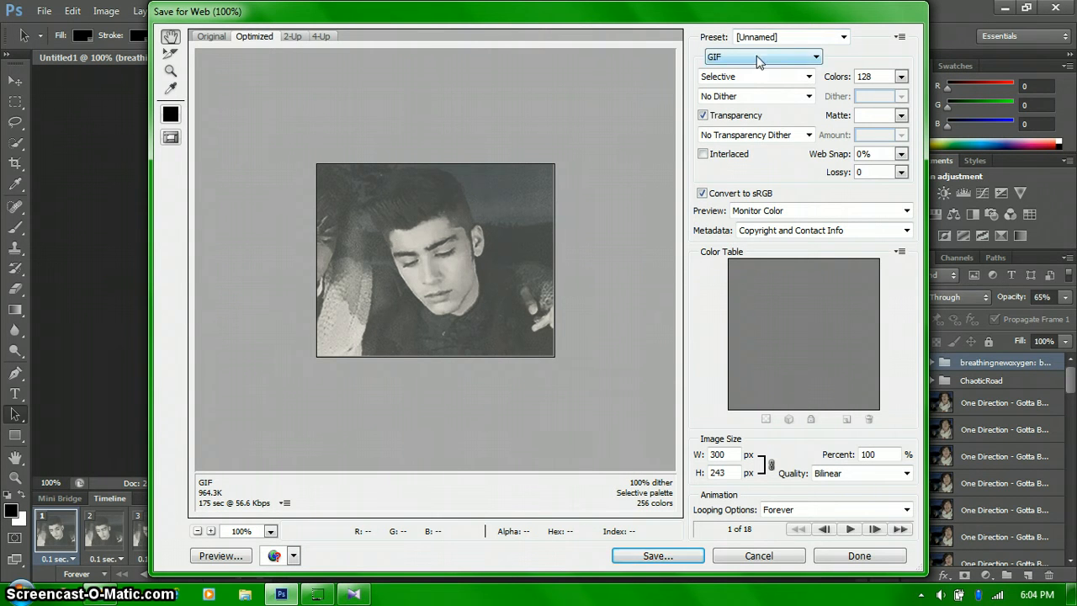
pyautogui.moveTo(777, 101)
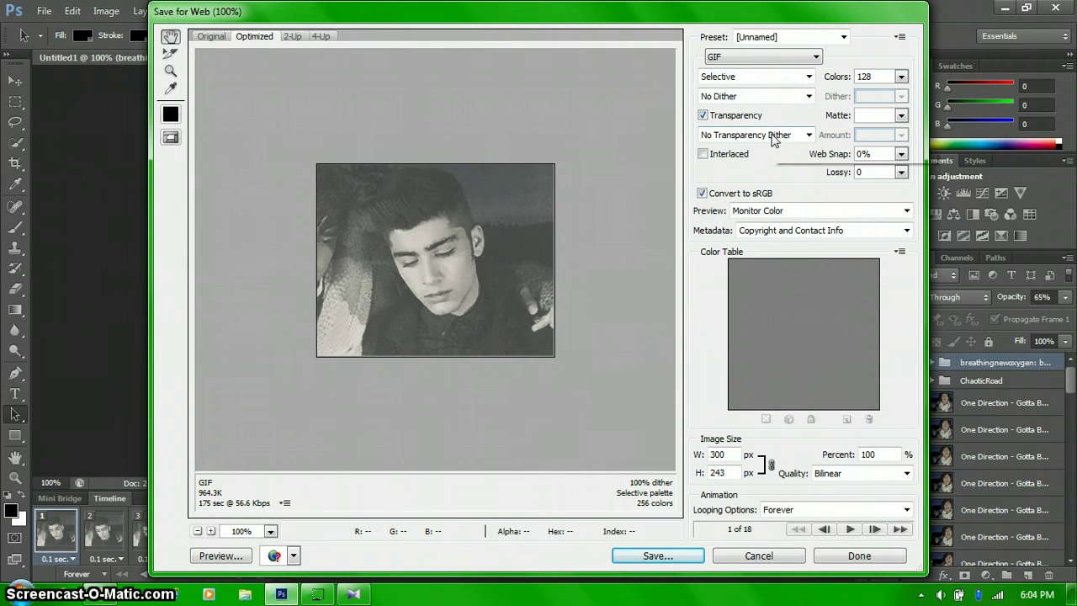
pyautogui.moveTo(568, 301)
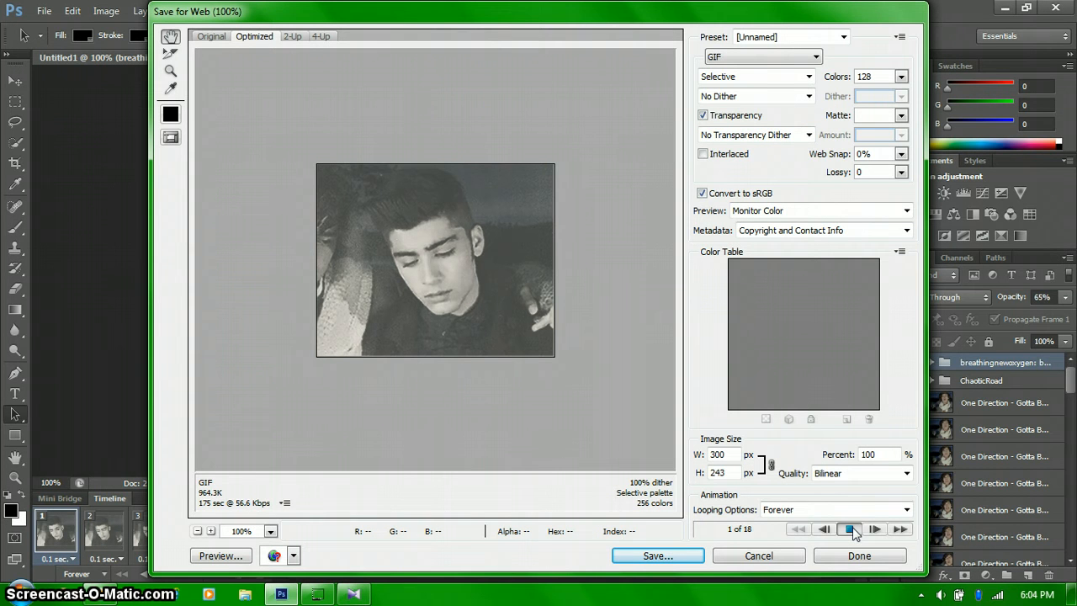
# Play and pause the GIF preview repeatedly in Save for Web to inspect individual frames
pyautogui.click(848, 528)
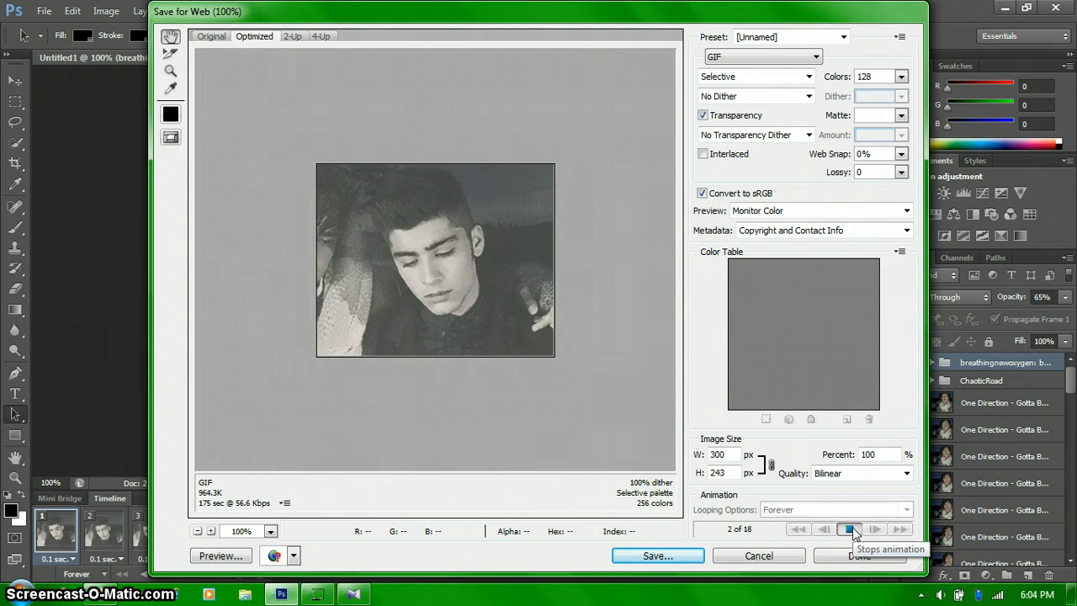
pyautogui.click(848, 528)
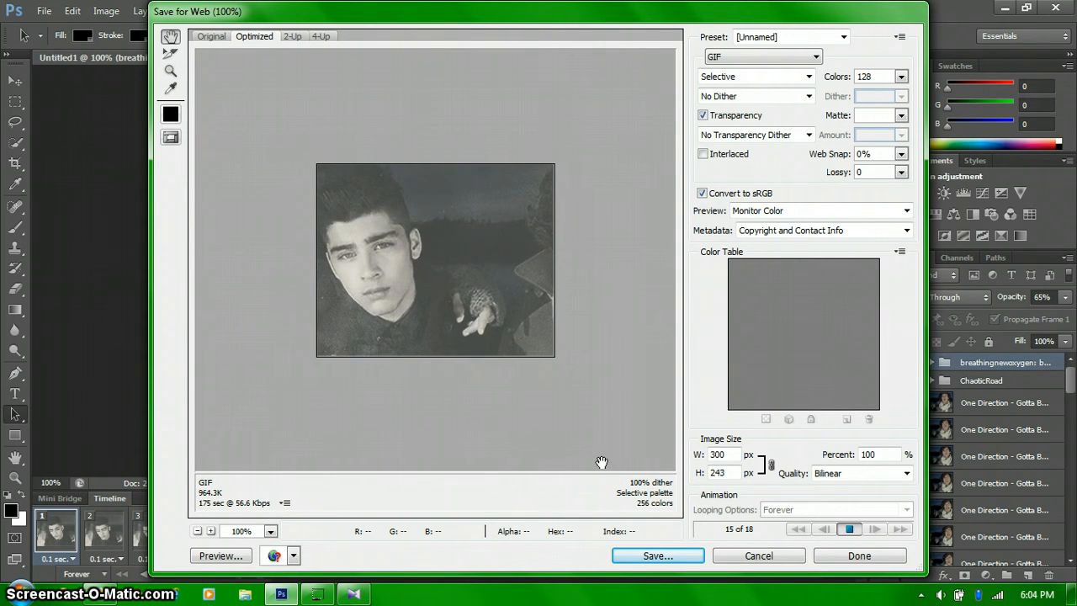
pyautogui.click(848, 529)
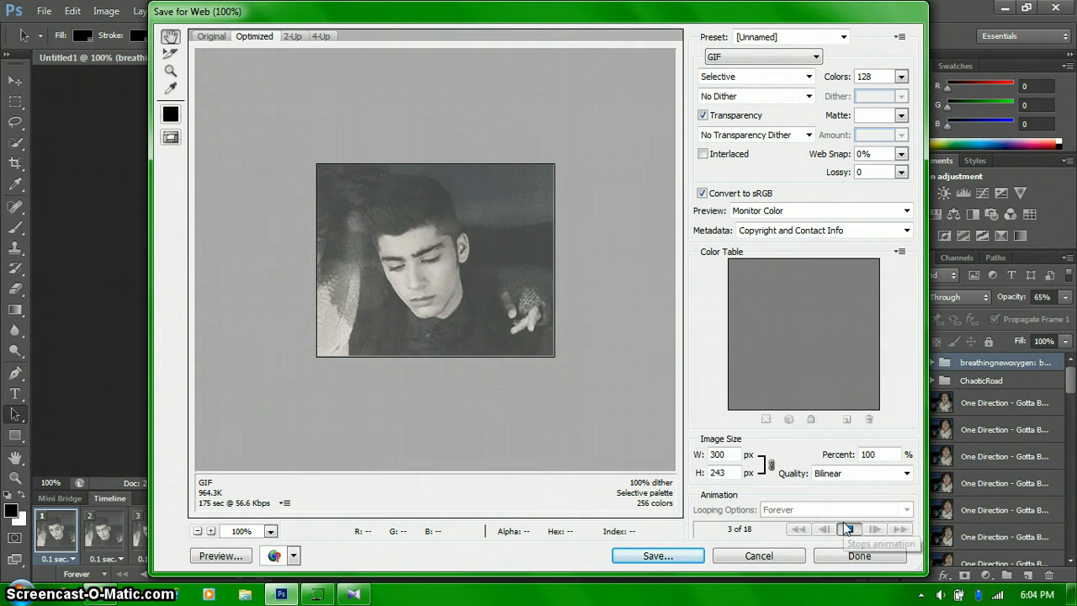
pyautogui.click(847, 528)
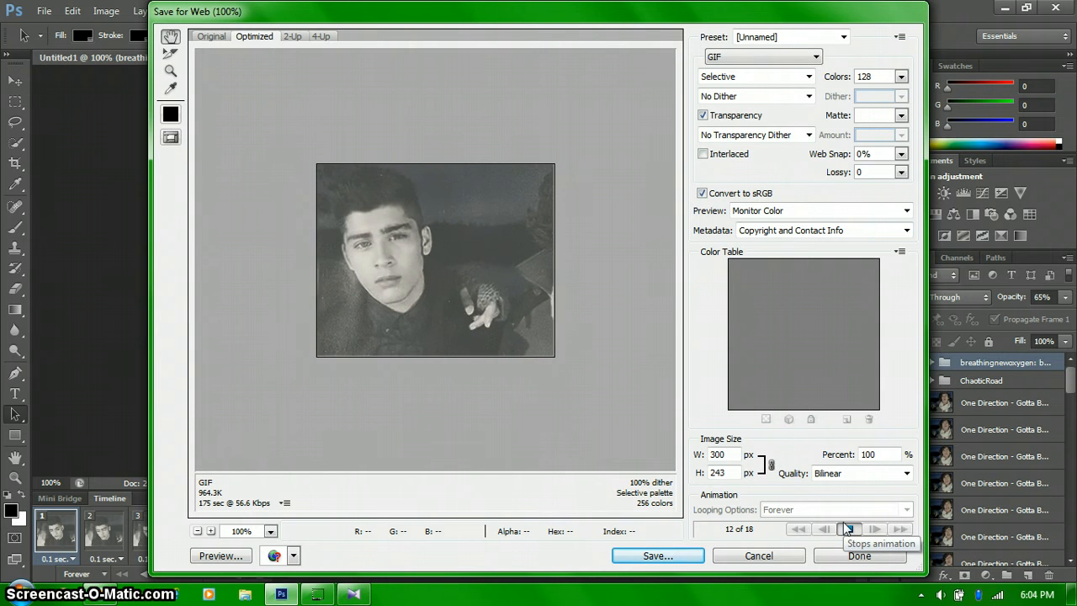
pyautogui.click(848, 528)
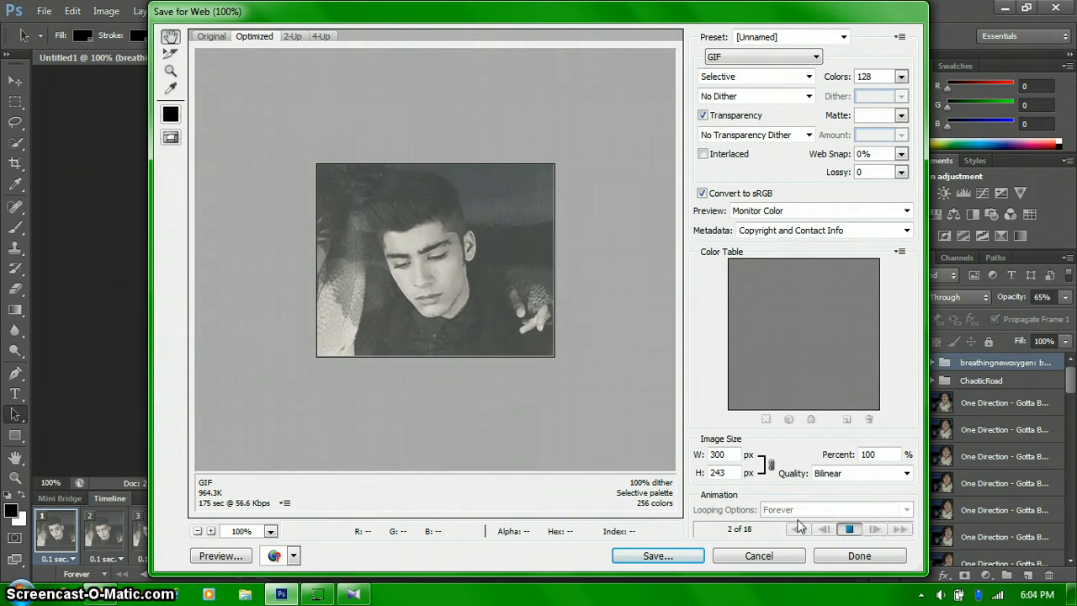
pyautogui.click(848, 528)
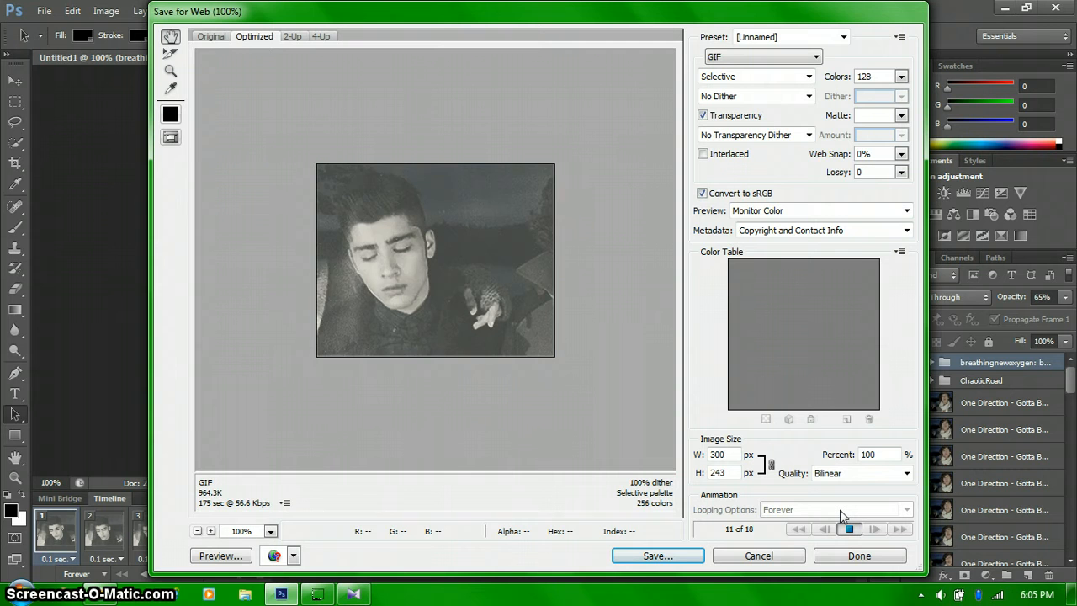
pyautogui.click(902, 528)
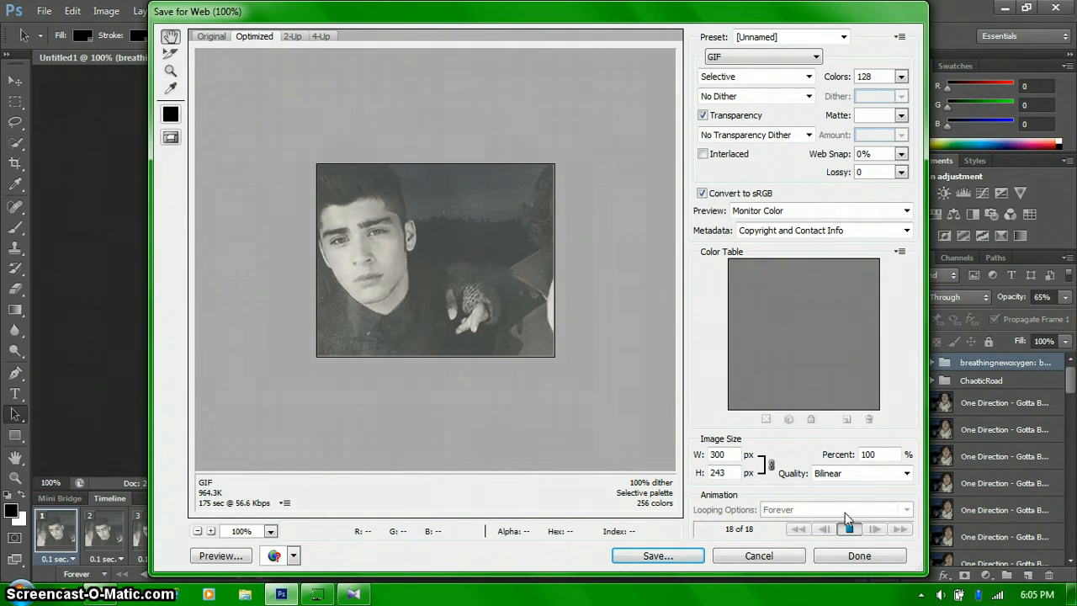
pyautogui.click(848, 528)
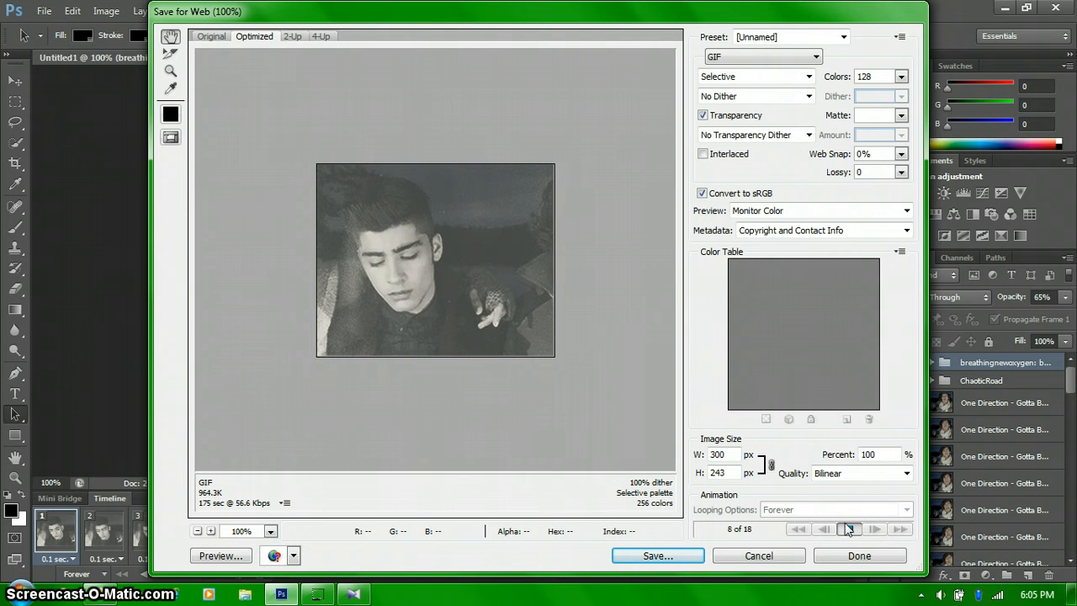
pyautogui.click(847, 528)
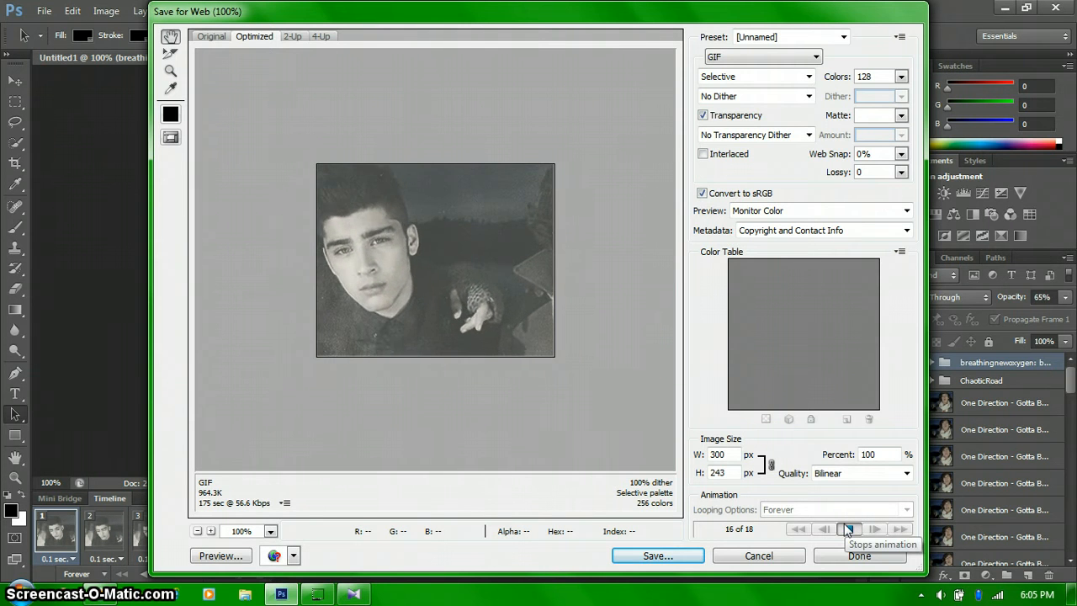
pyautogui.click(847, 528)
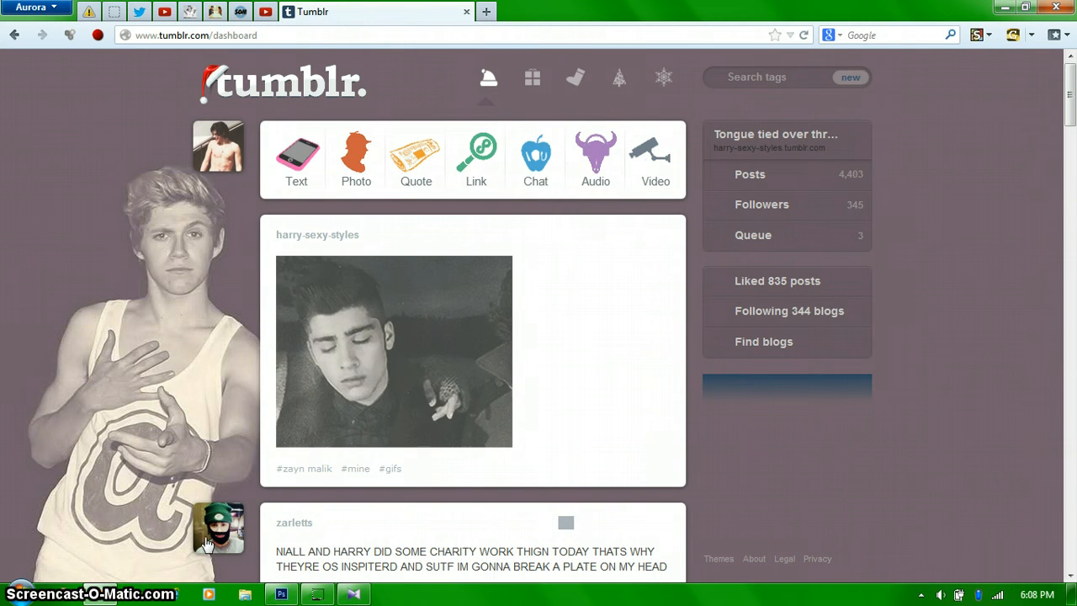
# Return to the 18-frame black-and-white animation document in Photoshop
pyautogui.click(283, 594)
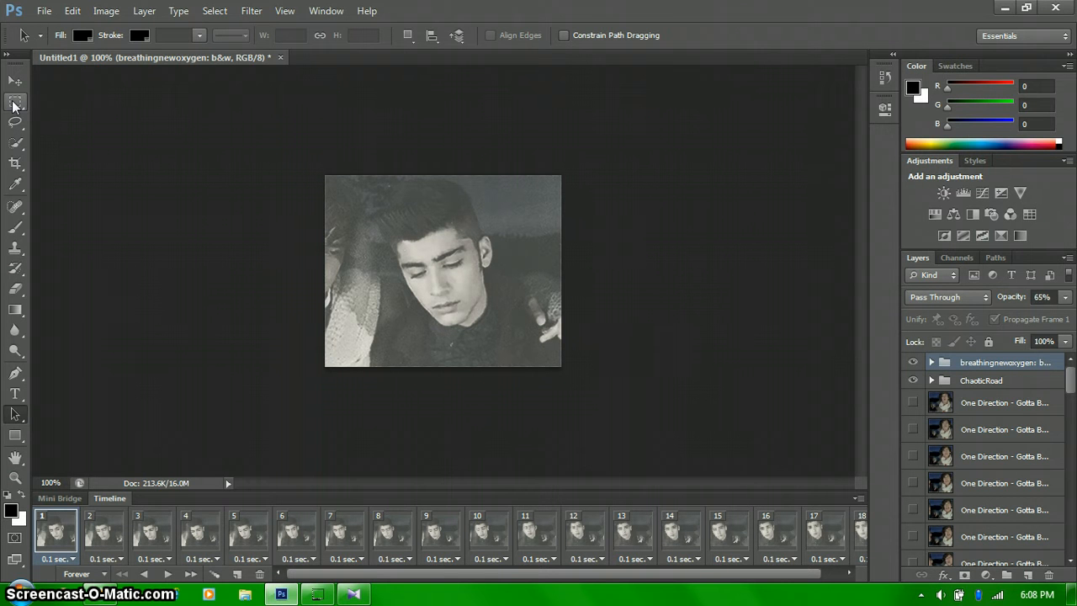
# Switch to the Rectangular Marquee Tool to draw an inset selection
pyautogui.click(15, 103)
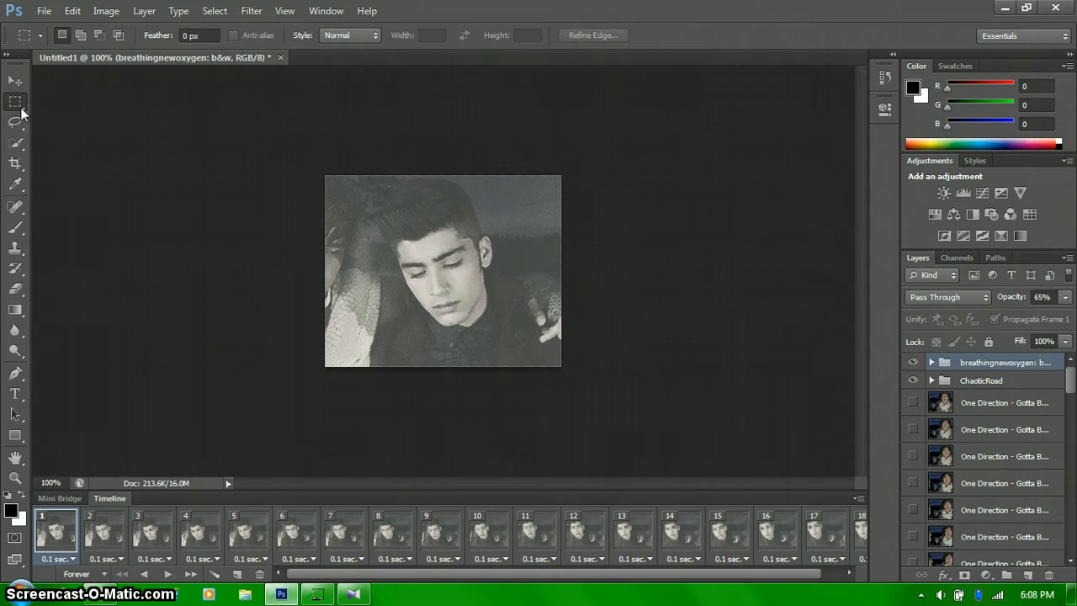
pyautogui.moveTo(94, 104)
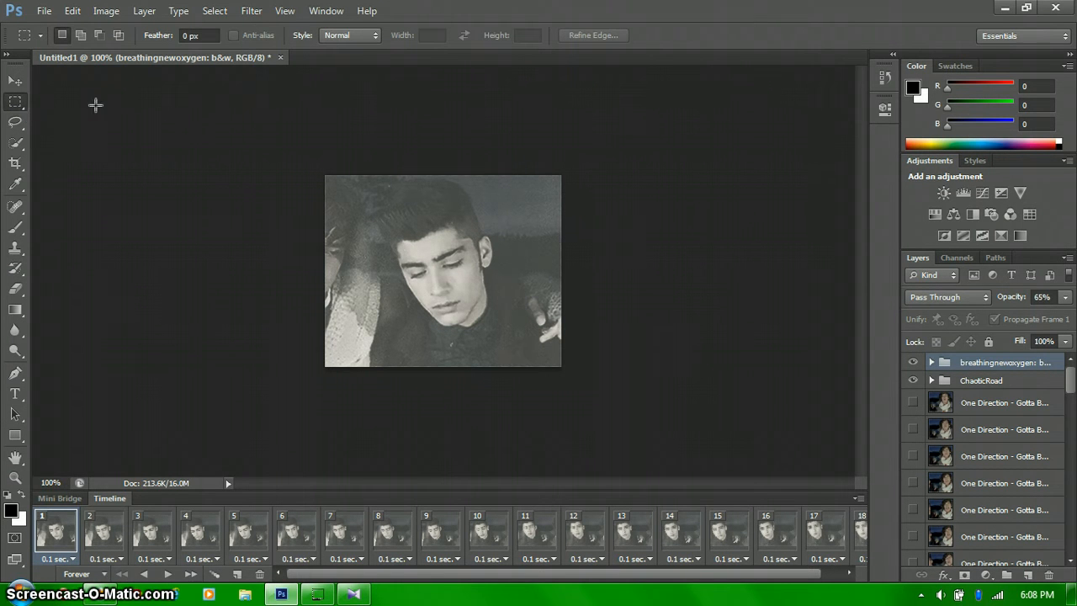
pyautogui.moveTo(17, 101)
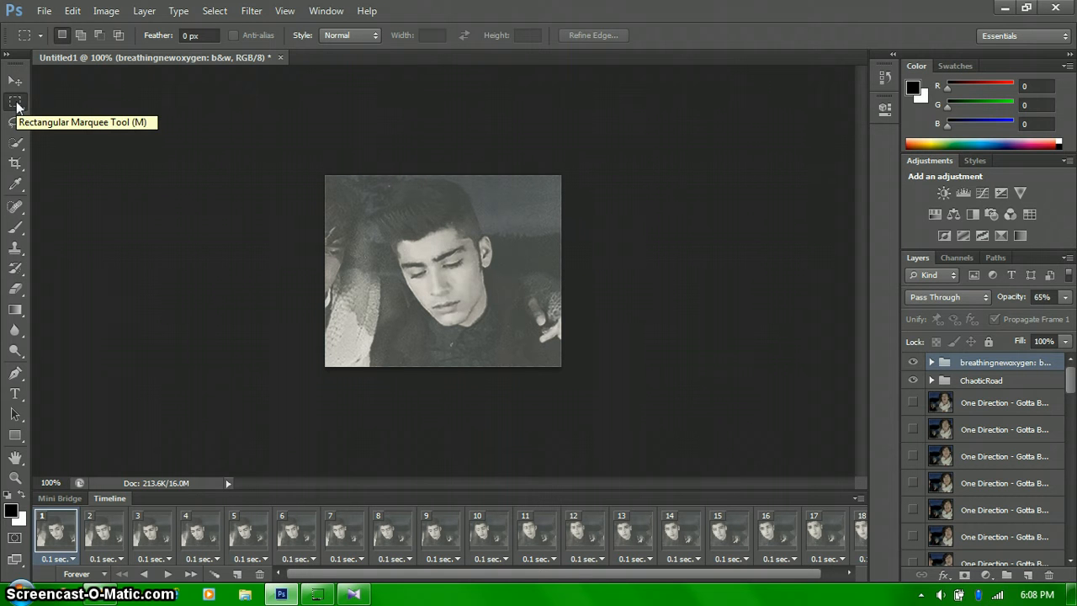
pyautogui.moveTo(229, 154)
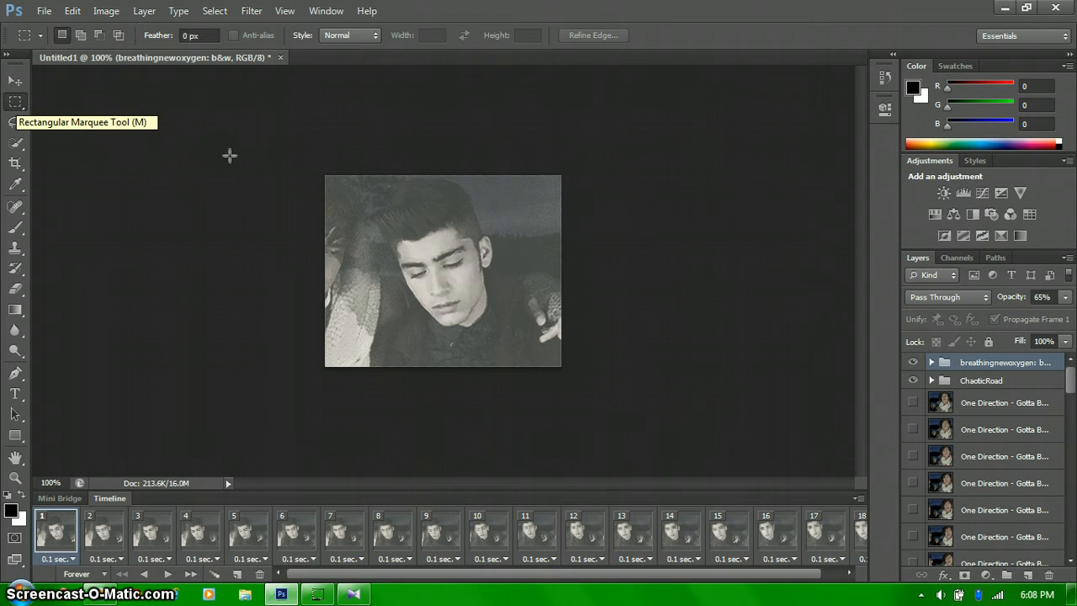
pyautogui.moveTo(307, 174)
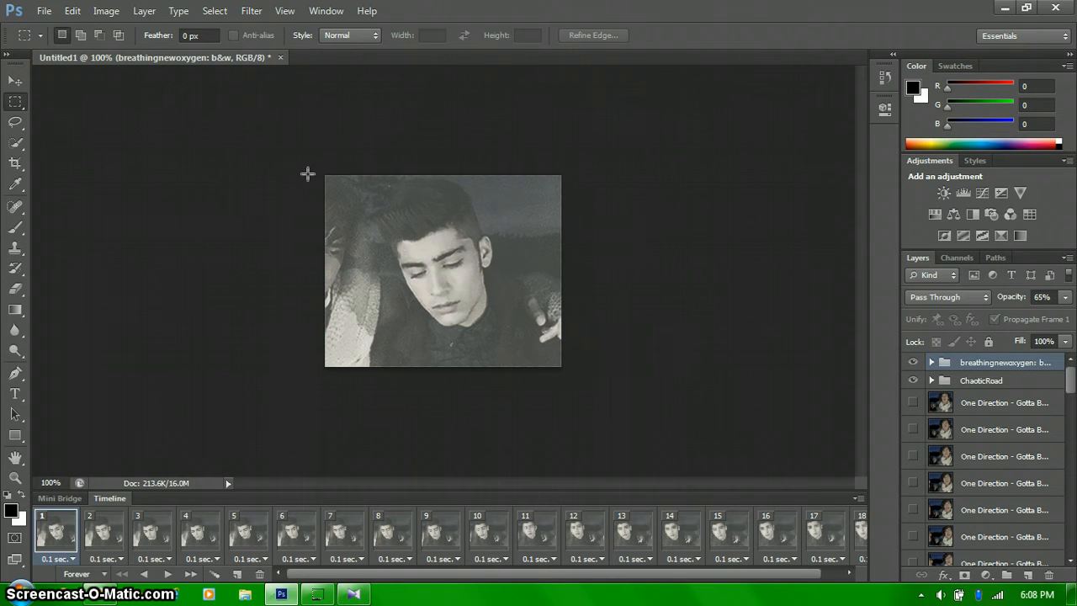
pyautogui.moveTo(333, 181)
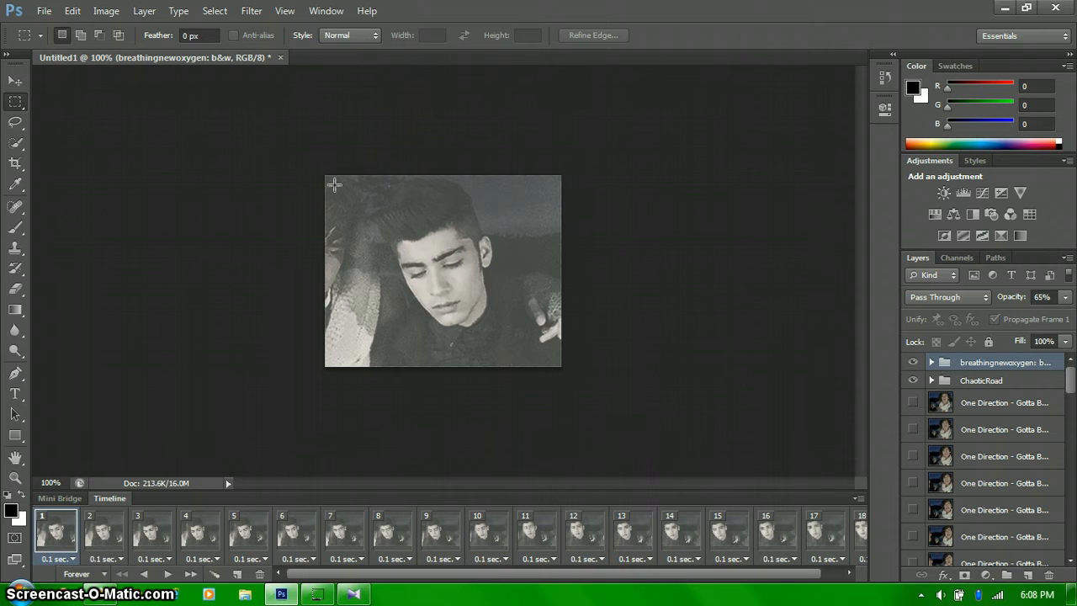
pyautogui.moveTo(414, 249)
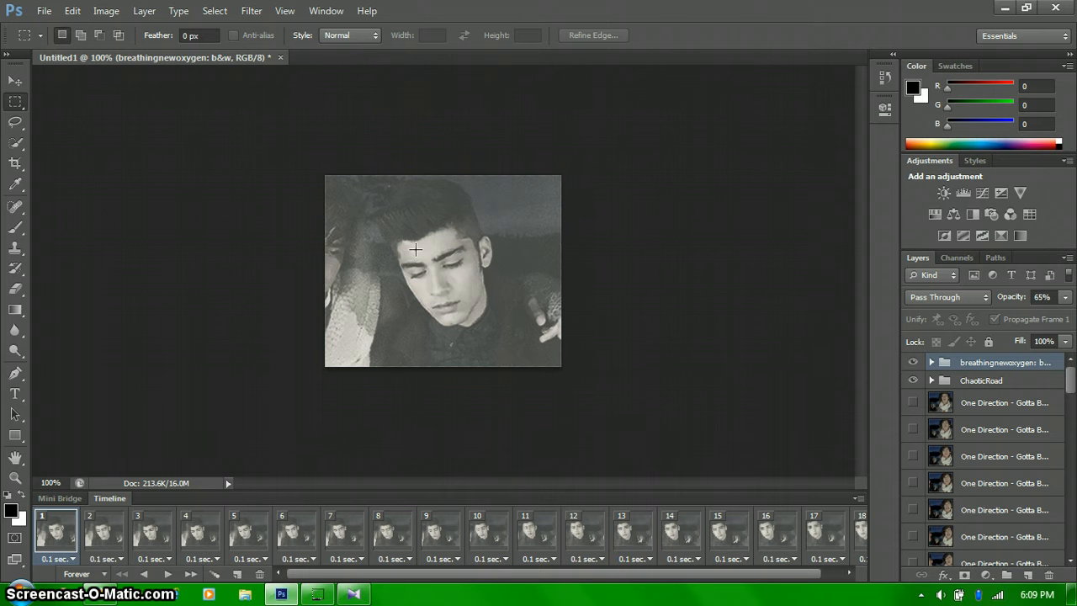
pyautogui.moveTo(377, 284)
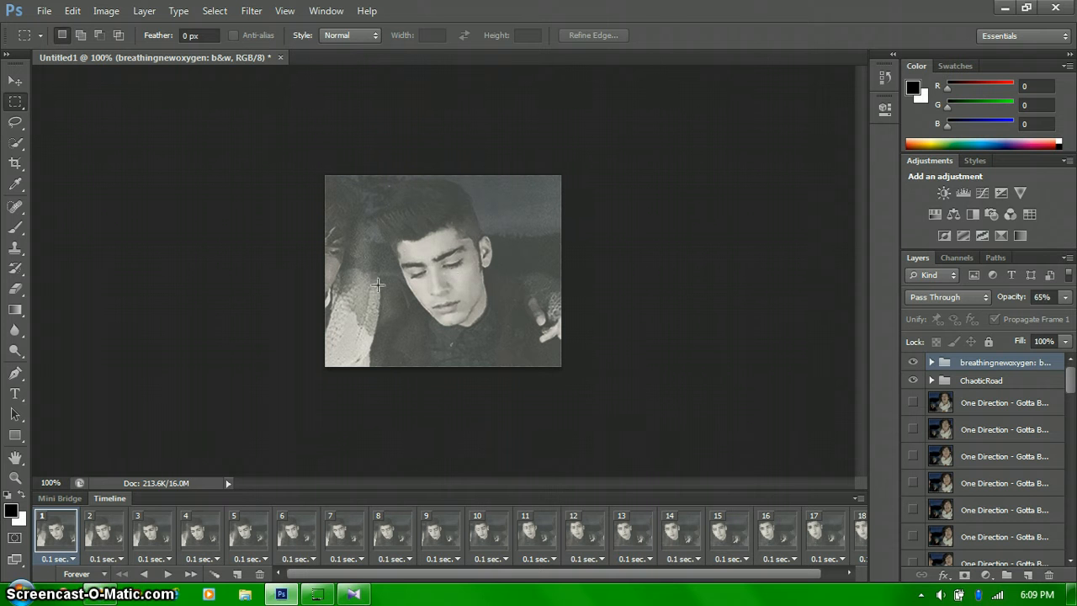
pyautogui.moveTo(546, 353)
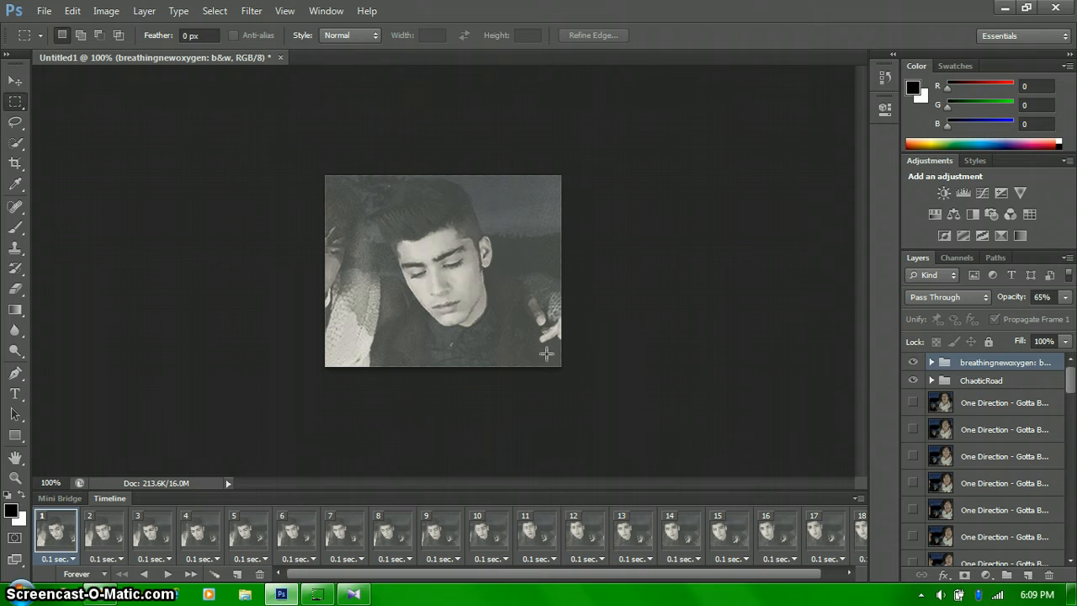
pyautogui.moveTo(552, 358)
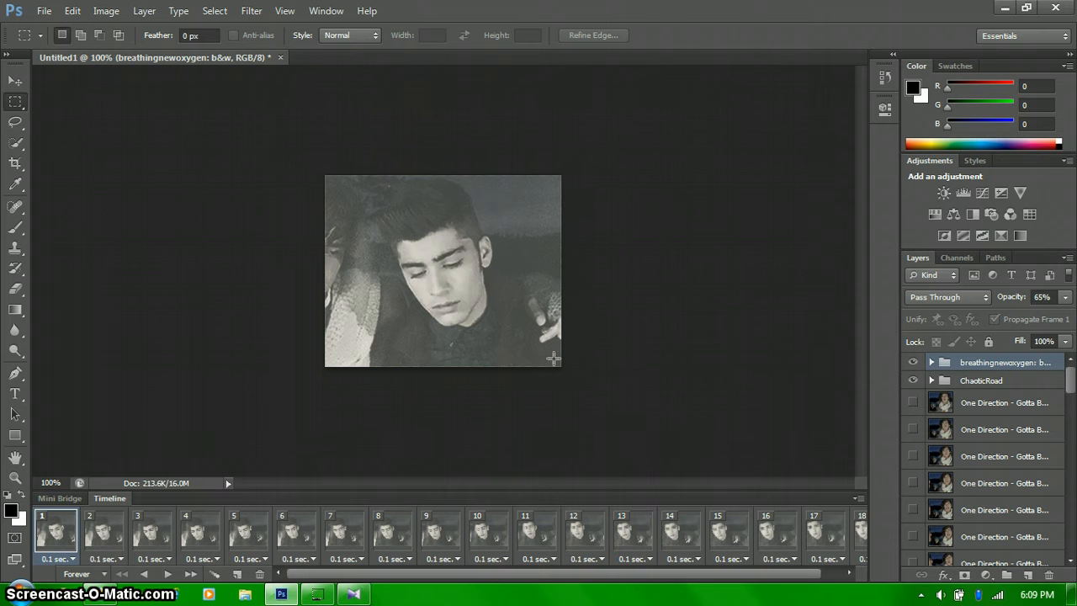
pyautogui.moveTo(377, 289)
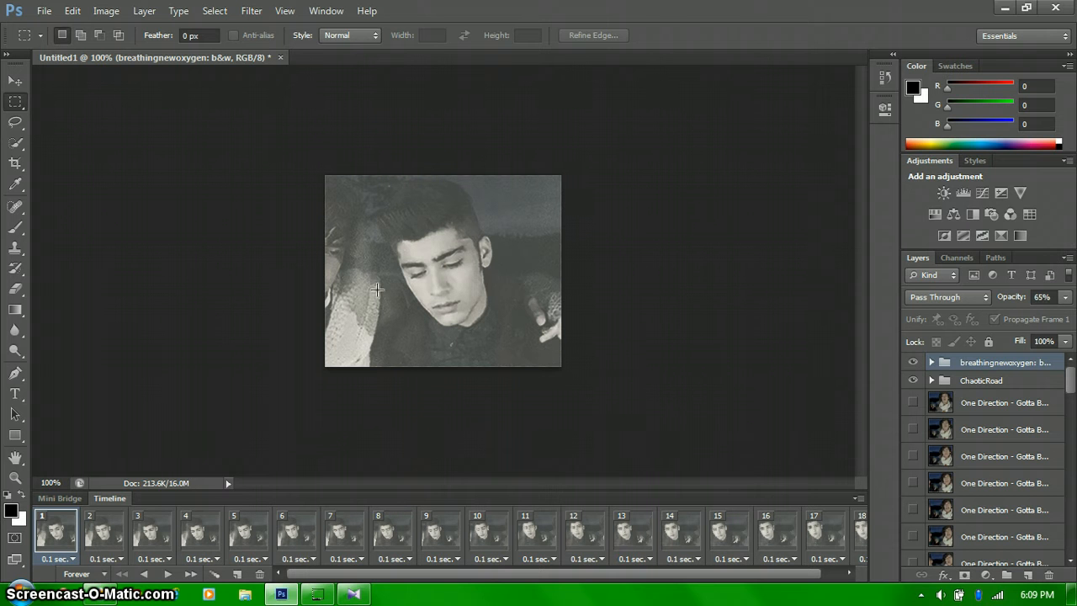
pyautogui.moveTo(306, 576)
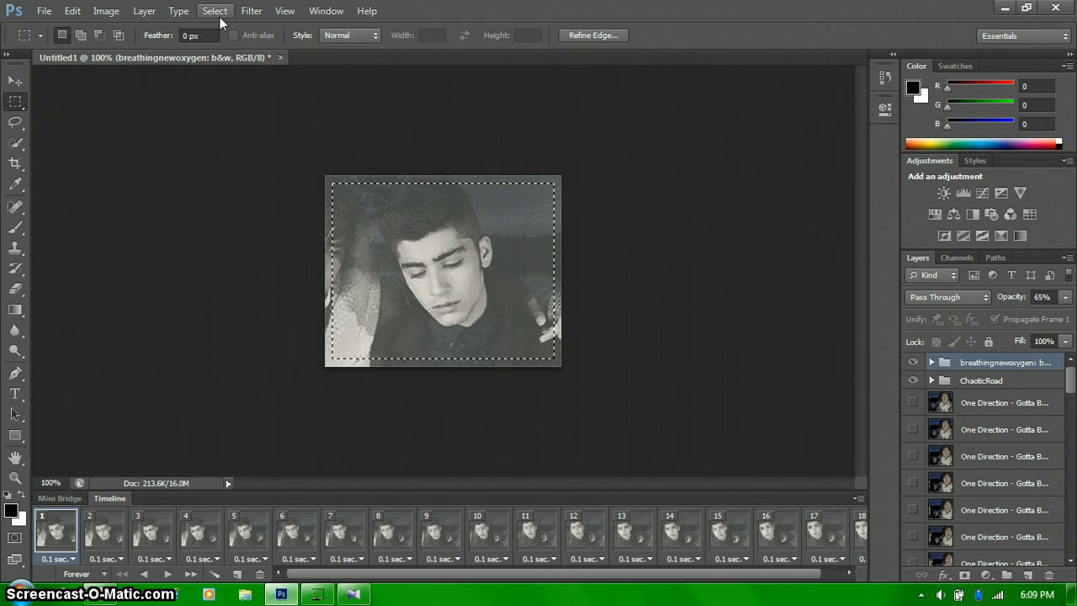
# Invert the selection via Select > Inverse so only the border strip is selected
pyautogui.click(216, 10)
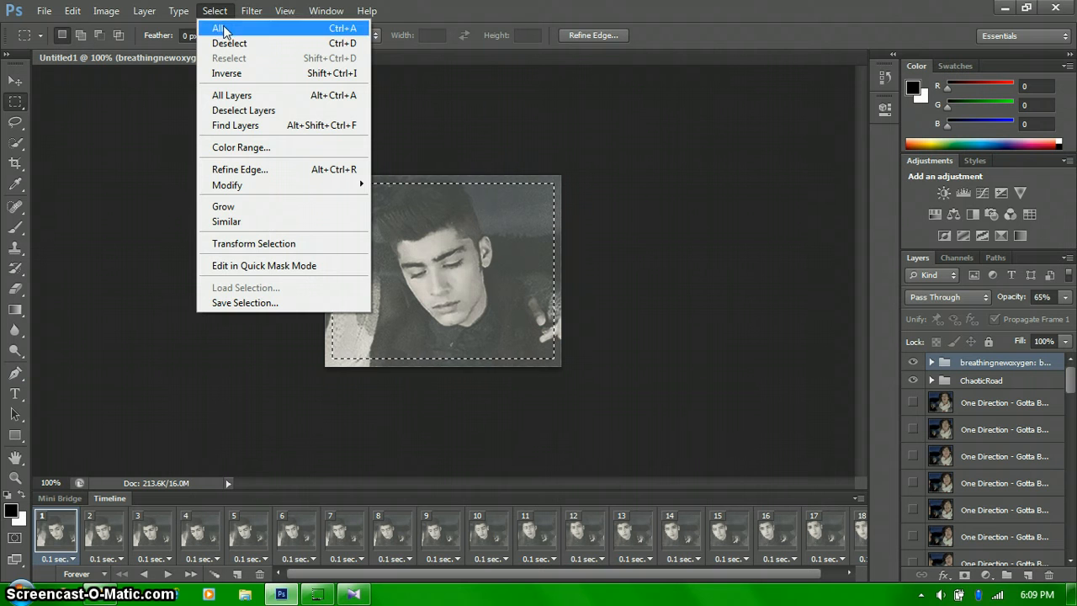
pyautogui.click(219, 27)
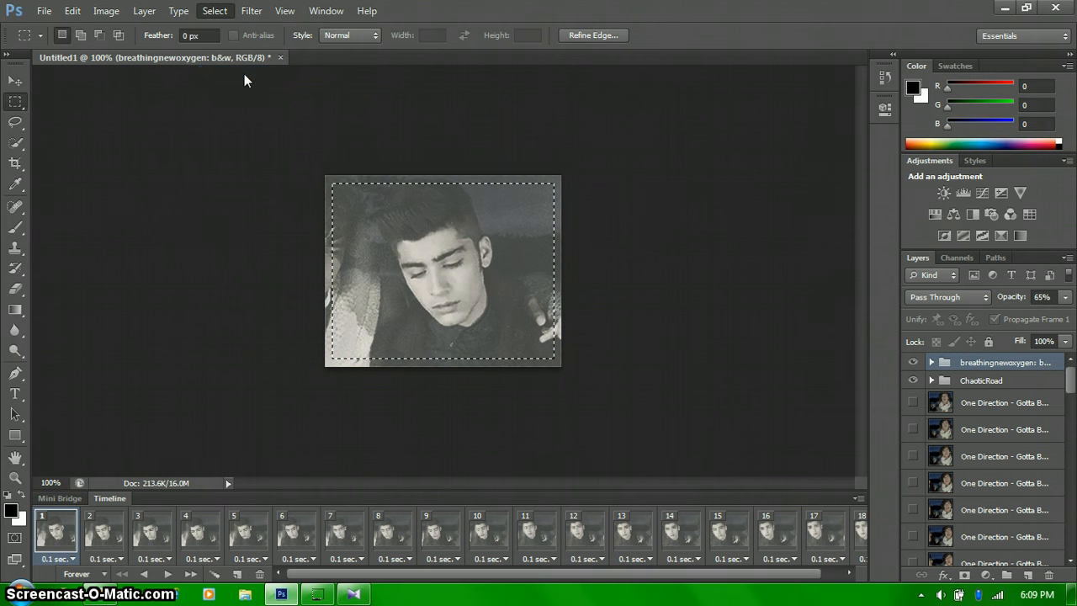
pyautogui.moveTo(460, 183)
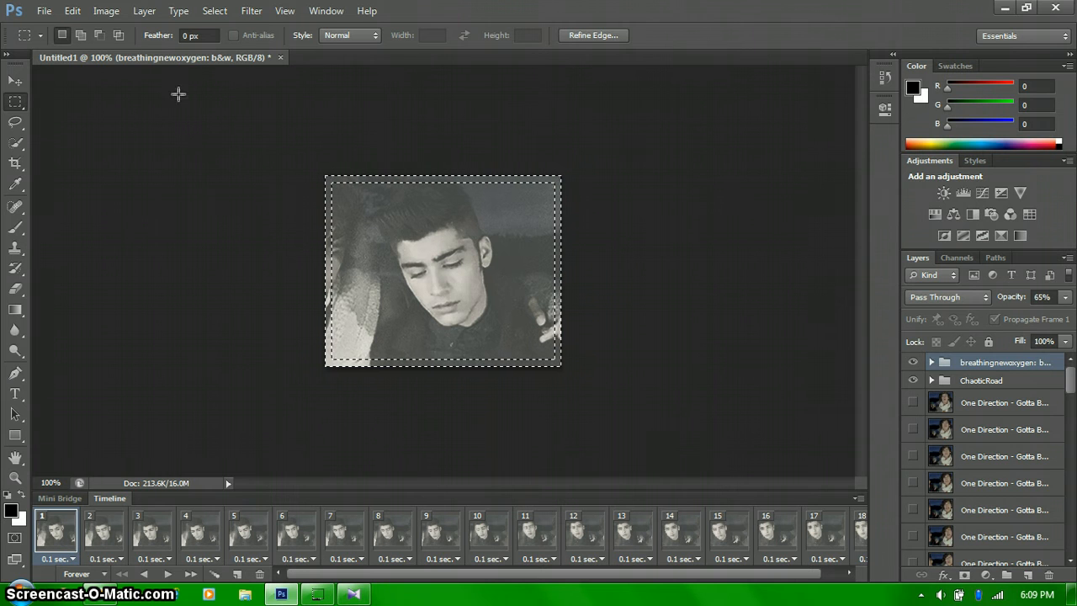
pyautogui.moveTo(143, 10)
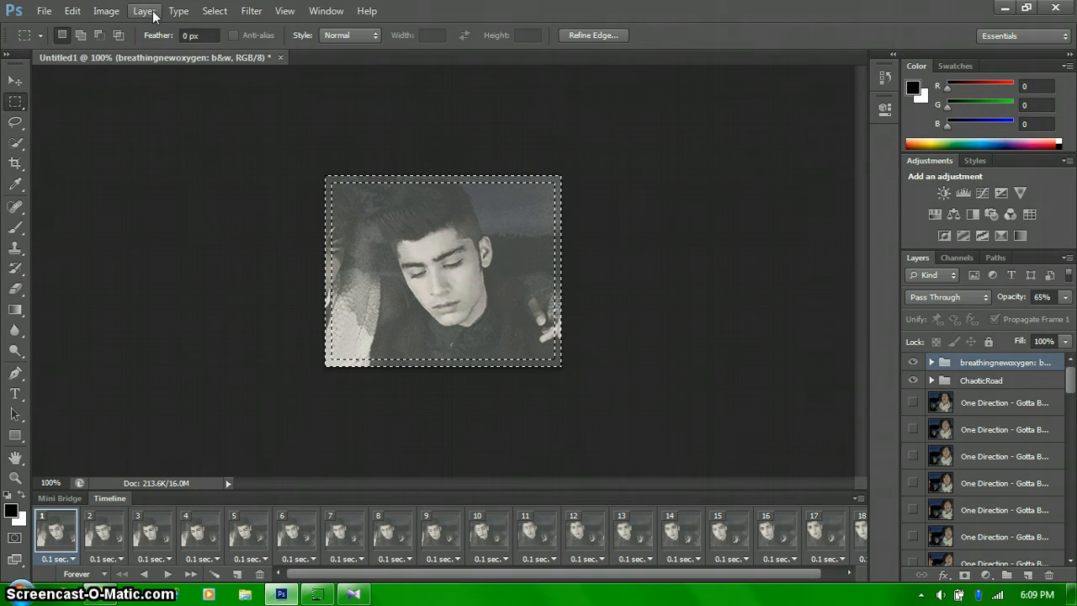
# Add a new Solid Color fill layer with its blend mode set to Soft Light
pyautogui.click(145, 10)
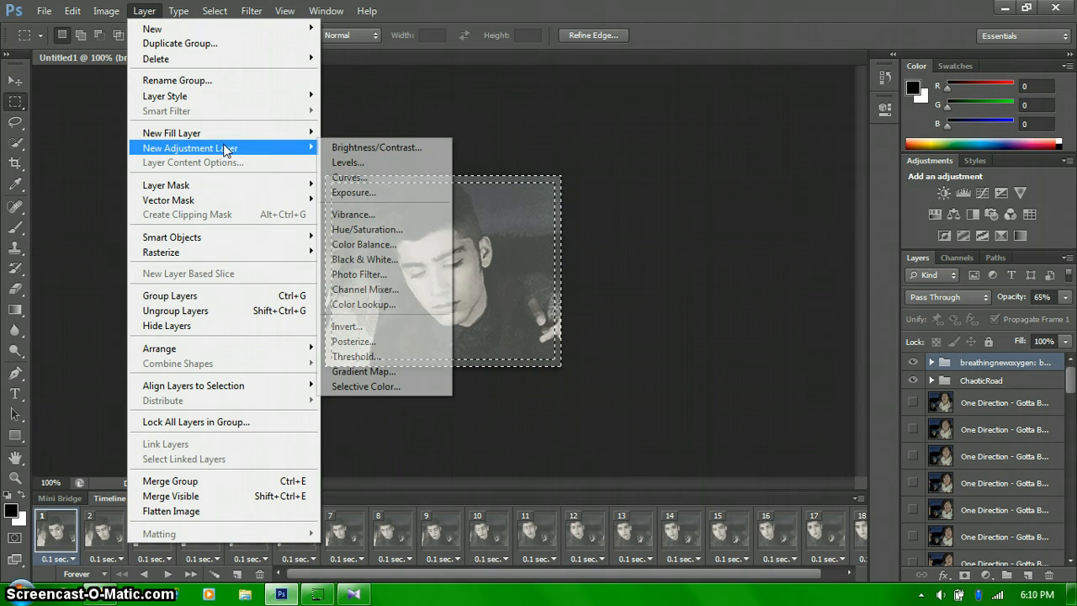
pyautogui.moveTo(171, 132)
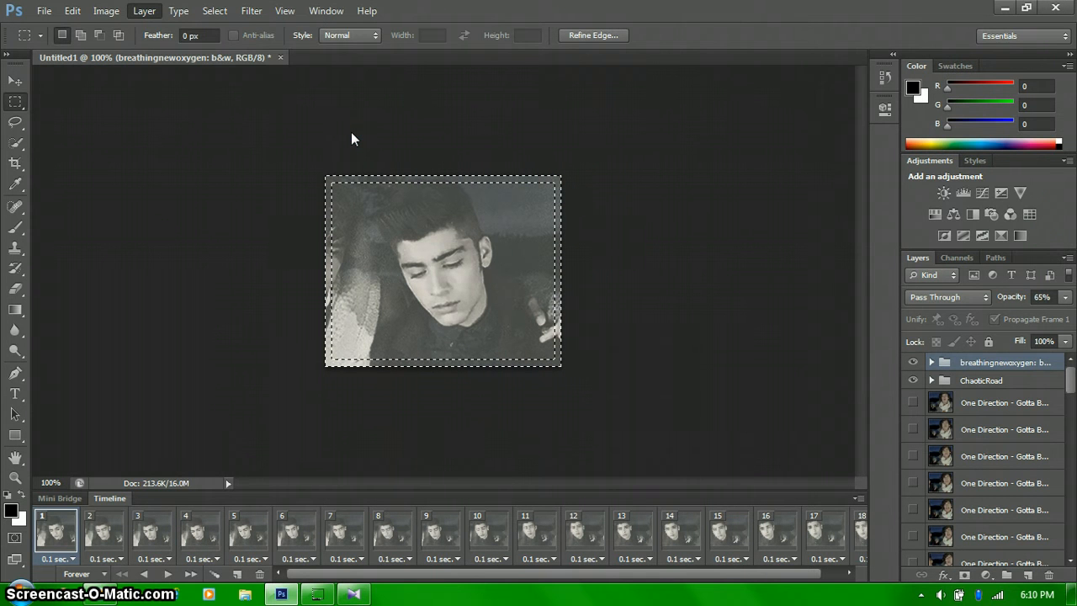
pyautogui.click(145, 10)
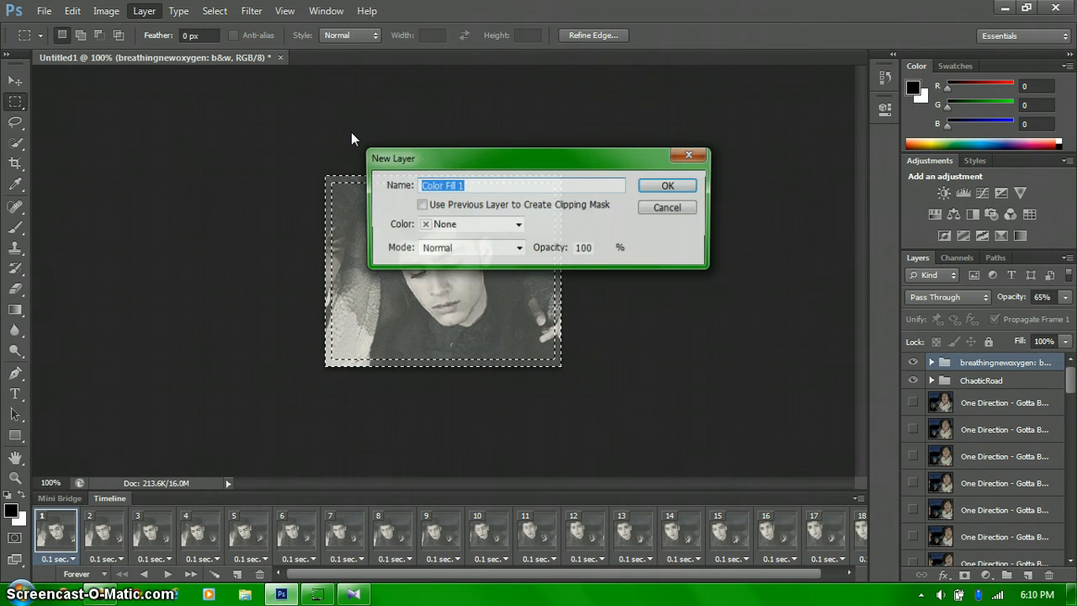
pyautogui.moveTo(478, 271)
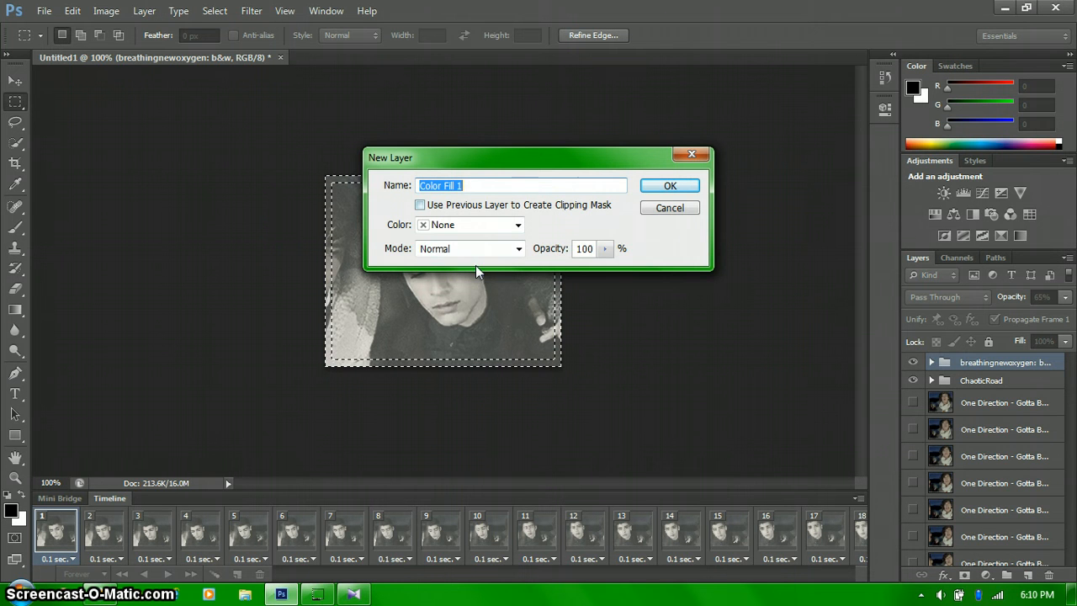
pyautogui.click(469, 248)
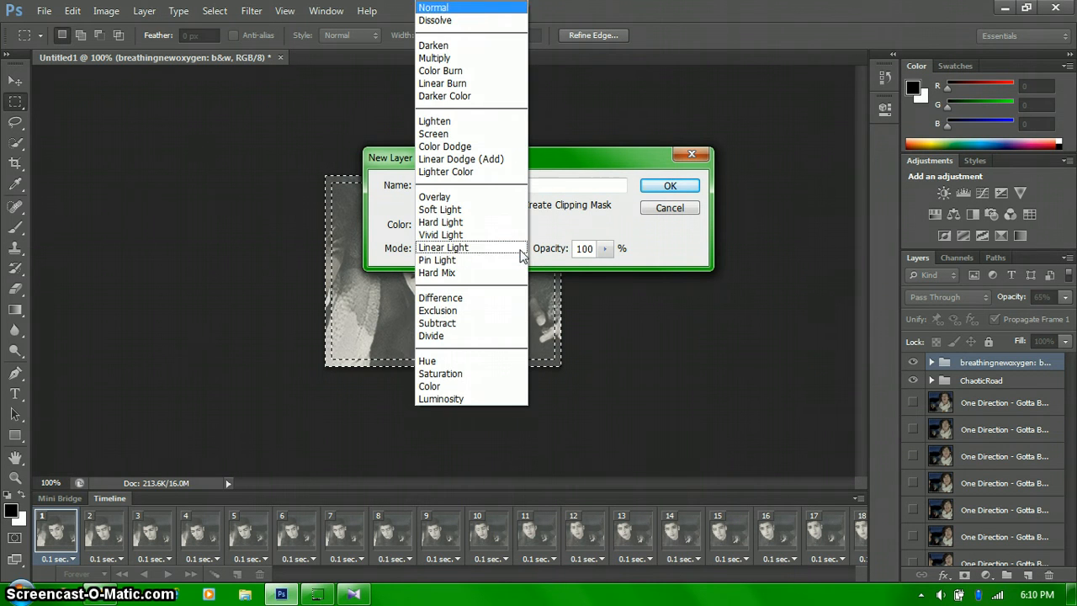
pyautogui.moveTo(441, 209)
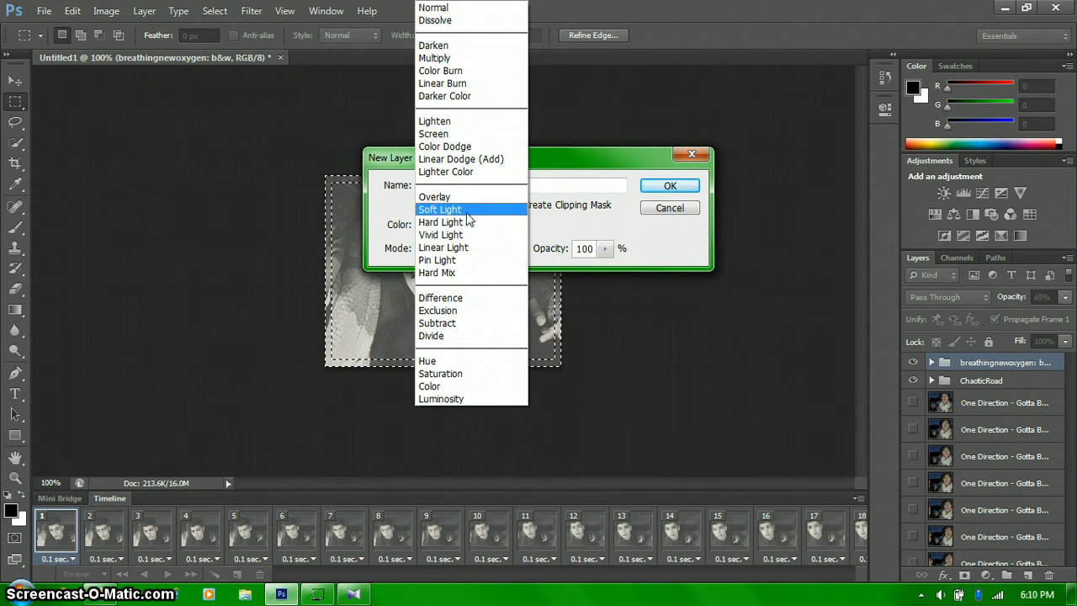
pyautogui.click(439, 208)
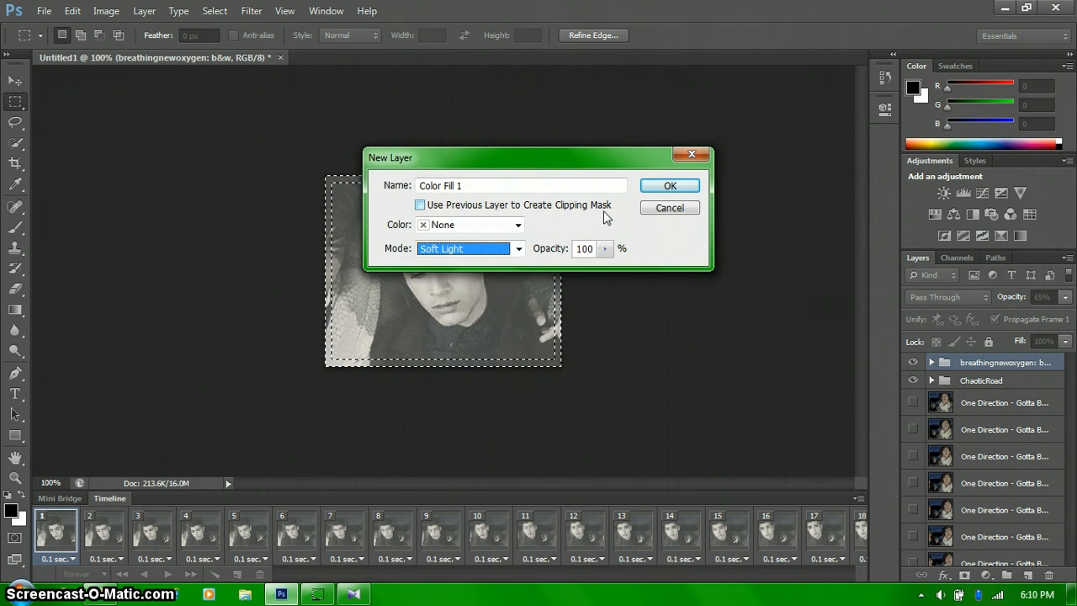
pyautogui.click(670, 185)
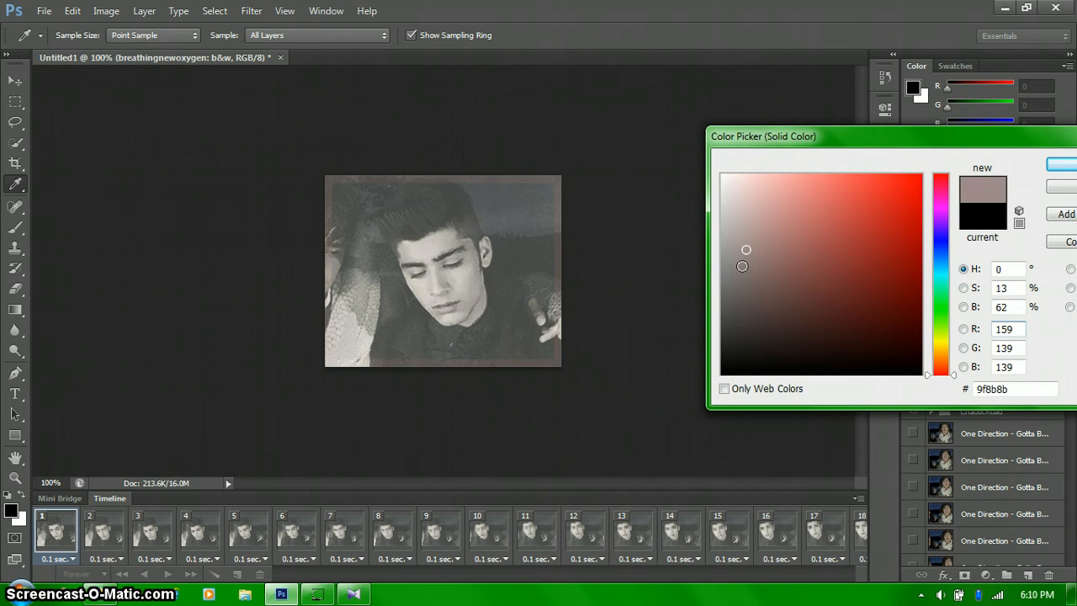
# Set the fill layer colour to dark grey #3e3c3c in the Color Picker
pyautogui.click(734, 327)
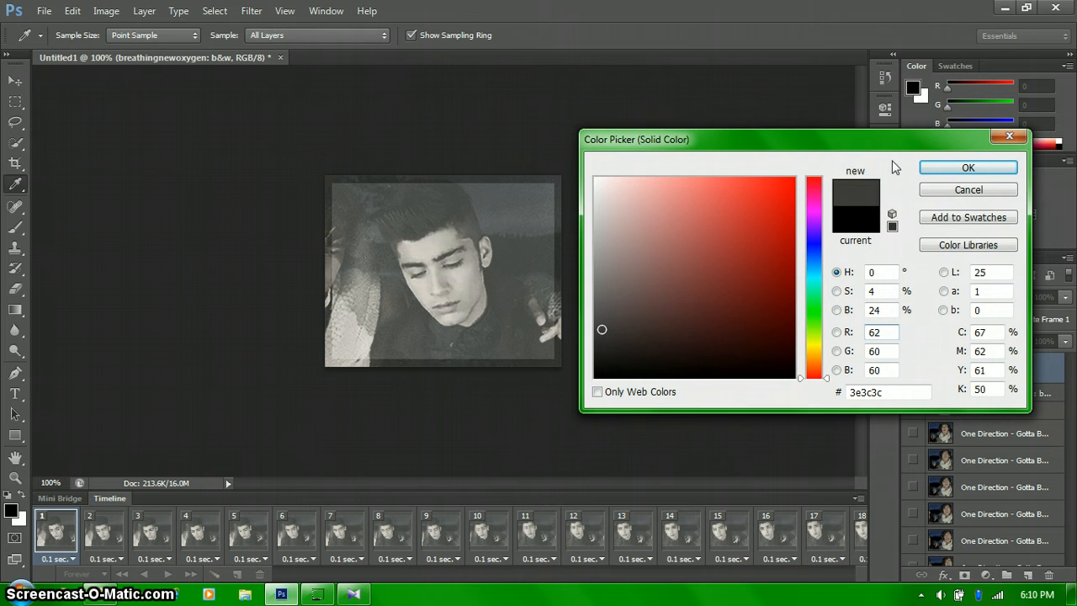
pyautogui.click(967, 167)
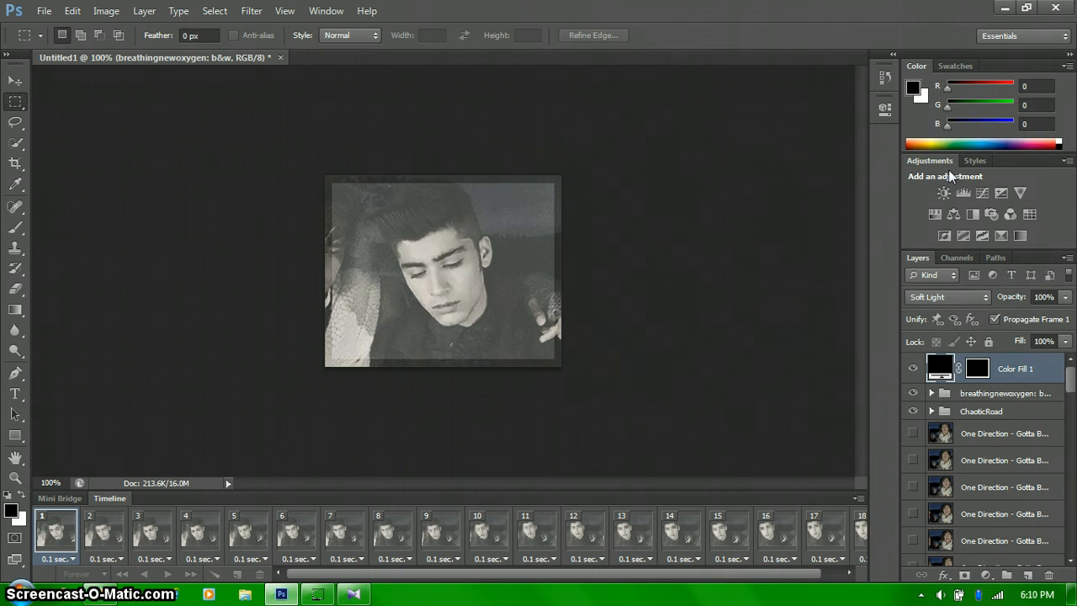
pyautogui.click(1012, 368)
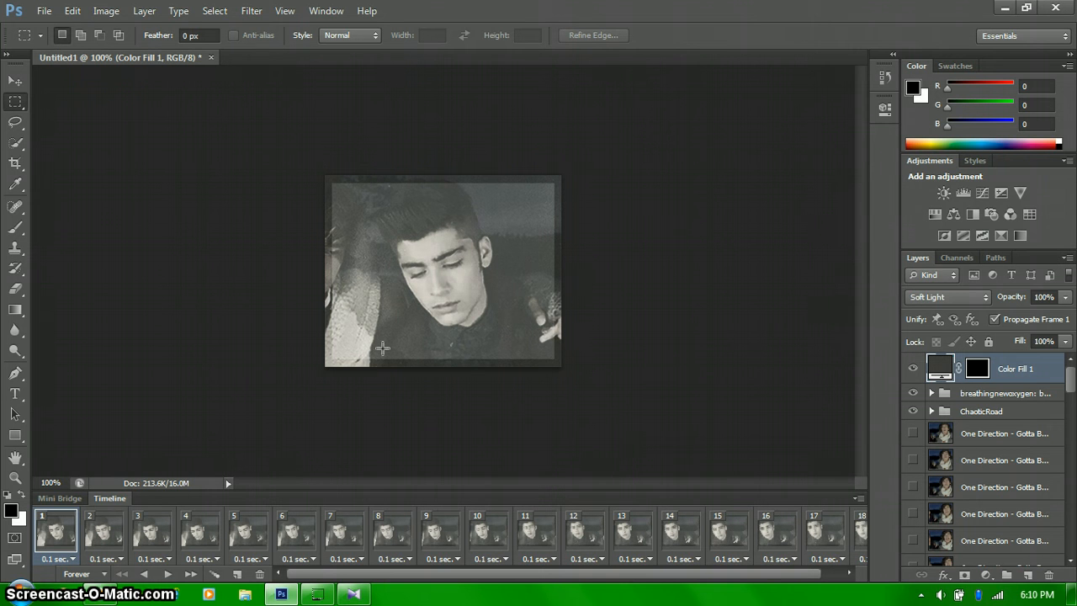
pyautogui.click(44, 10)
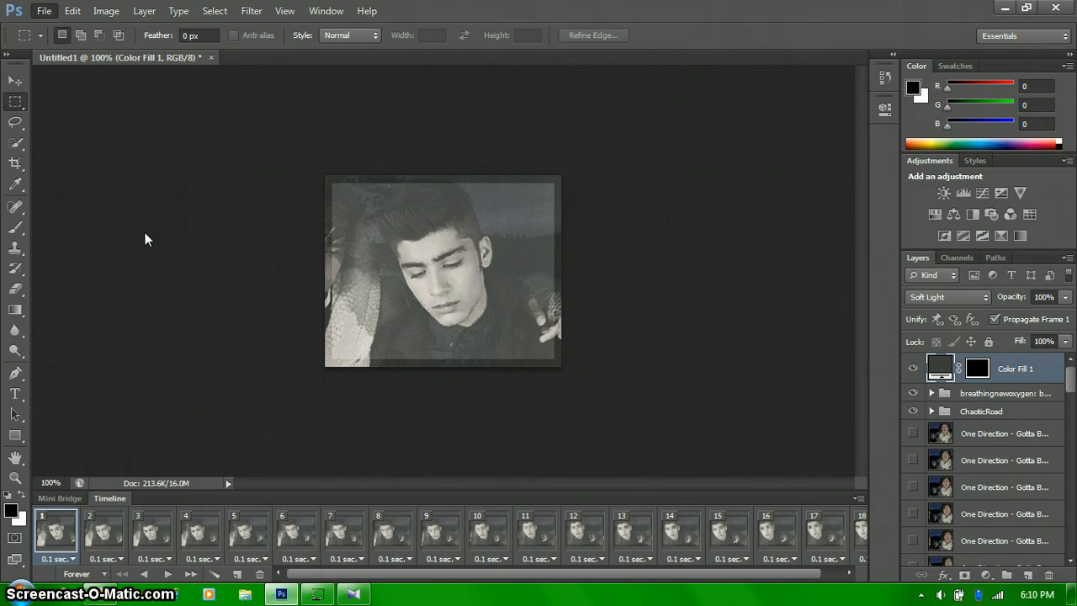
# Preview the bordered GIF in Save for Web, pausing on several frames to check the border
pyautogui.click(44, 10)
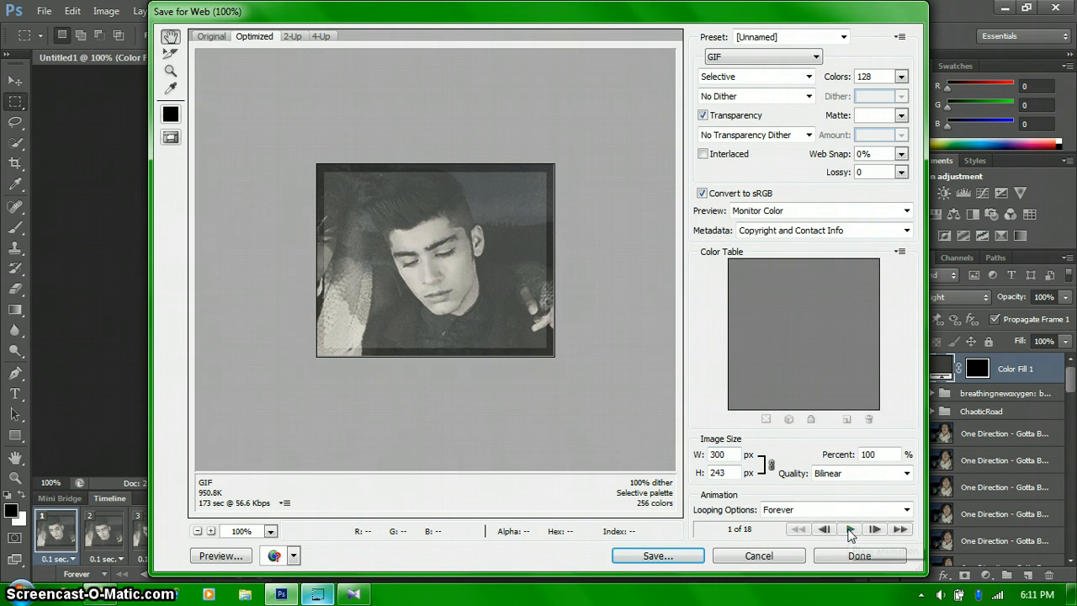
pyautogui.click(848, 528)
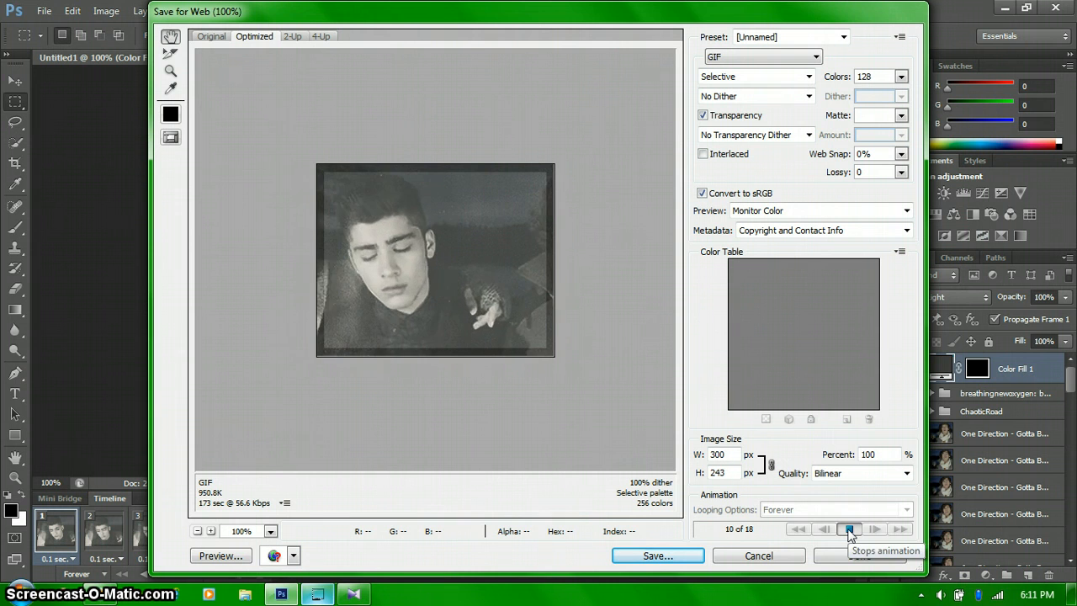
pyautogui.click(850, 529)
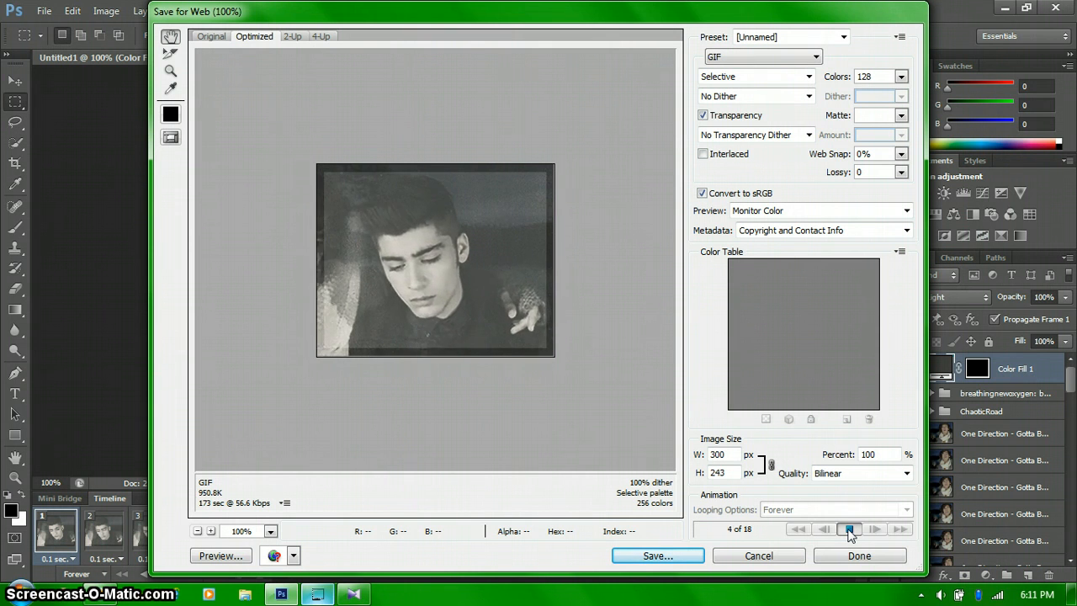
pyautogui.click(849, 528)
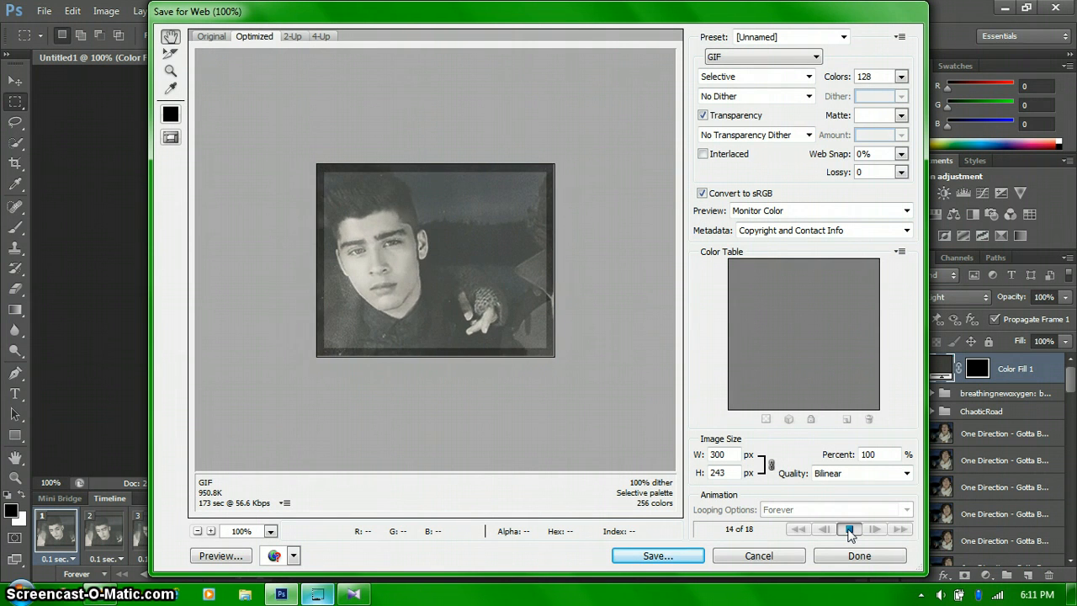
pyautogui.click(848, 528)
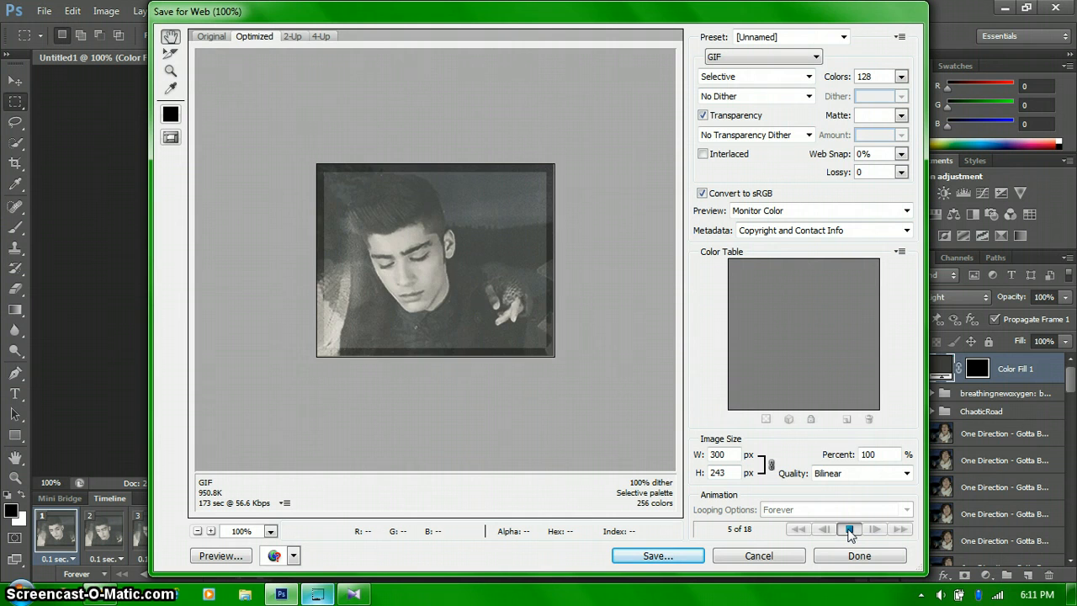
pyautogui.click(874, 528)
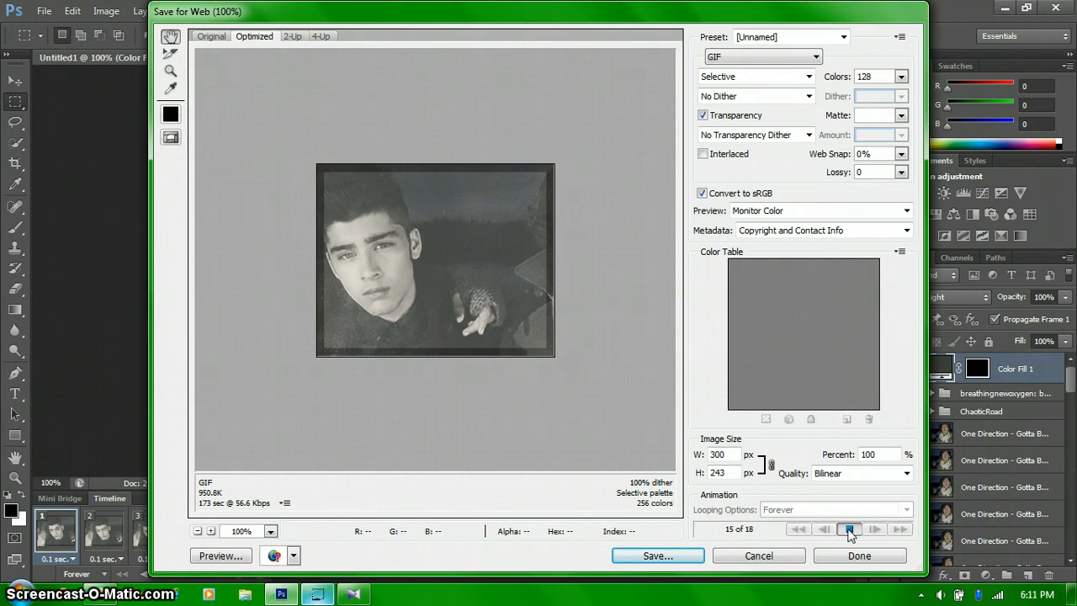
pyautogui.click(848, 528)
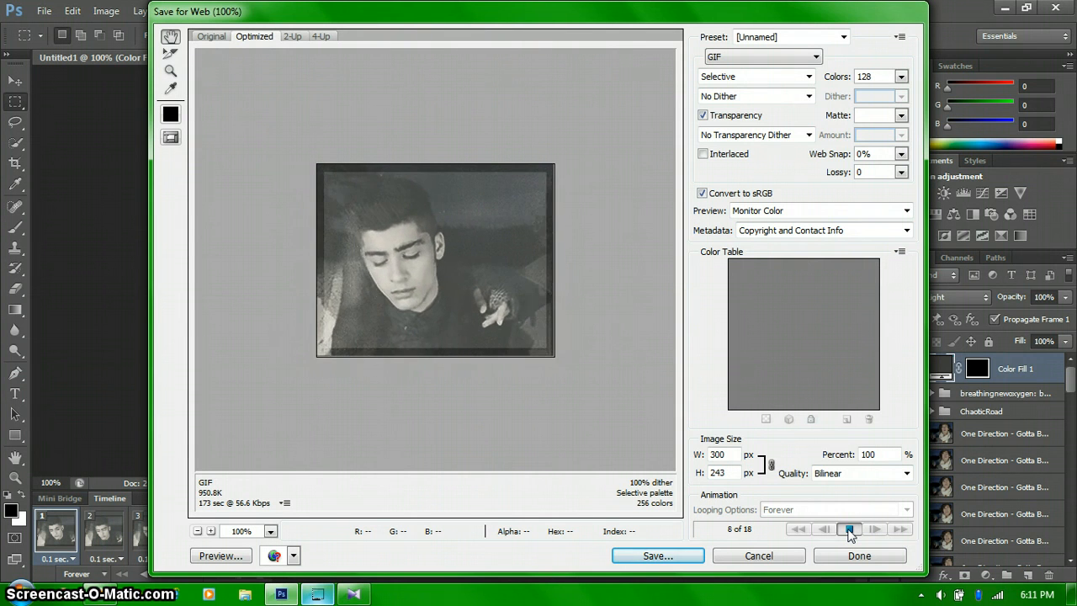
pyautogui.click(848, 528)
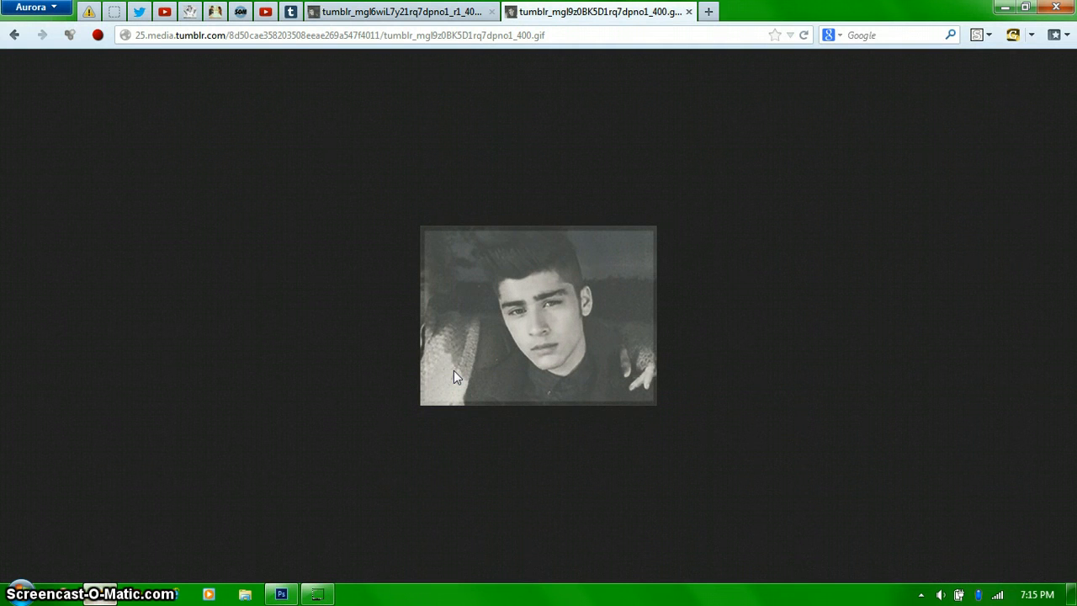
# Flip between the two Tumblr GIF tabs to compare them, ending on the first
pyautogui.click(395, 10)
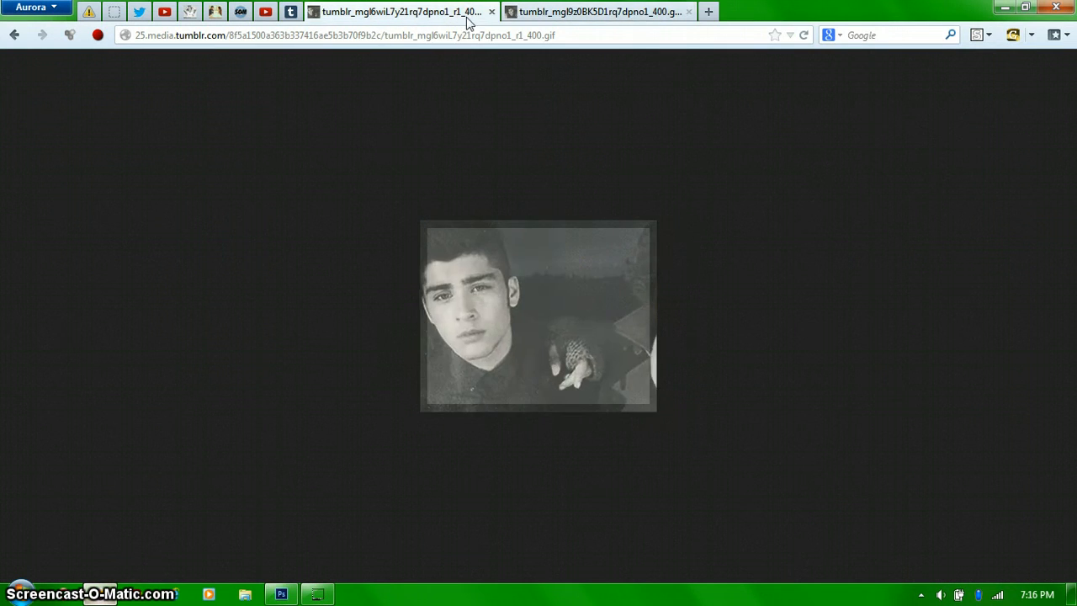
pyautogui.click(598, 10)
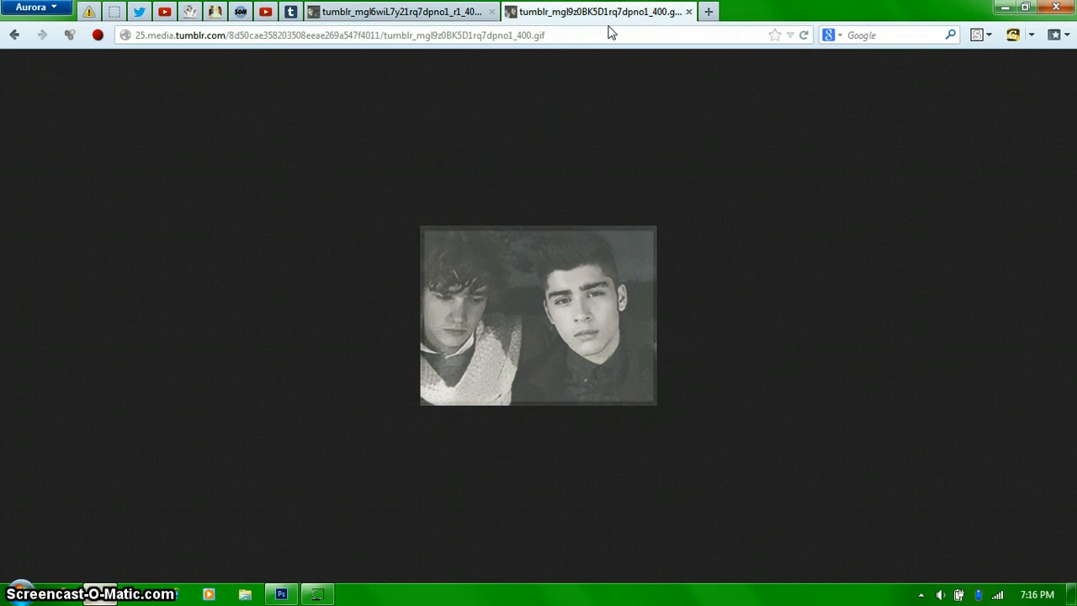
pyautogui.moveTo(424, 360)
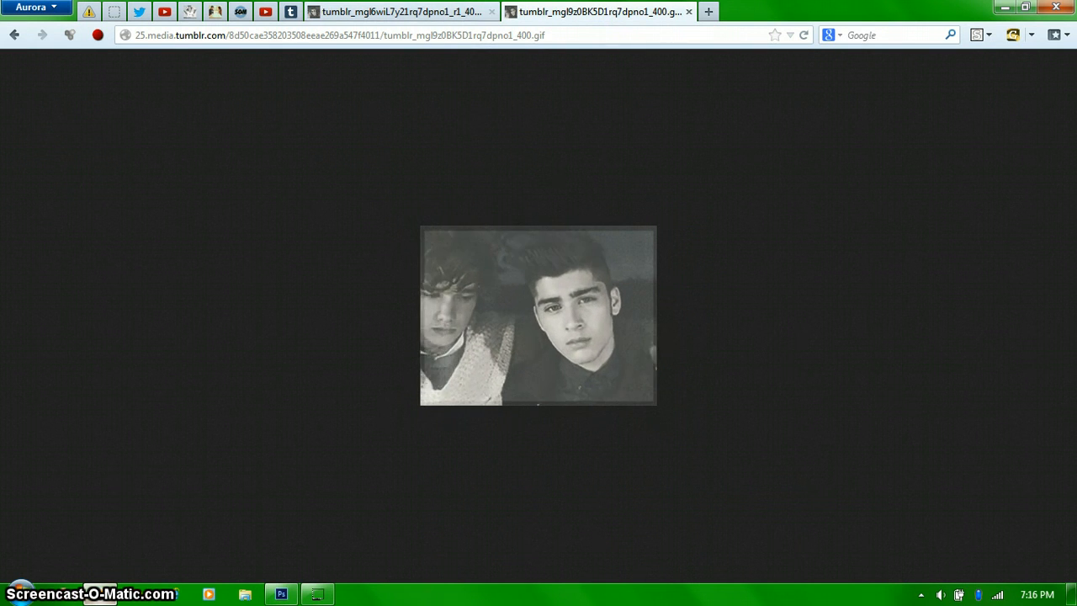
pyautogui.click(400, 10)
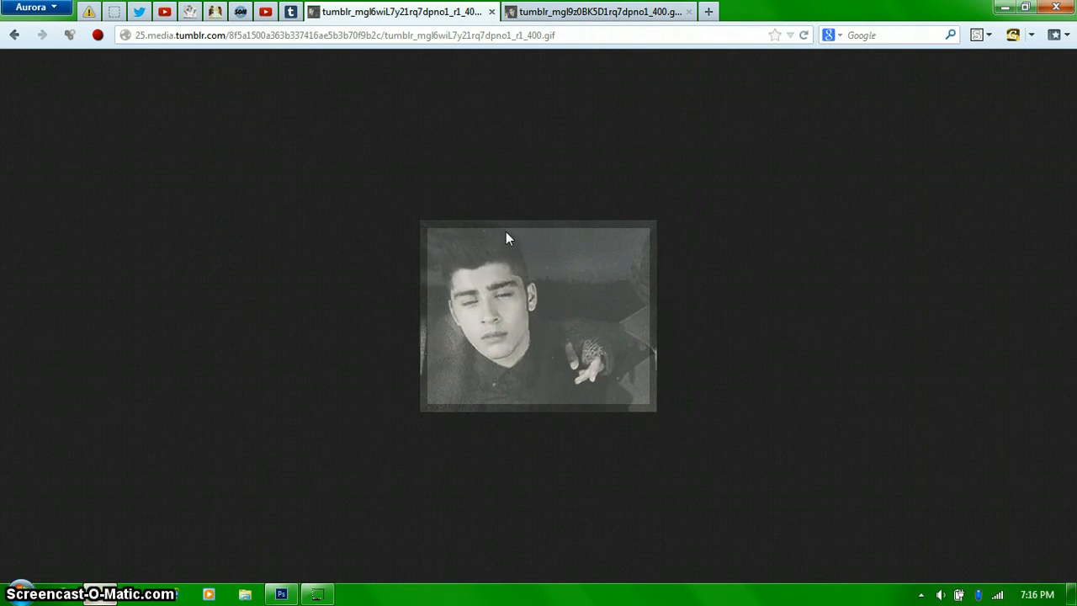
pyautogui.click(599, 10)
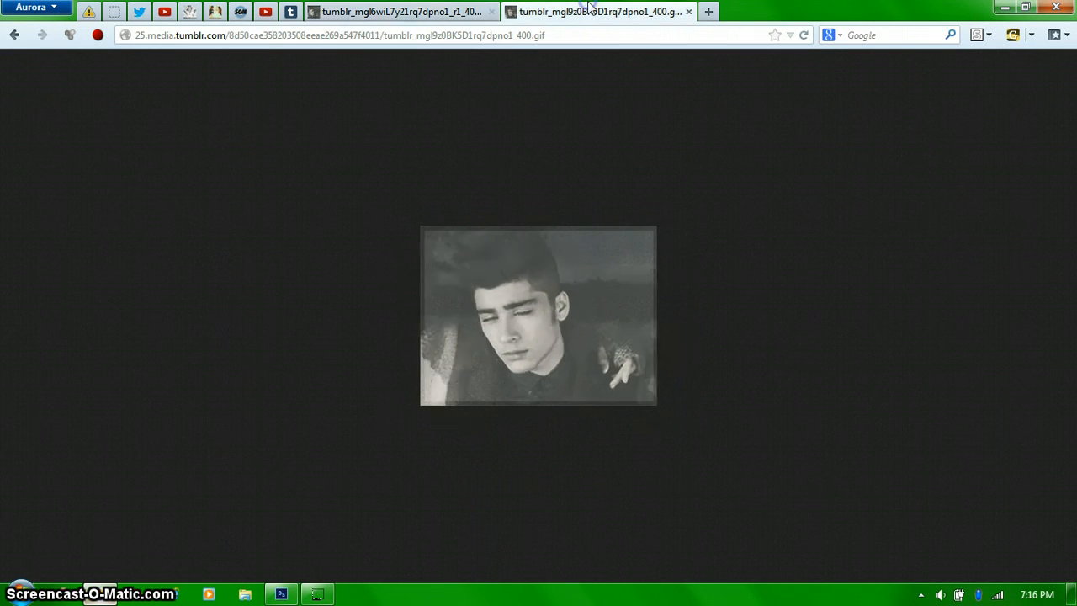
pyautogui.click(395, 10)
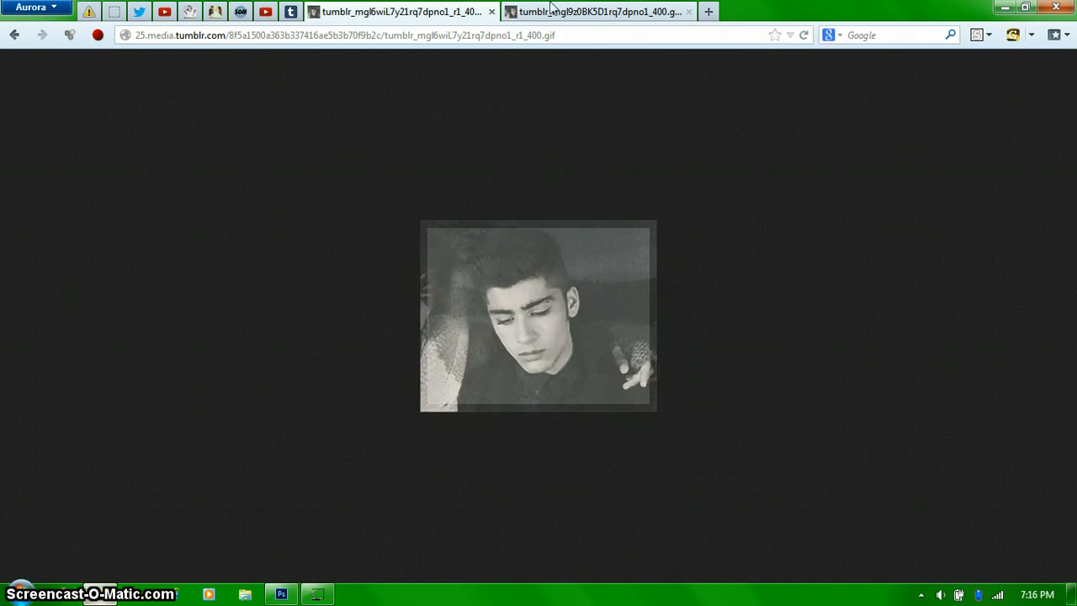
pyautogui.click(600, 10)
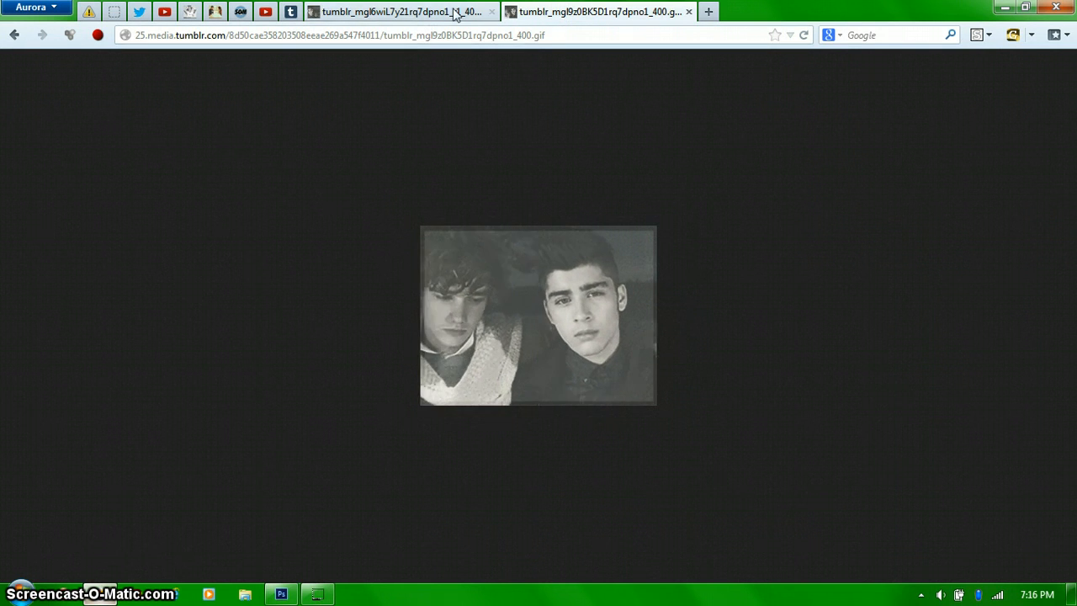
pyautogui.click(400, 10)
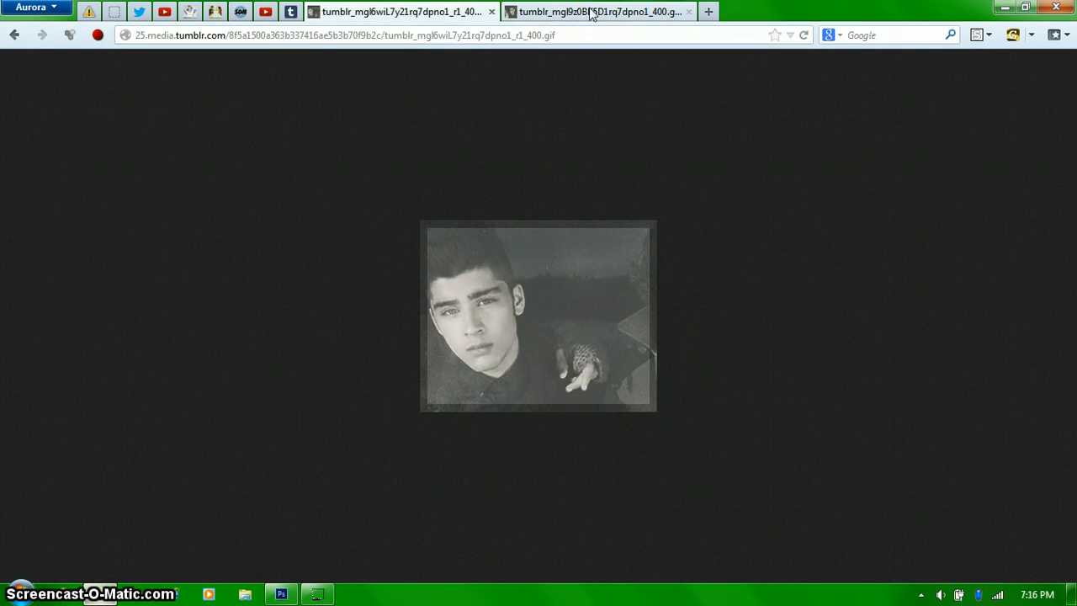
pyautogui.click(602, 11)
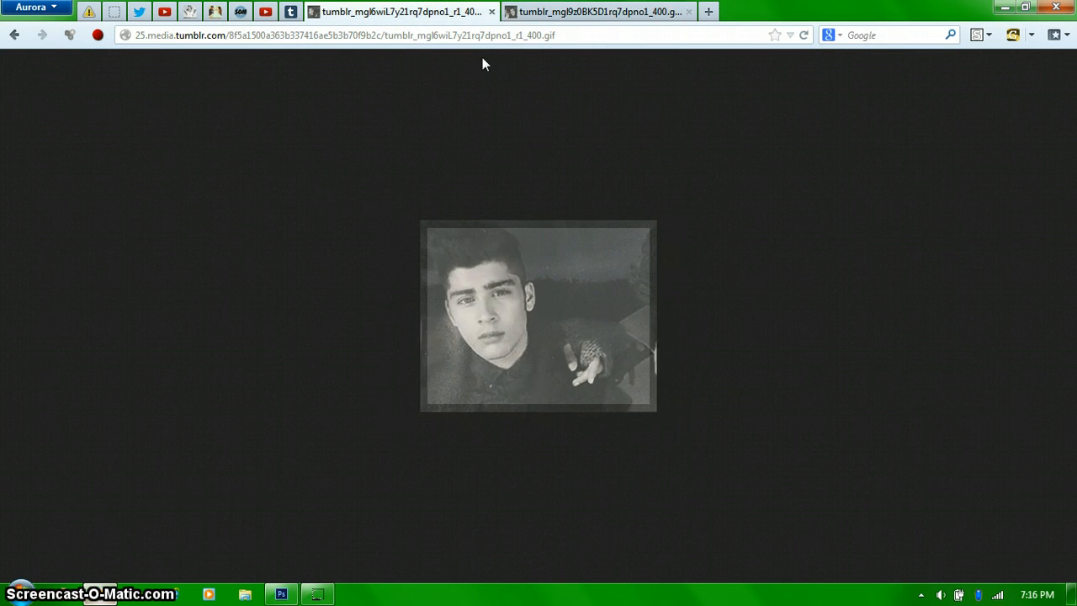
pyautogui.click(599, 10)
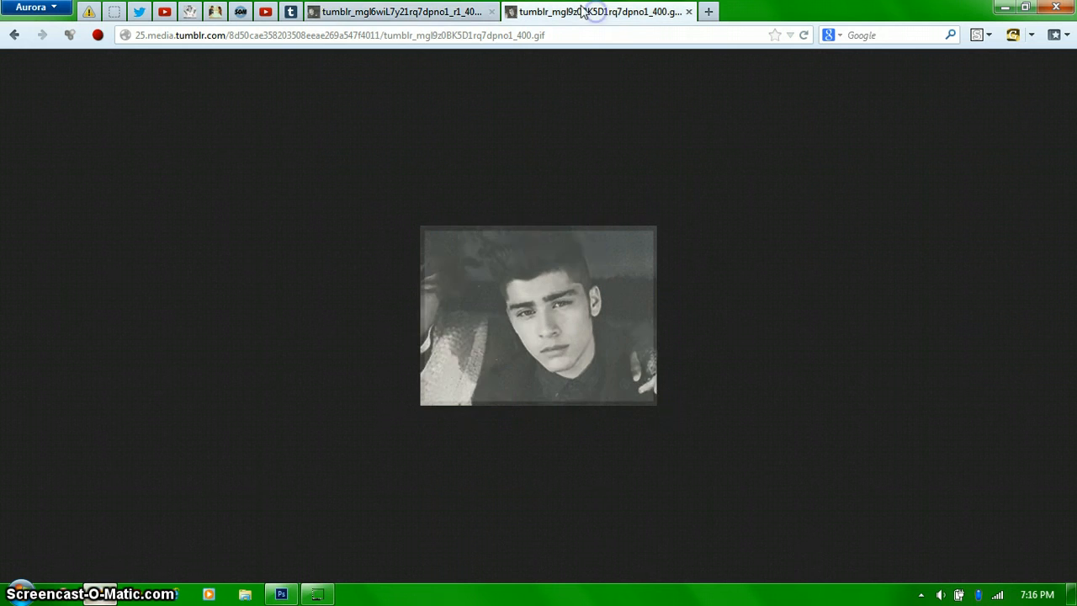
pyautogui.click(400, 10)
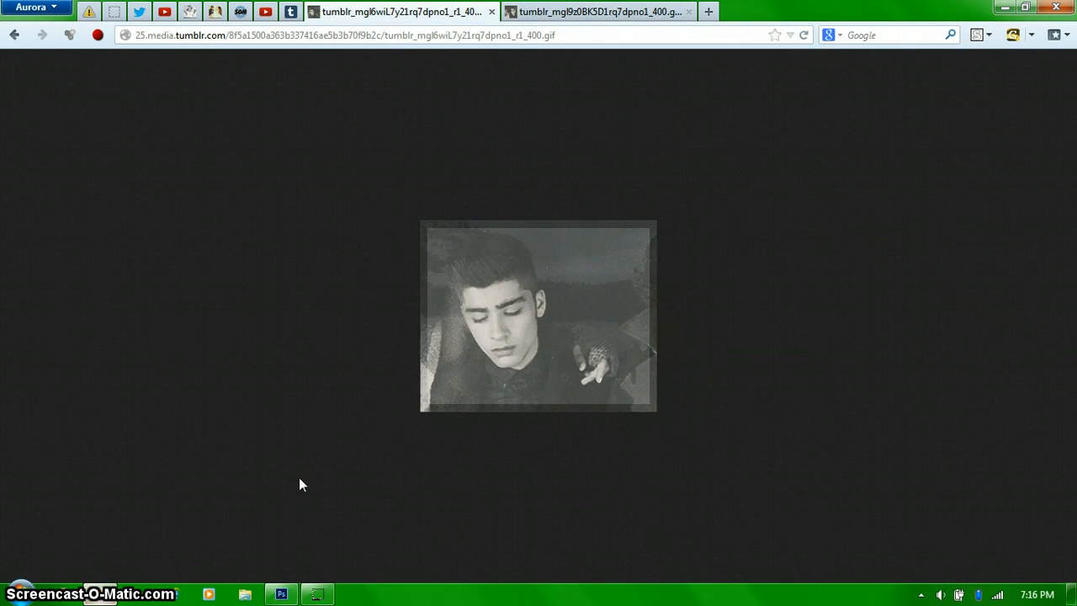